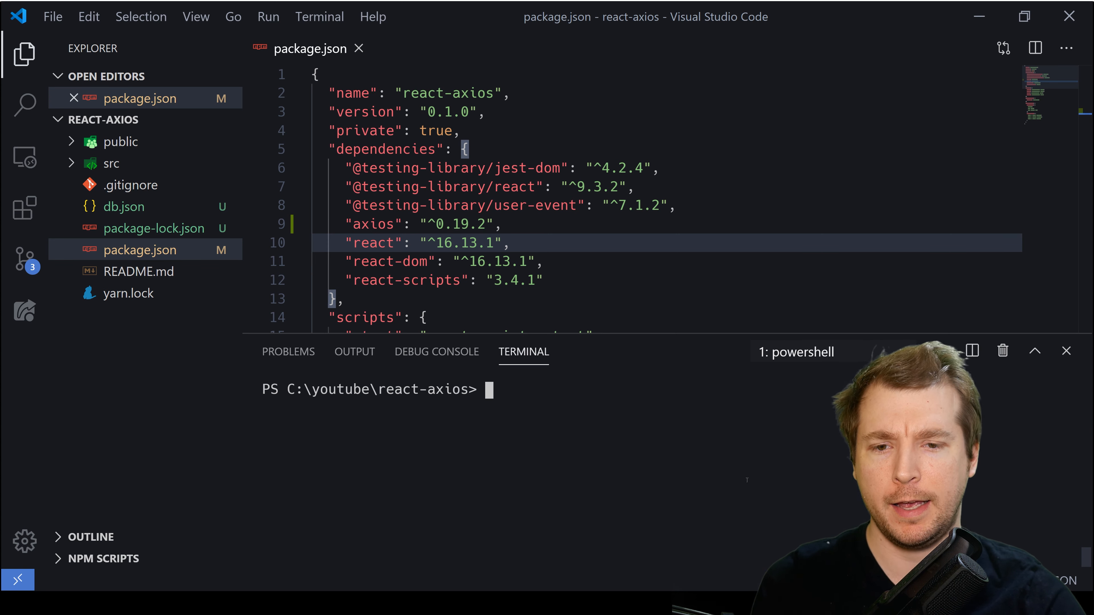
Run npm install axios in the terminal, then launch the React dev server with npm start.
{"action": "type", "text": "npm install axios"}
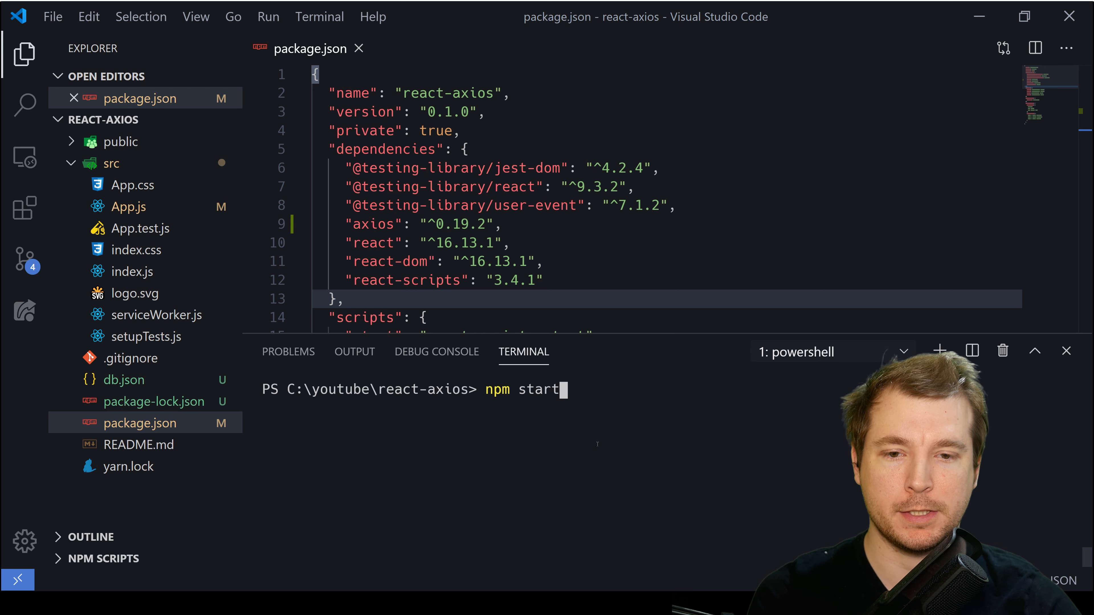
{"action": "key", "text": "Return"}
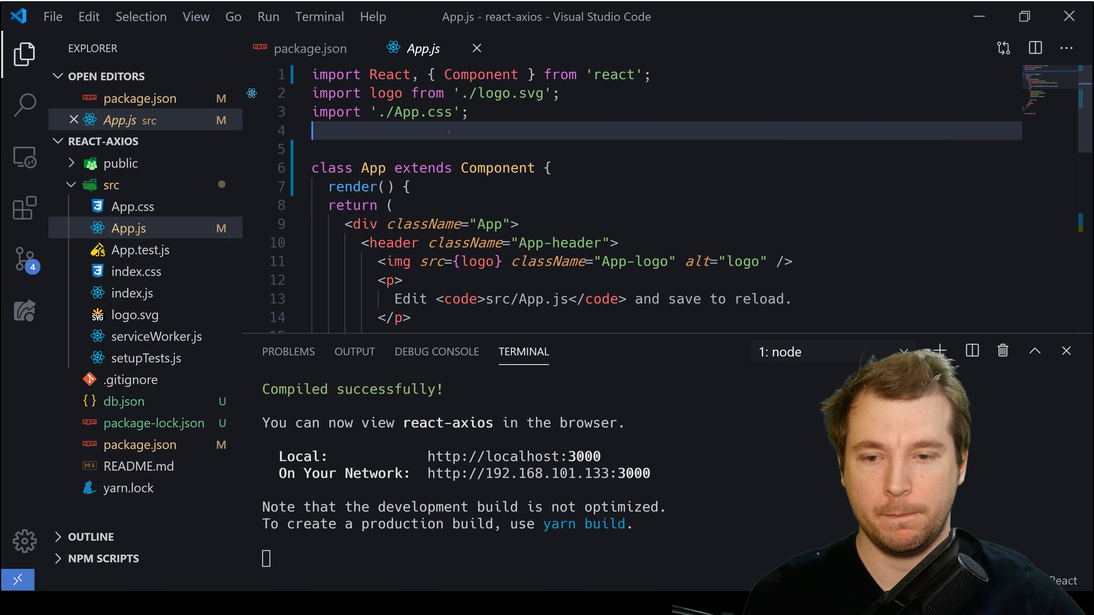
{"action": "type", "text": "import axios from 'axios'"}
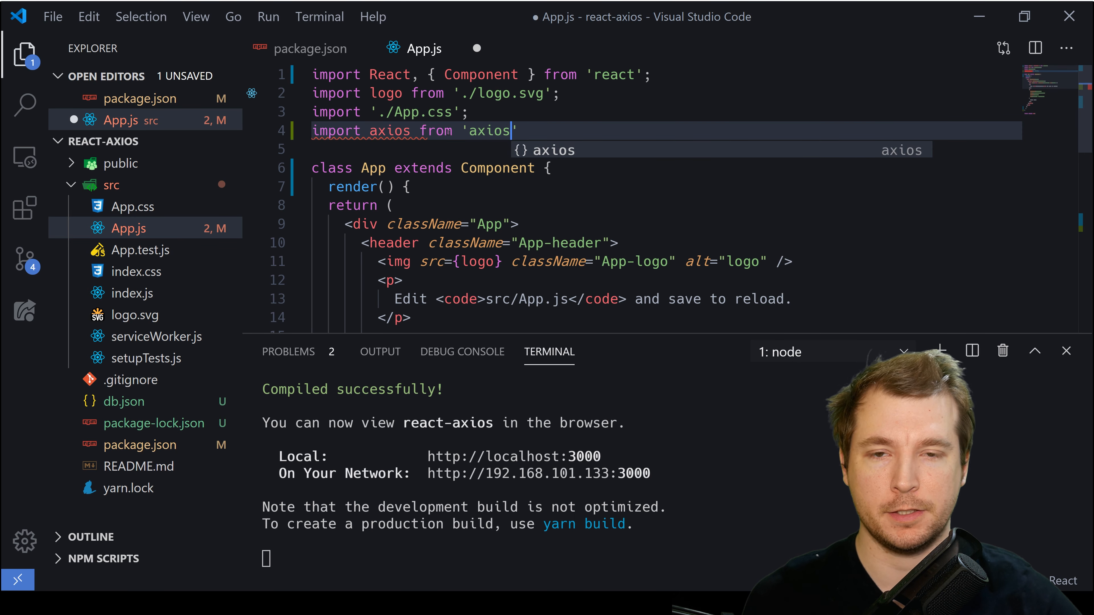
{"action": "key", "text": "Enter"}
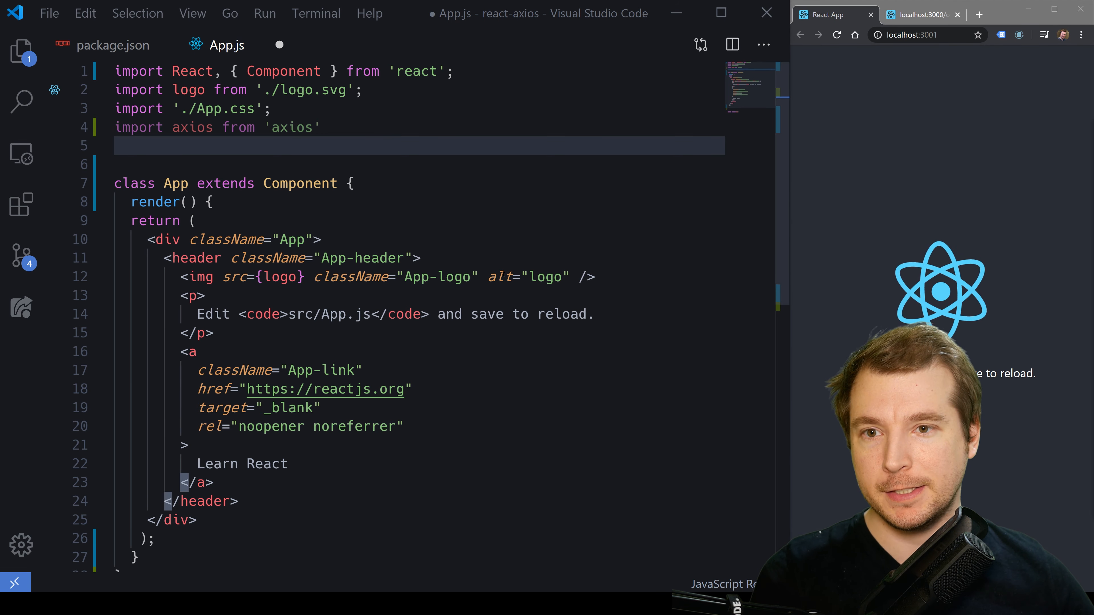
{"action": "type", "text": "const api = a"}
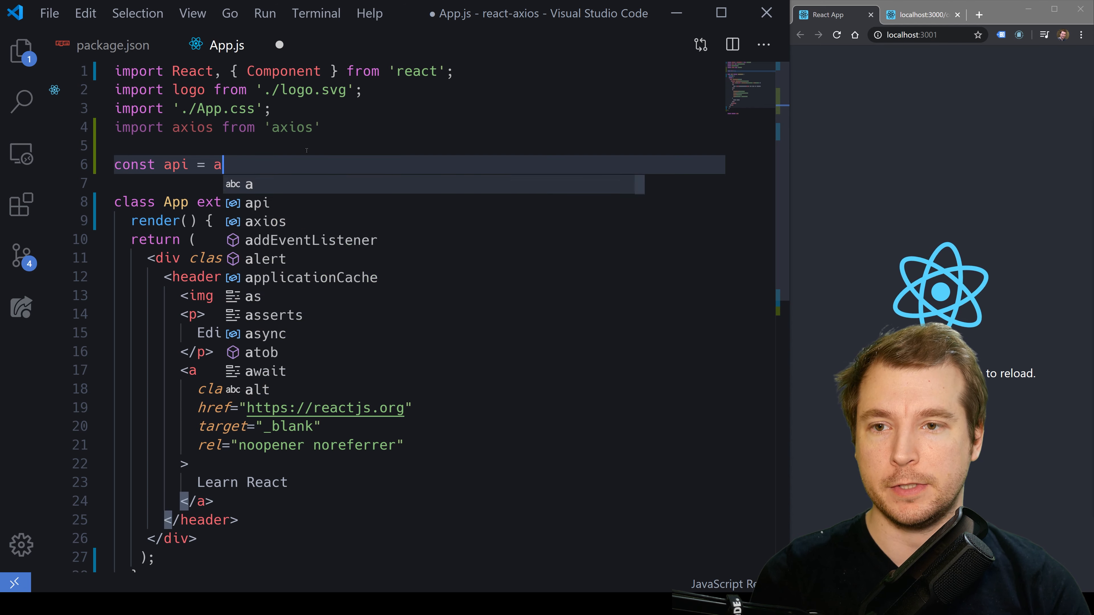
{"action": "type", "text": "xios.create"}
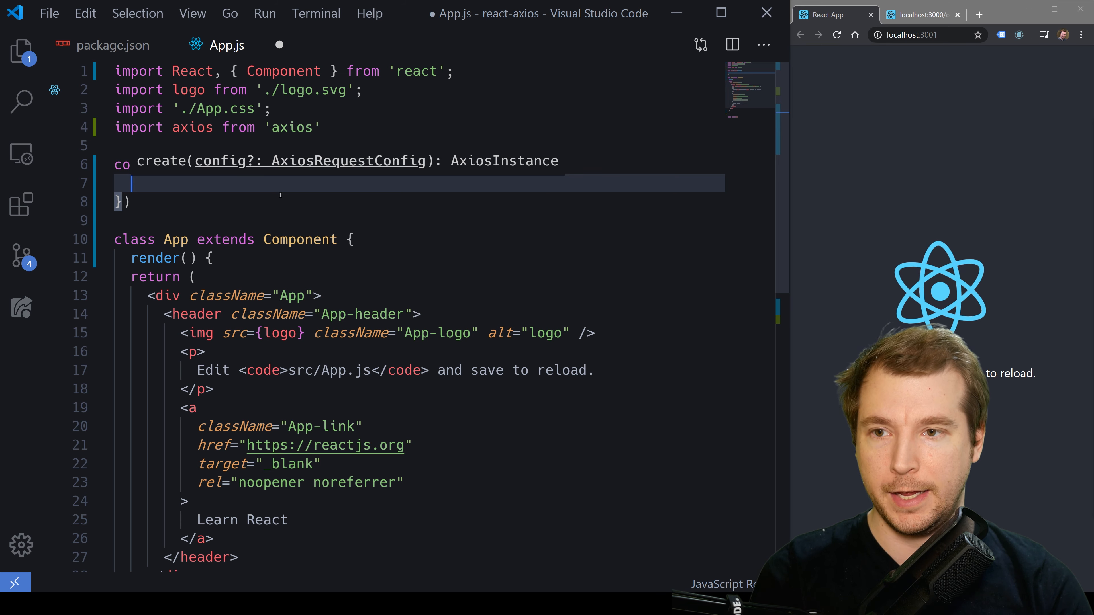
{"action": "type", "text": "const api = axios.create({"}
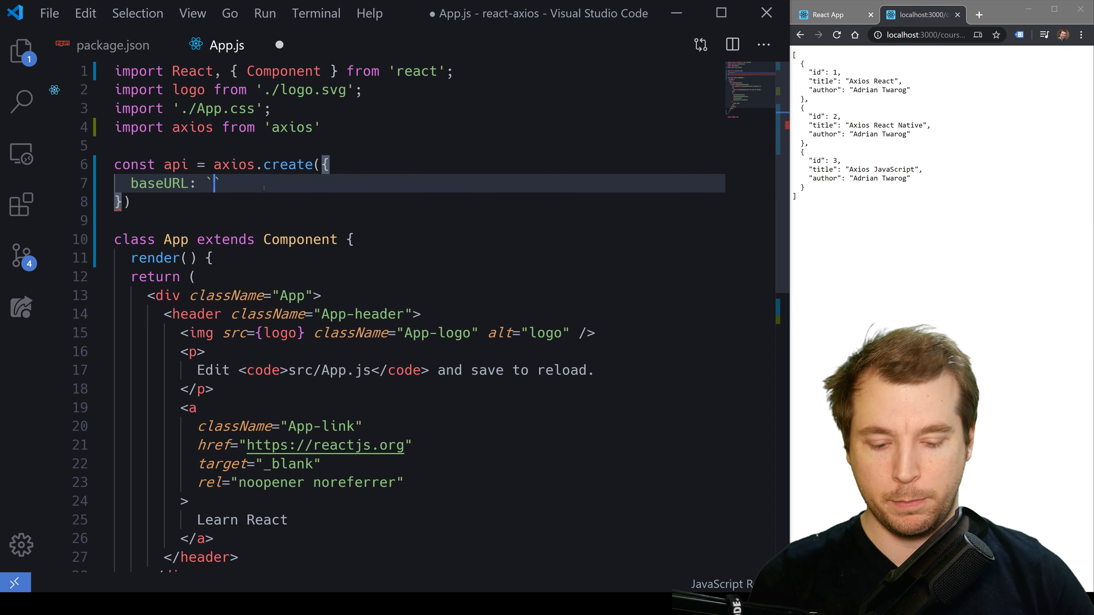
{"action": "type", "text": "http://localhost:3000/courses/"}
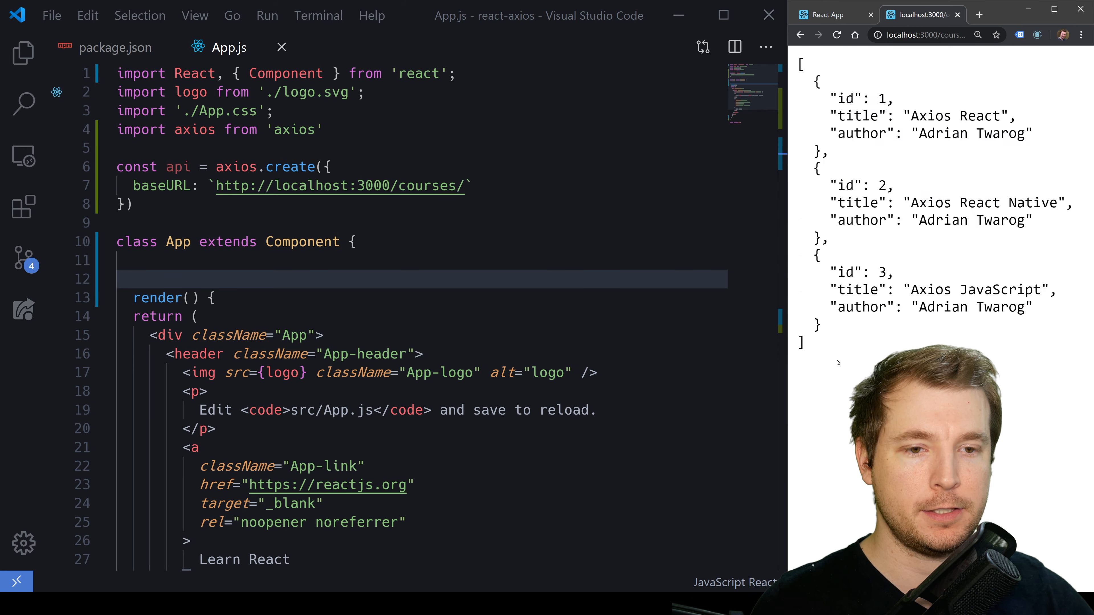
Write a constructor calling api.get('/') and console.logging res.data, then check the browser console.
{"action": "type", "text": "c"}
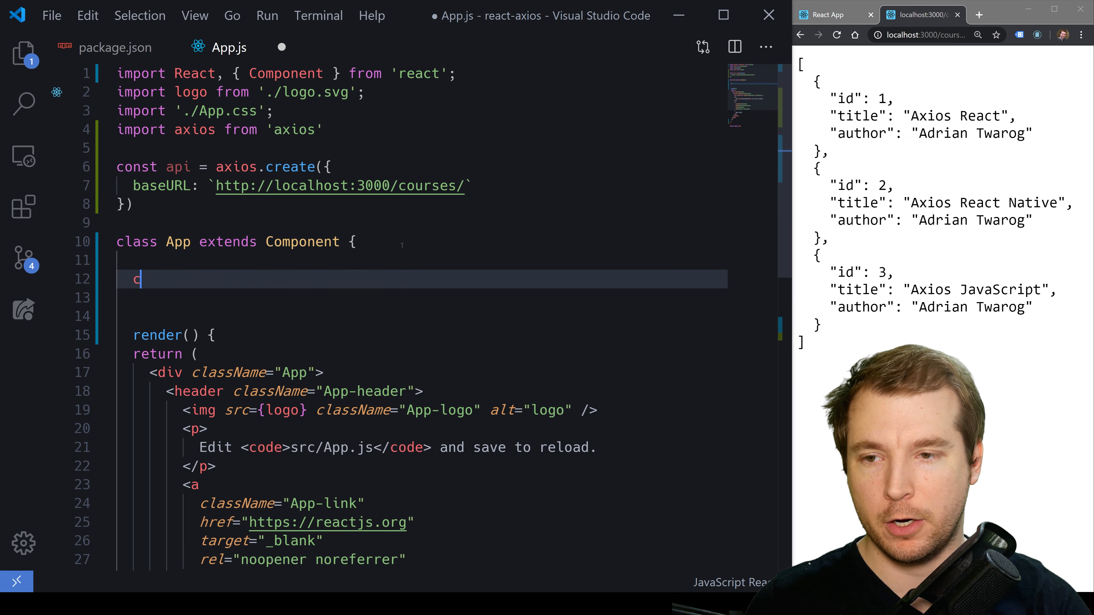
{"action": "type", "text": "onstructor()"}
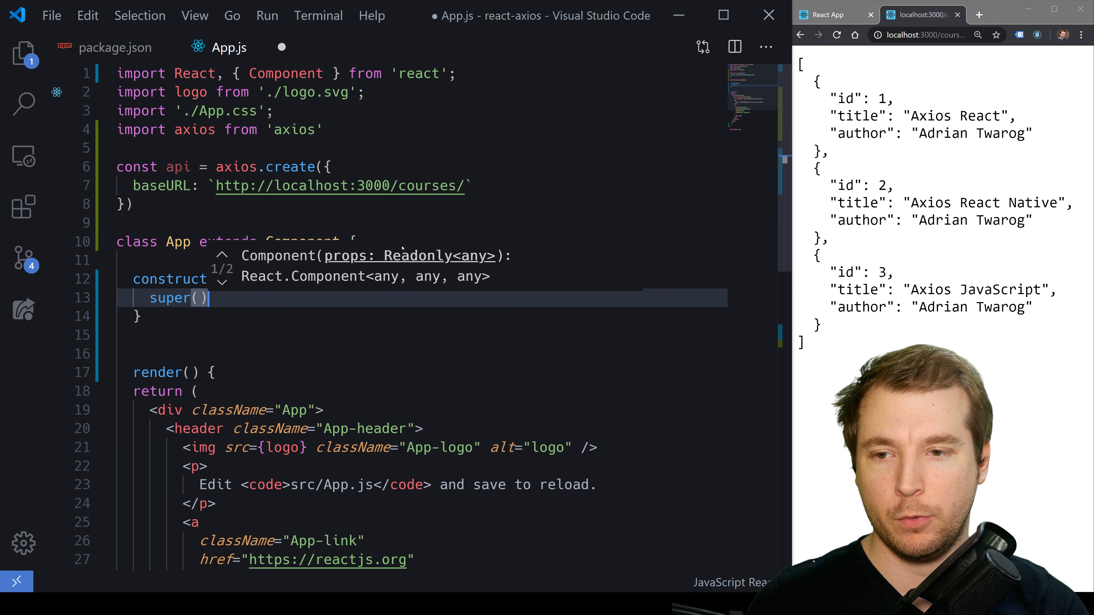
{"action": "type", "text": "api."}
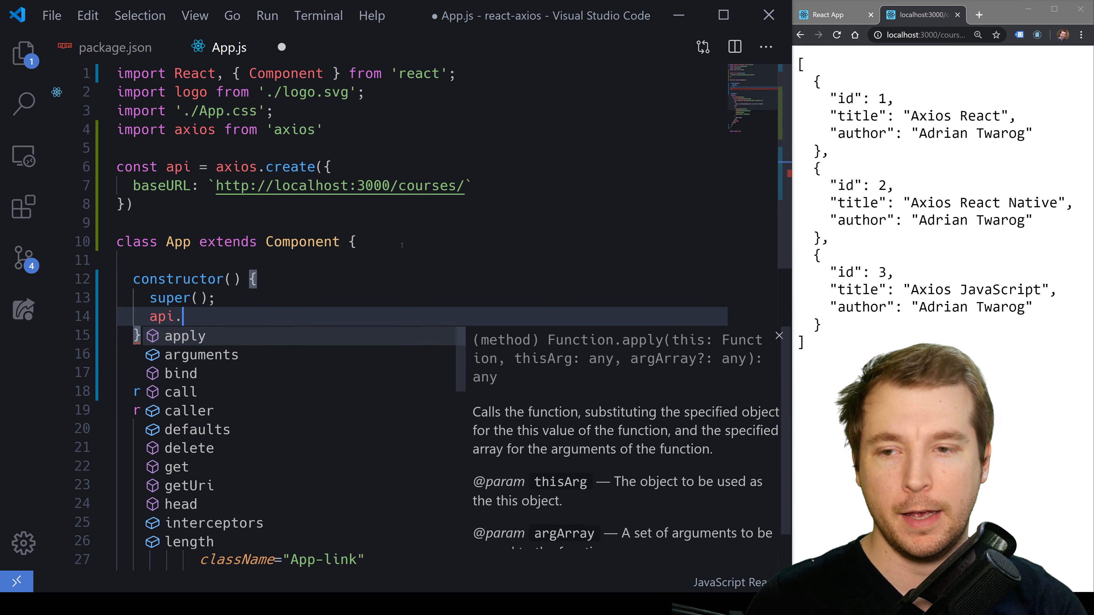
{"action": "type", "text": "get('').then("}
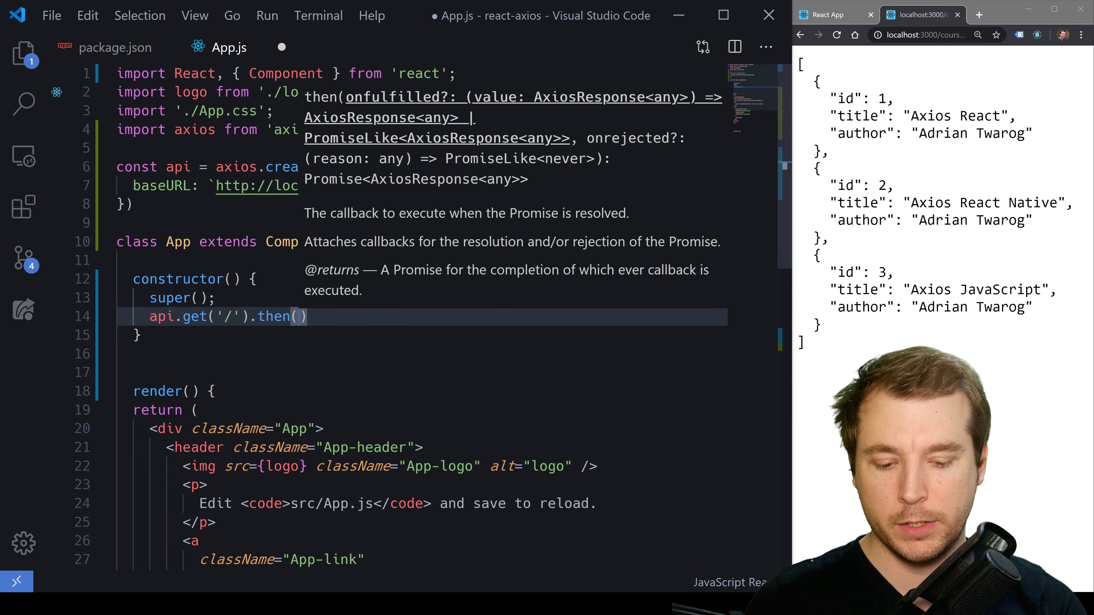
{"action": "type", "text": "res => {"}
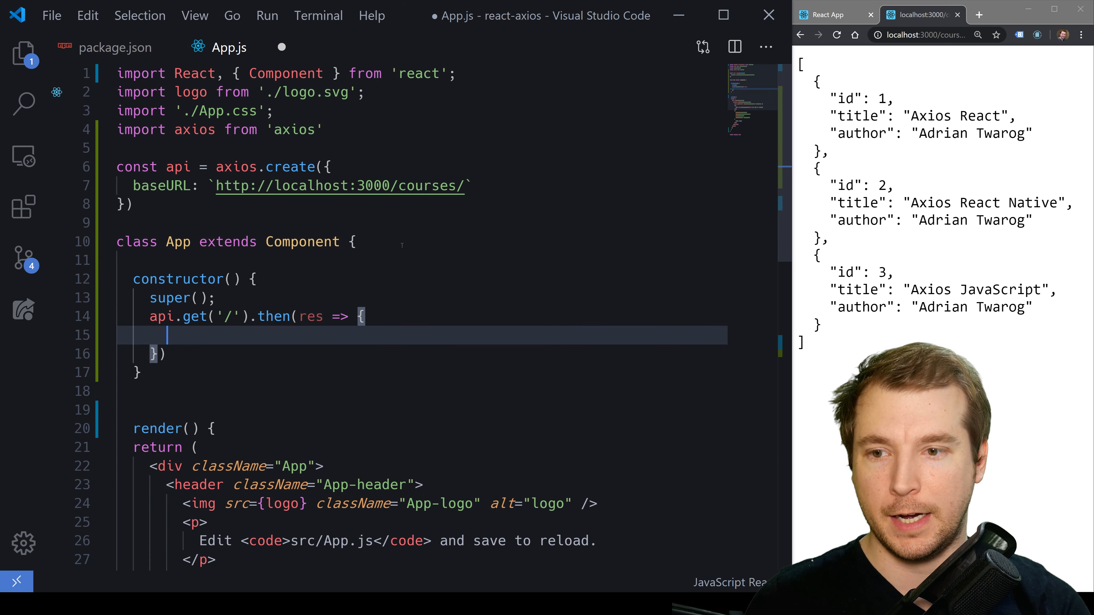
{"action": "type", "text": "console.l"}
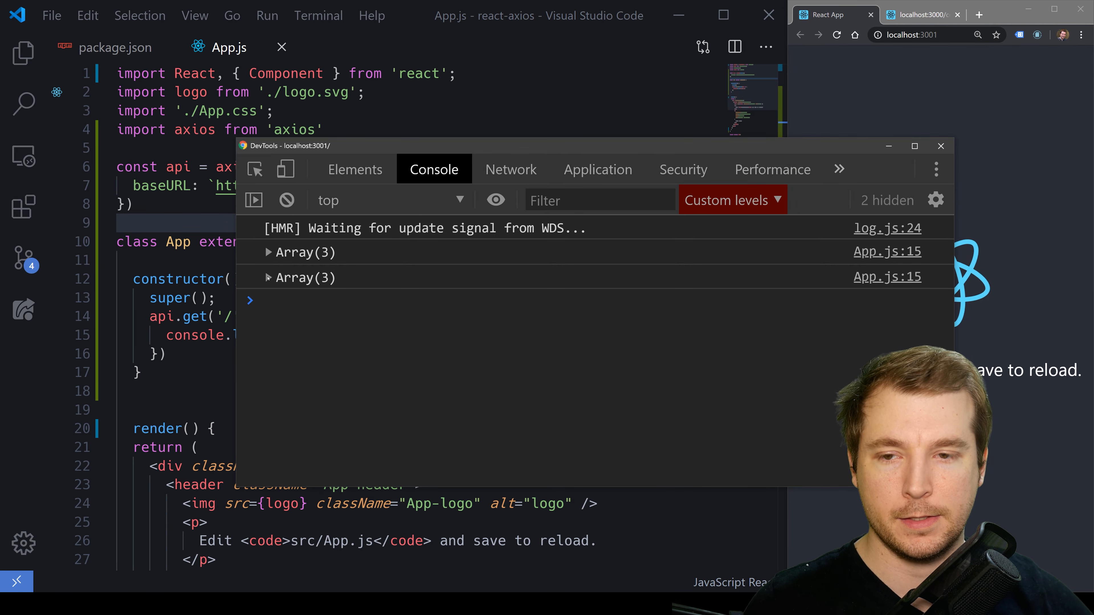
{"action": "left_click", "coordinate": [268, 277]}
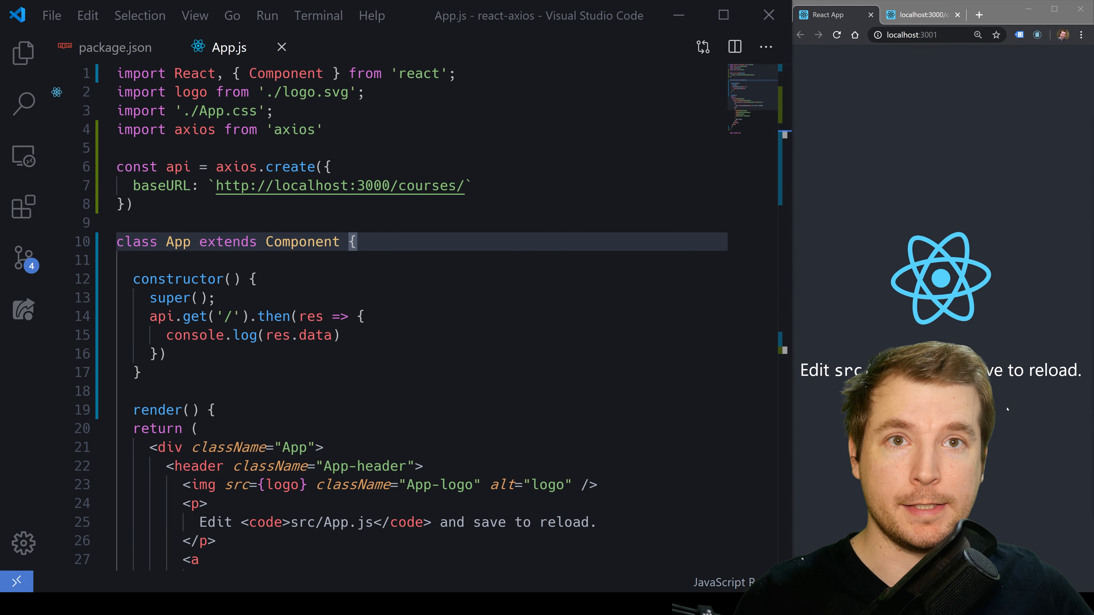
Declare state = { courses: [] } and fill it with this.setState({ courses: res.data }).
{"action": "type", "text": "state = {"}
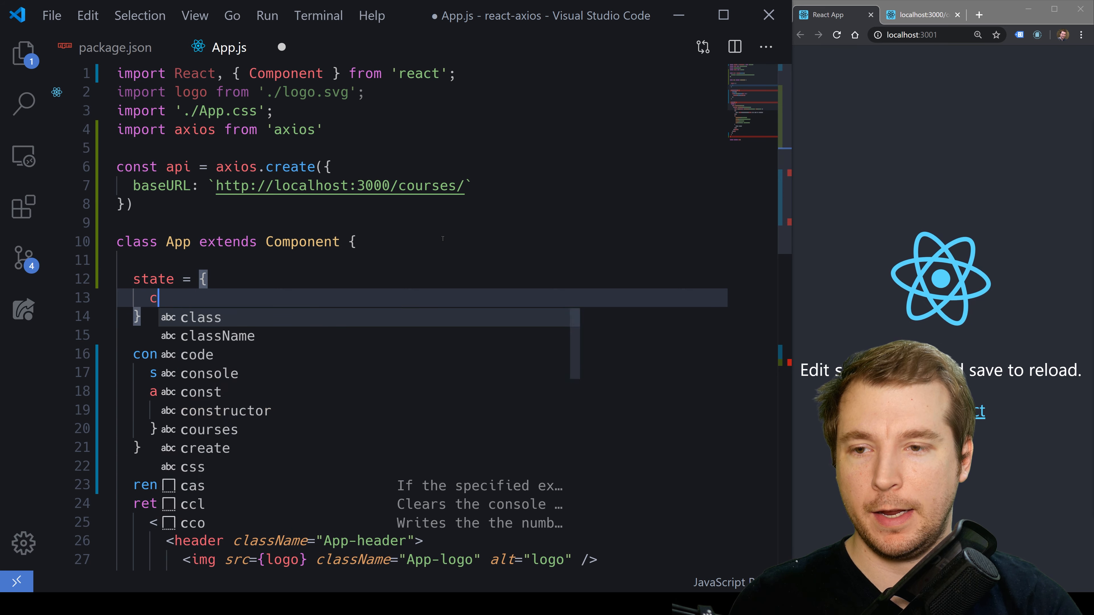
{"action": "type", "text": "ourses:"}
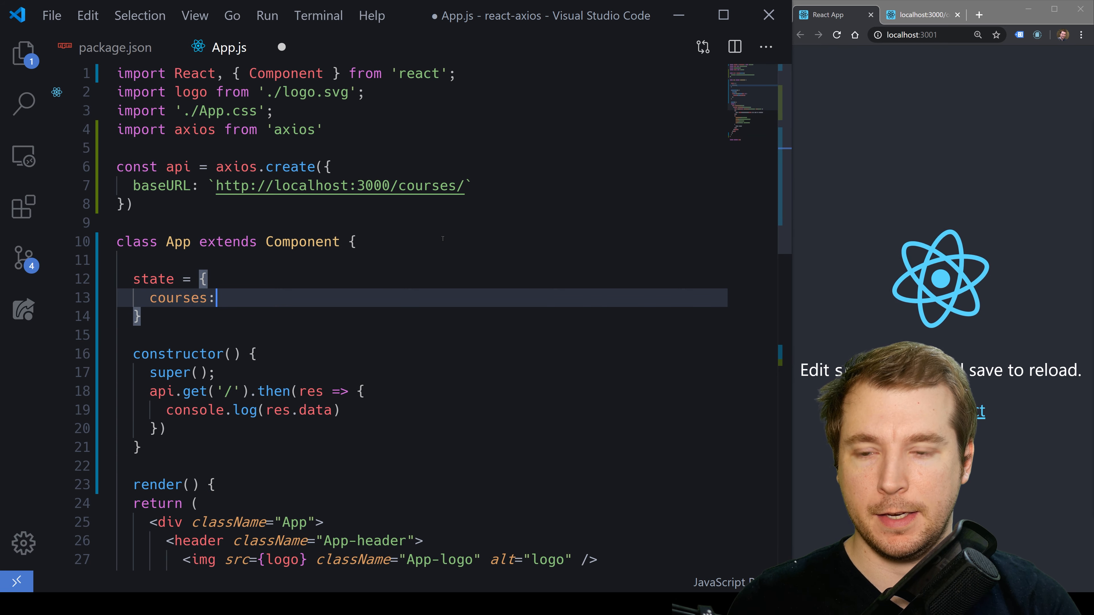
{"action": "type", "text": "[]"}
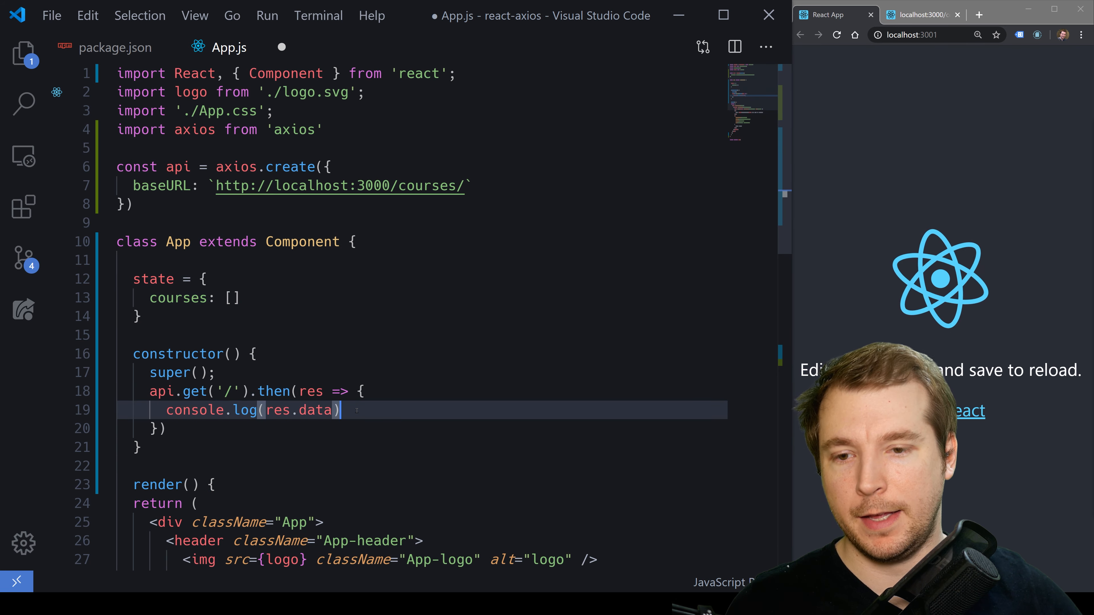
{"action": "type", "text": "this"}
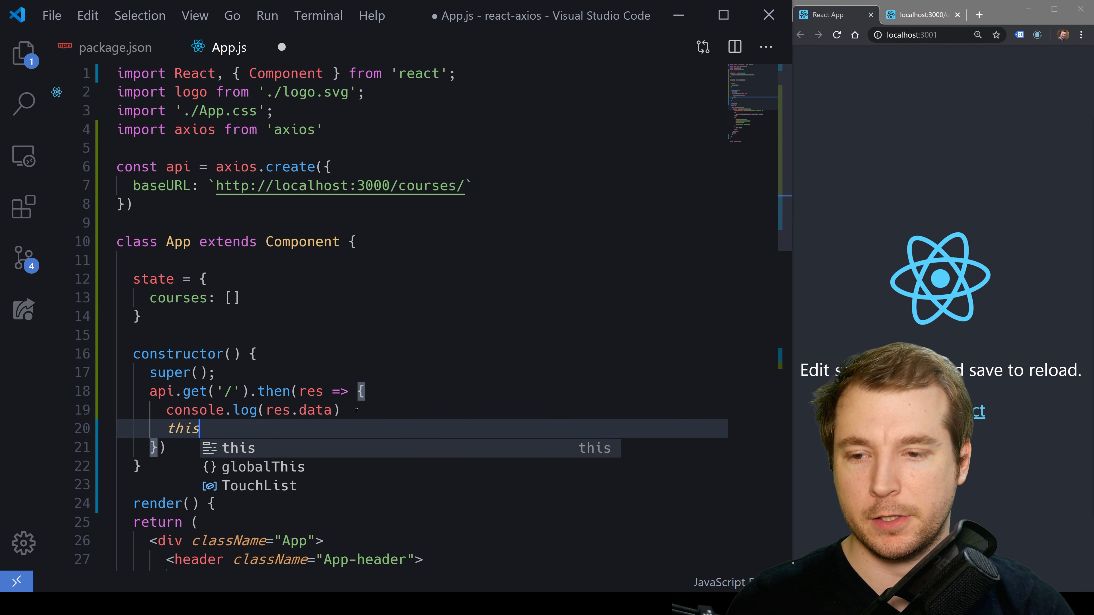
{"action": "type", "text": ".setState({ courses: res.data"}
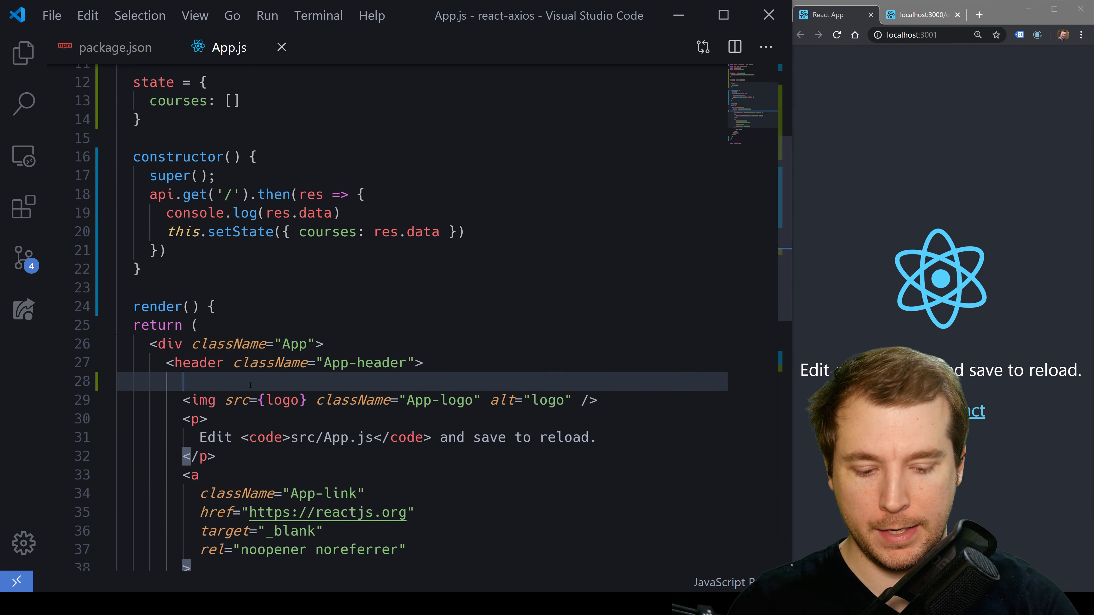
Map this.state.courses to <h2 key={course.id}>{course.title}</h2> headings in render.
{"action": "type", "text": "{this.state."}
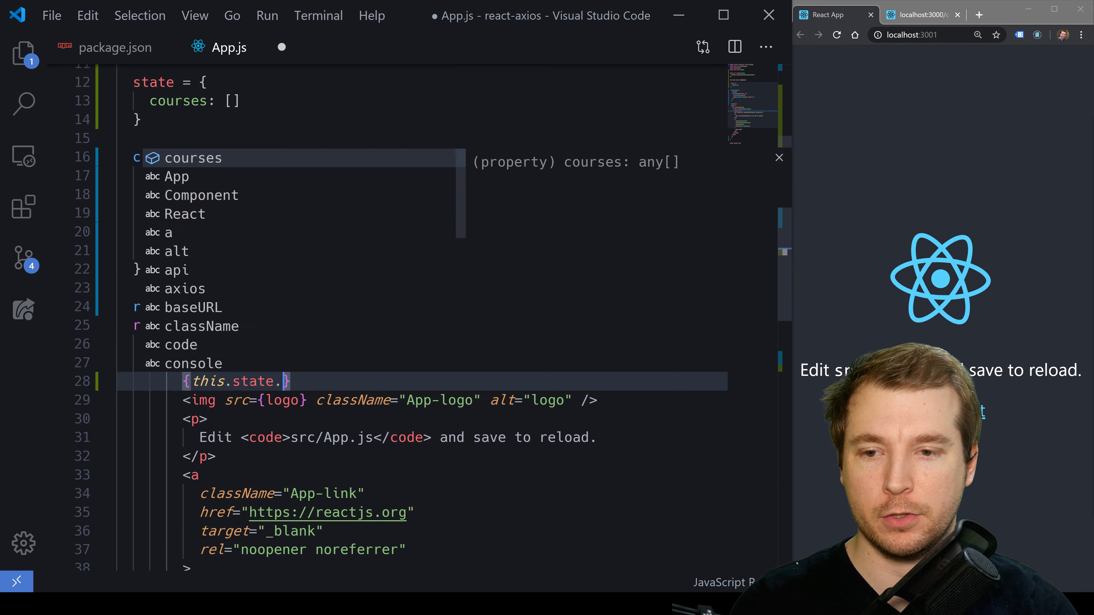
{"action": "type", "text": "courses.map"}
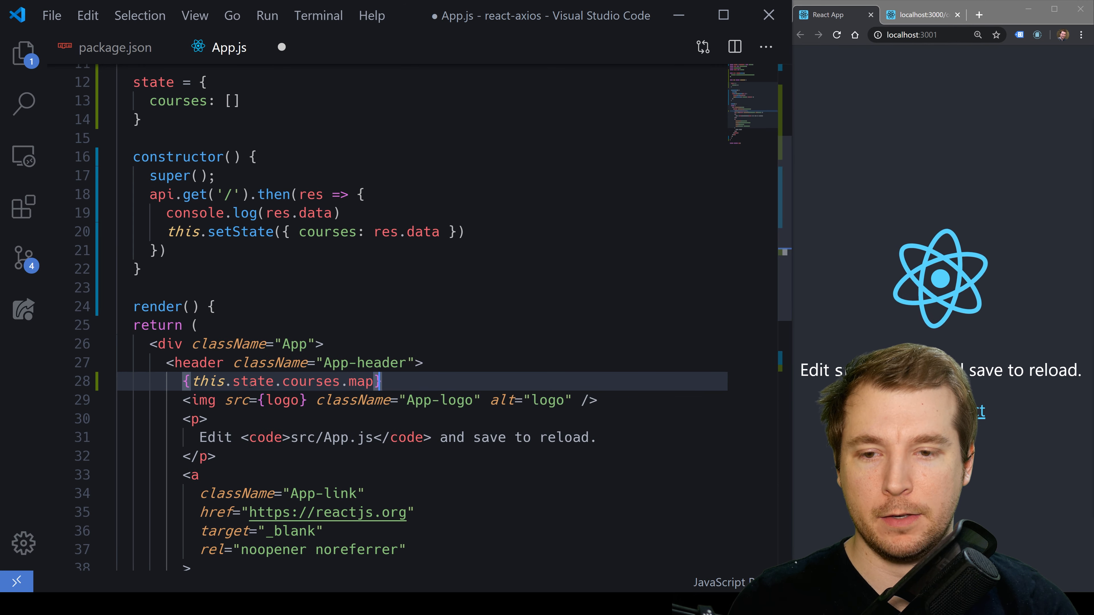
{"action": "type", "text": "(course =>"}
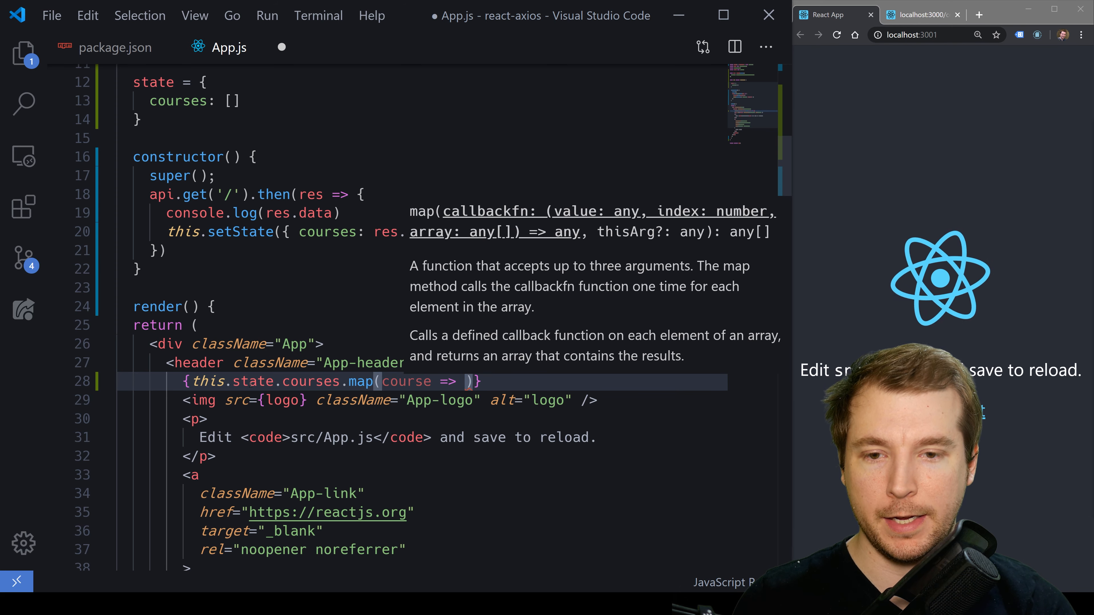
{"action": "type", "text": "<h2></h2>"}
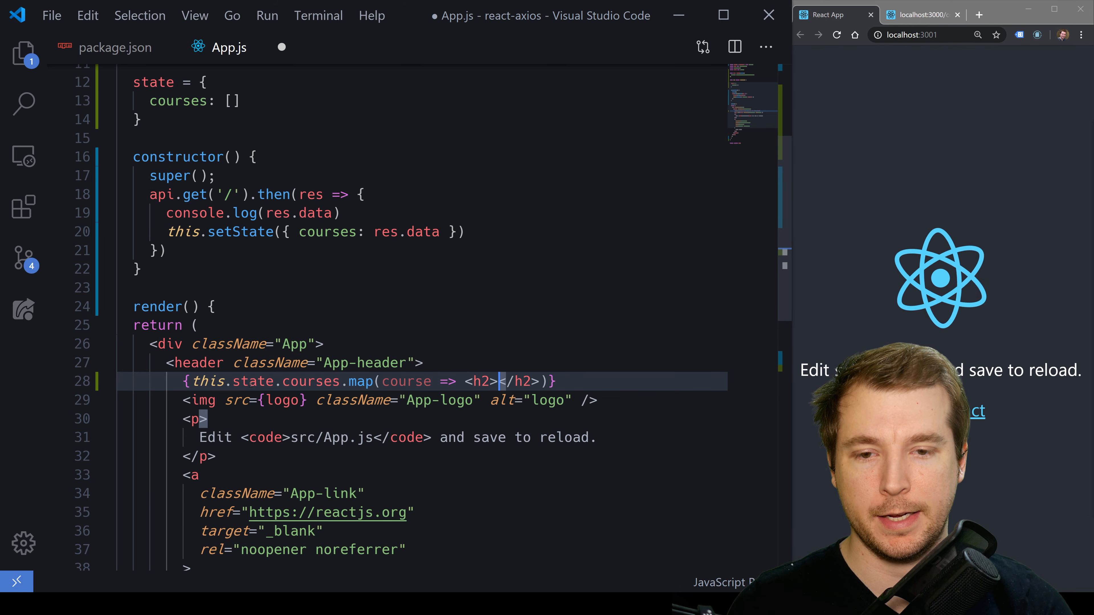
{"action": "type", "text": "{course.title"}
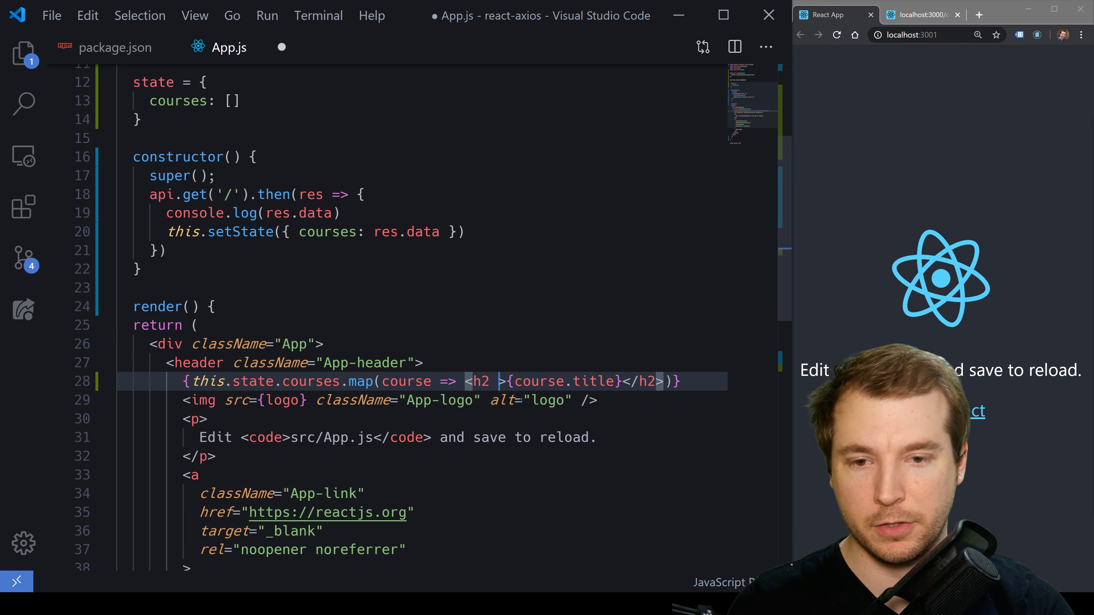
{"action": "type", "text": "key={course.id"}
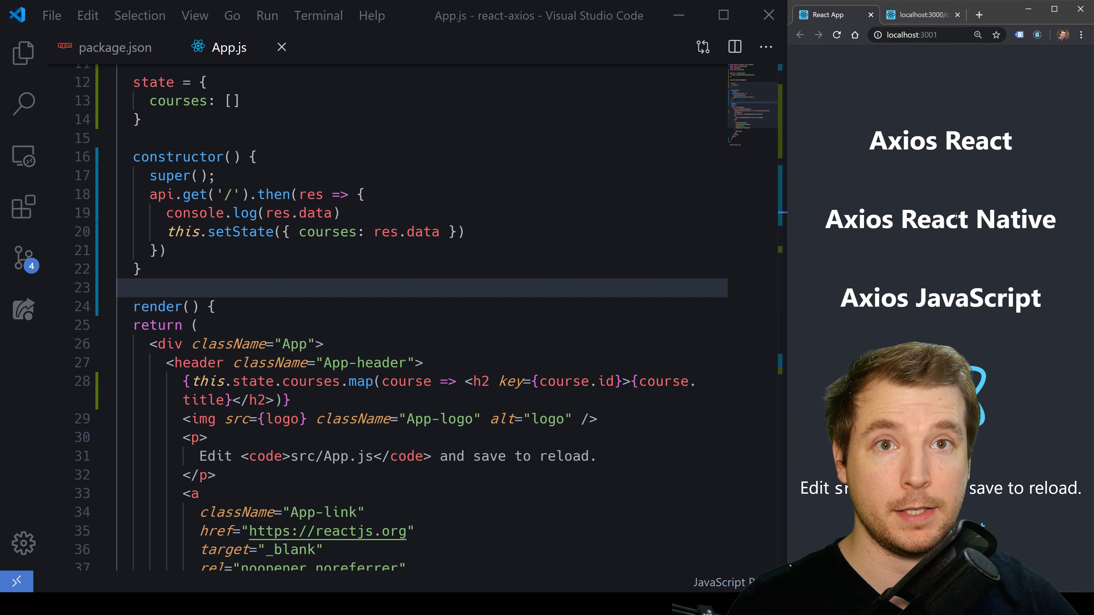
{"action": "left_click", "coordinate": [139, 269]}
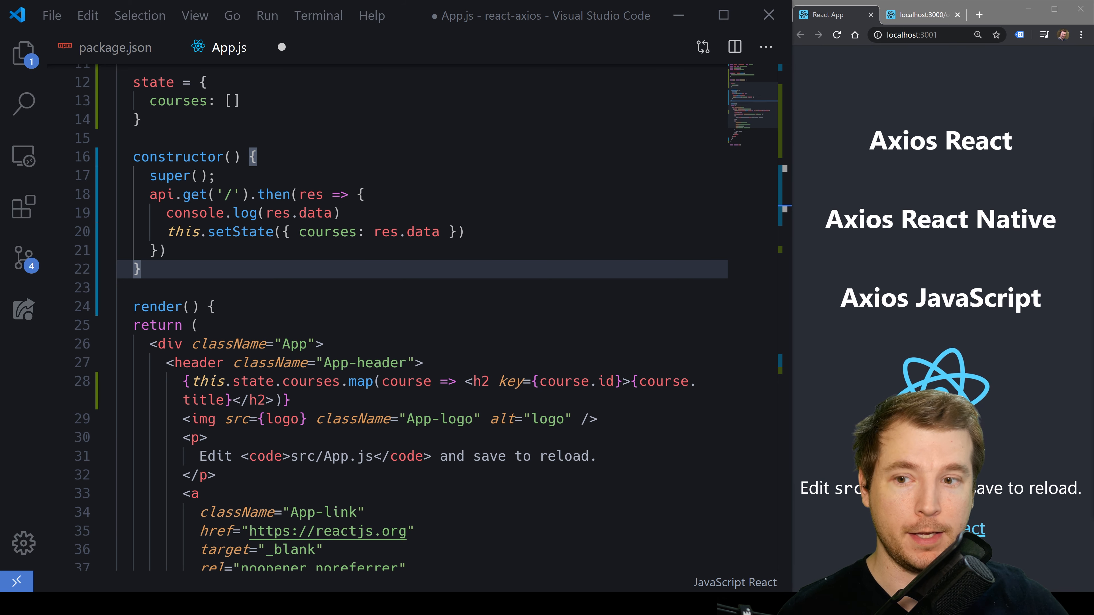
Write async createCourse posting { title: "Test", id: 4, author } to api.post('/').
{"action": "key", "text": "Enter"}
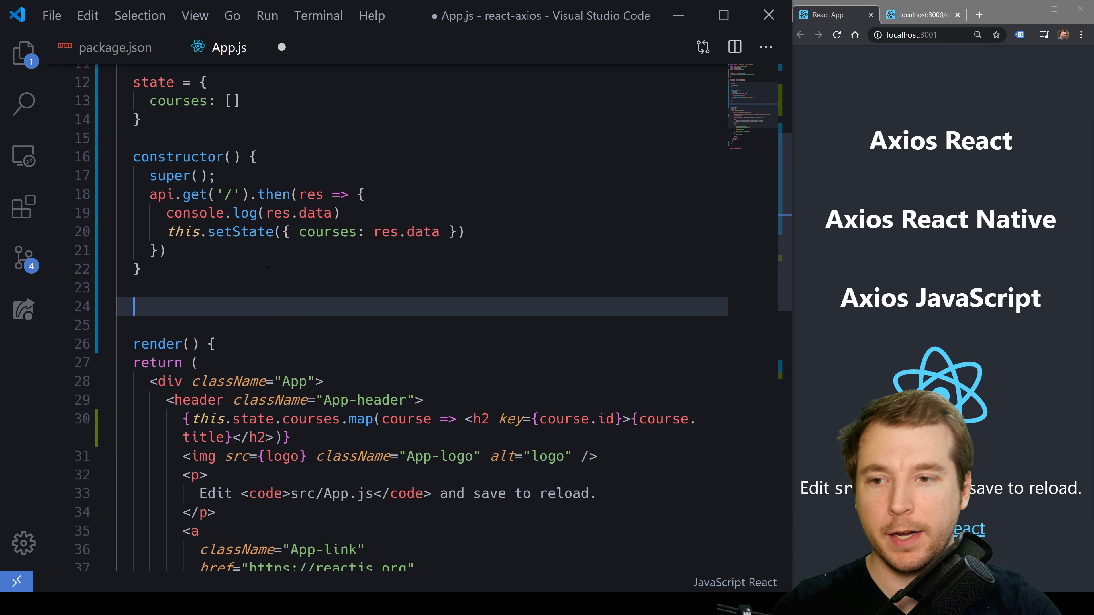
{"action": "type", "text": "createCourse"}
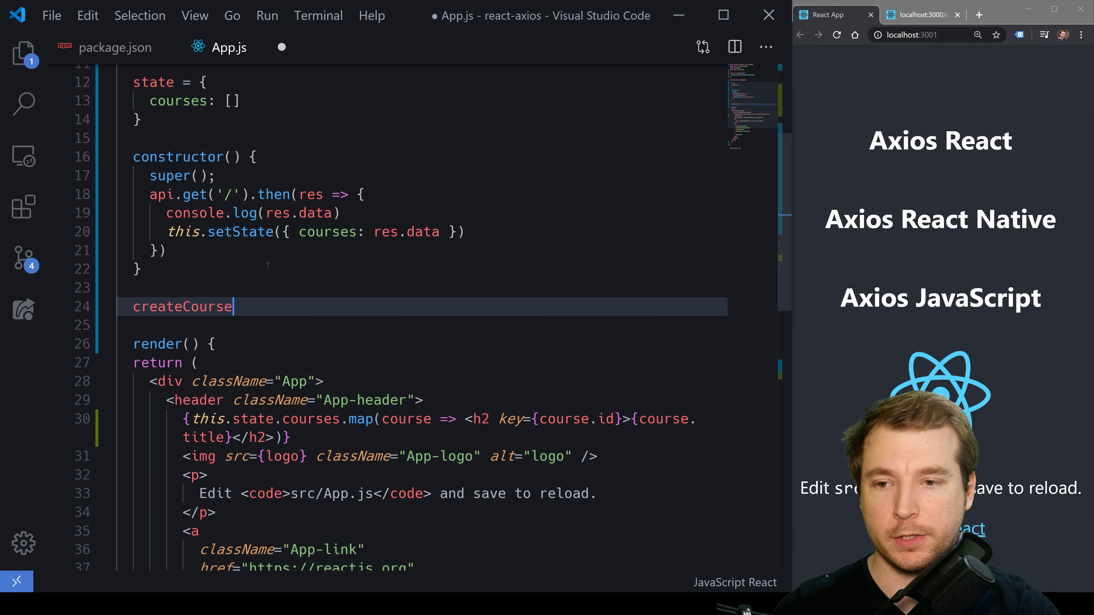
{"action": "type", "text": "= async ("}
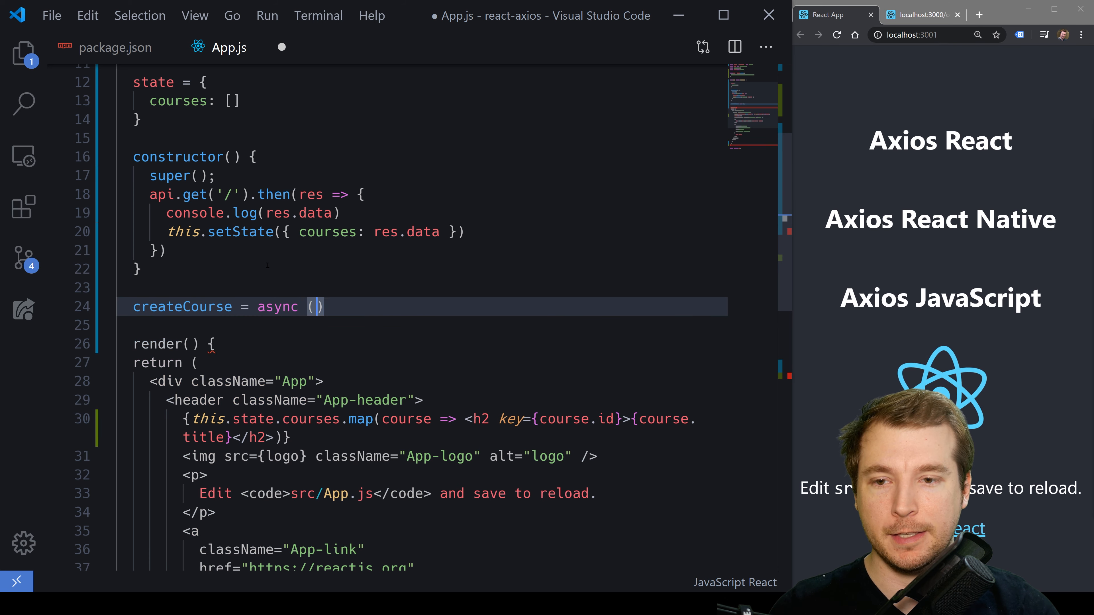
{"action": "type", "text": "=> {"}
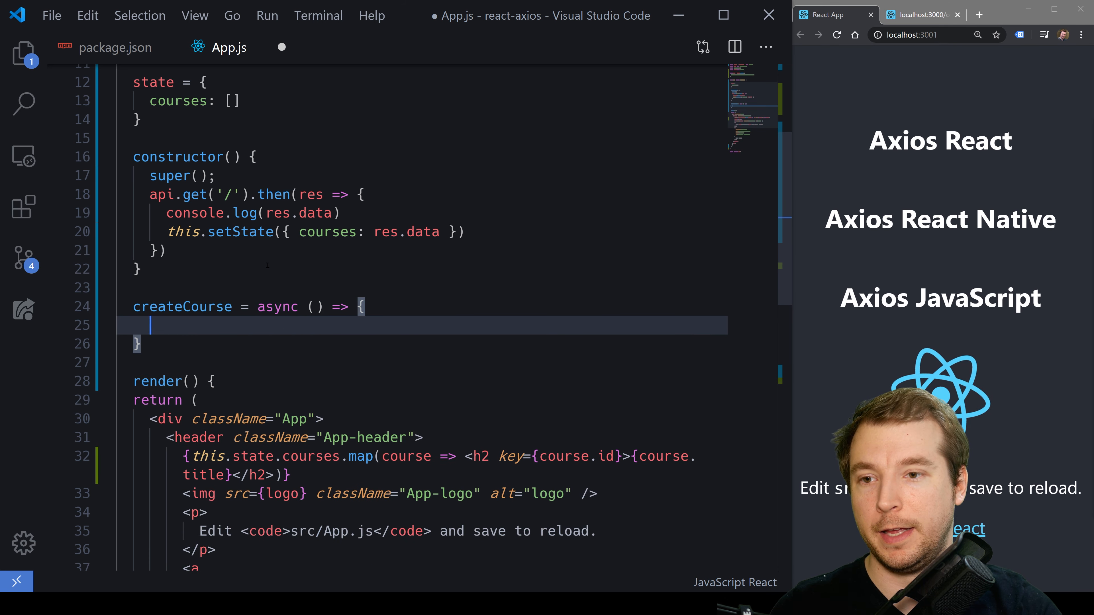
{"action": "type", "text": "api.post()"}
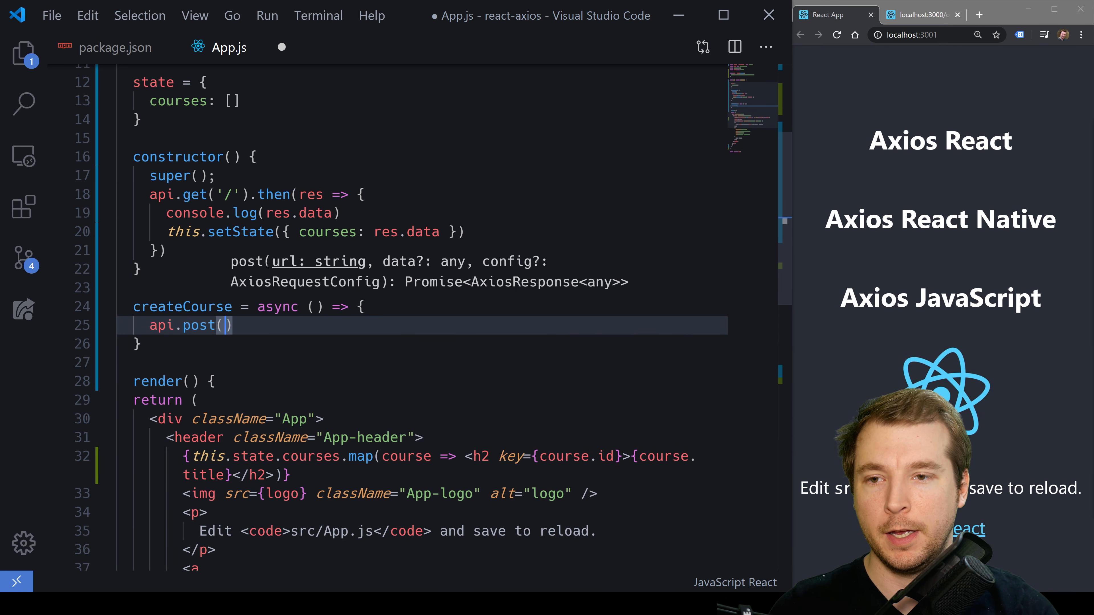
{"action": "type", "text": "'/', {"}
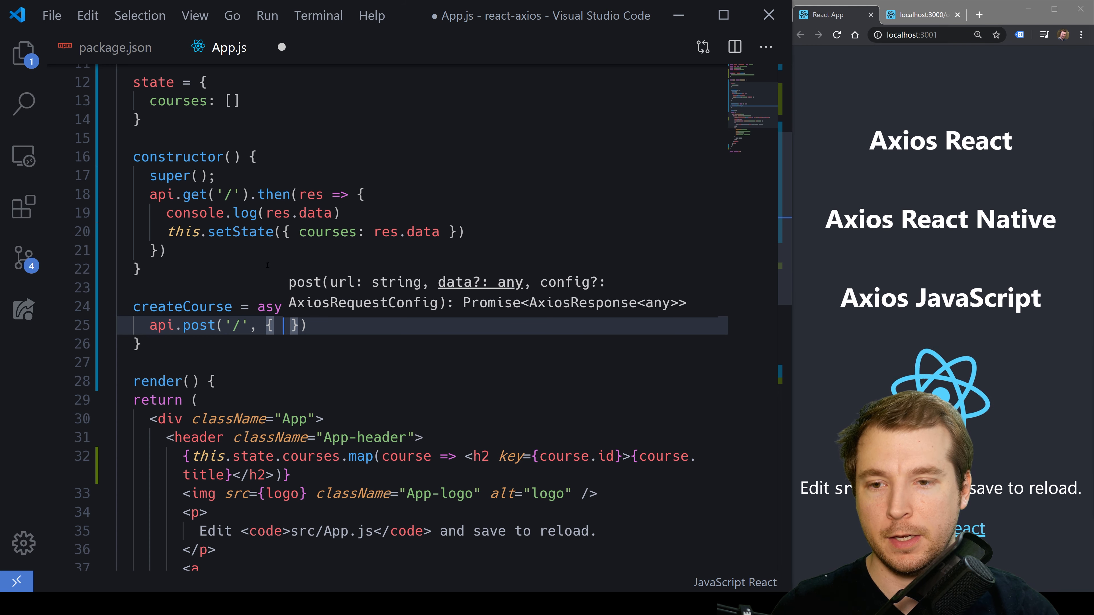
{"action": "type", "text": "title: \"Test\""}
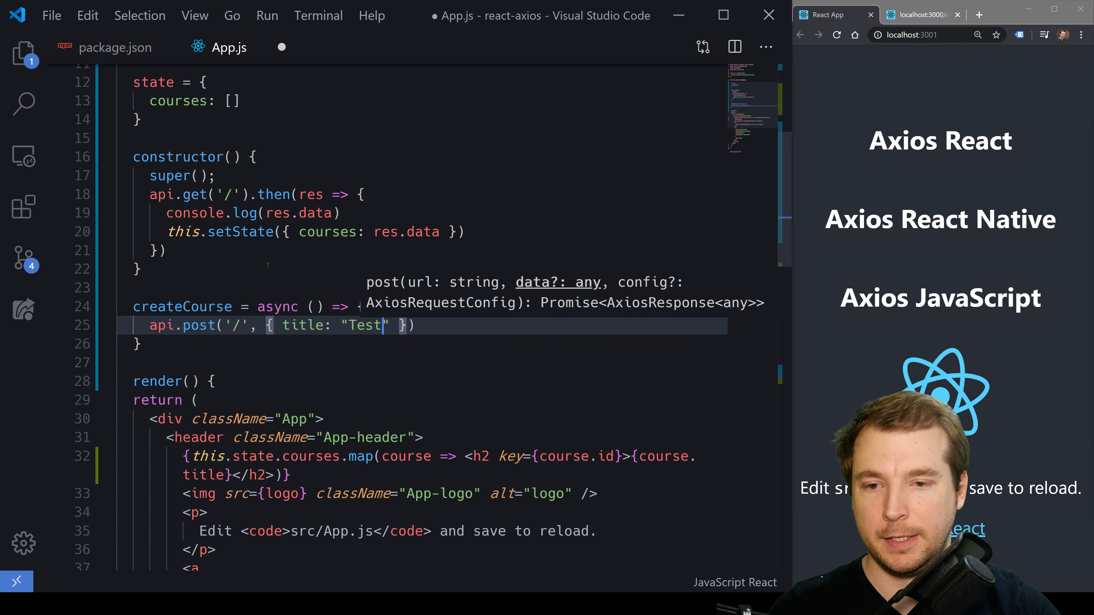
{"action": "type", "text": ", id: 4,"}
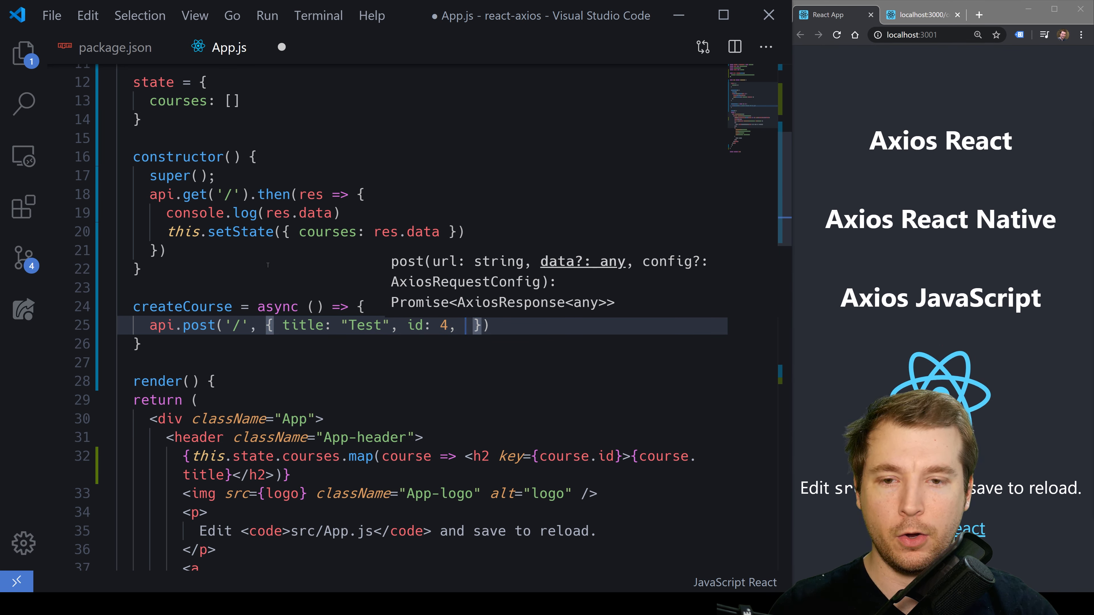
{"action": "type", "text": "author: 'test"}
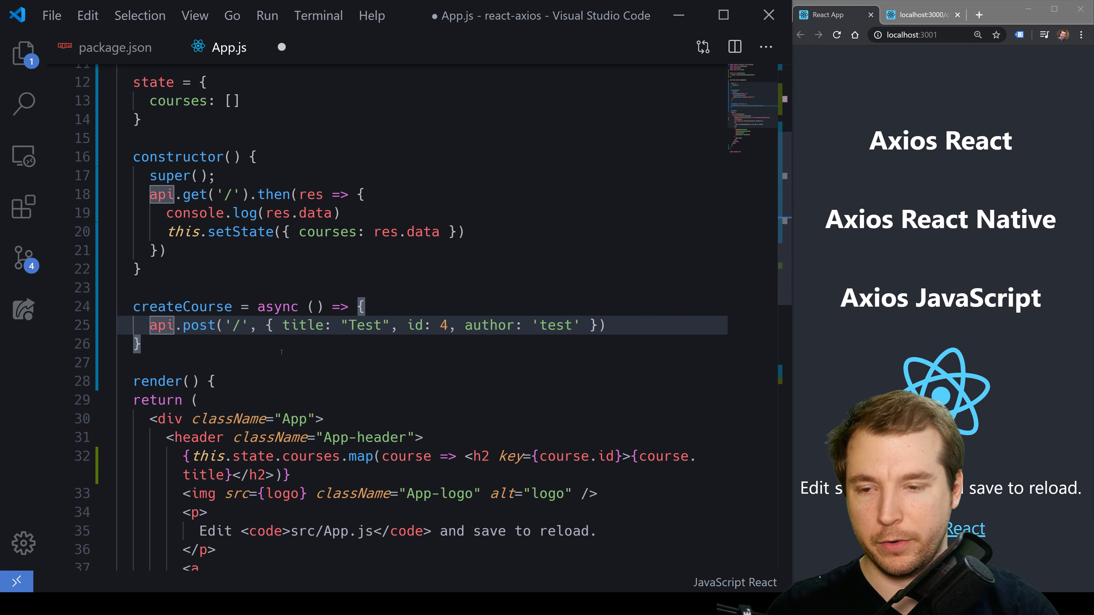
Await the post into let res and console.log the response.
{"action": "type", "text": "await"}
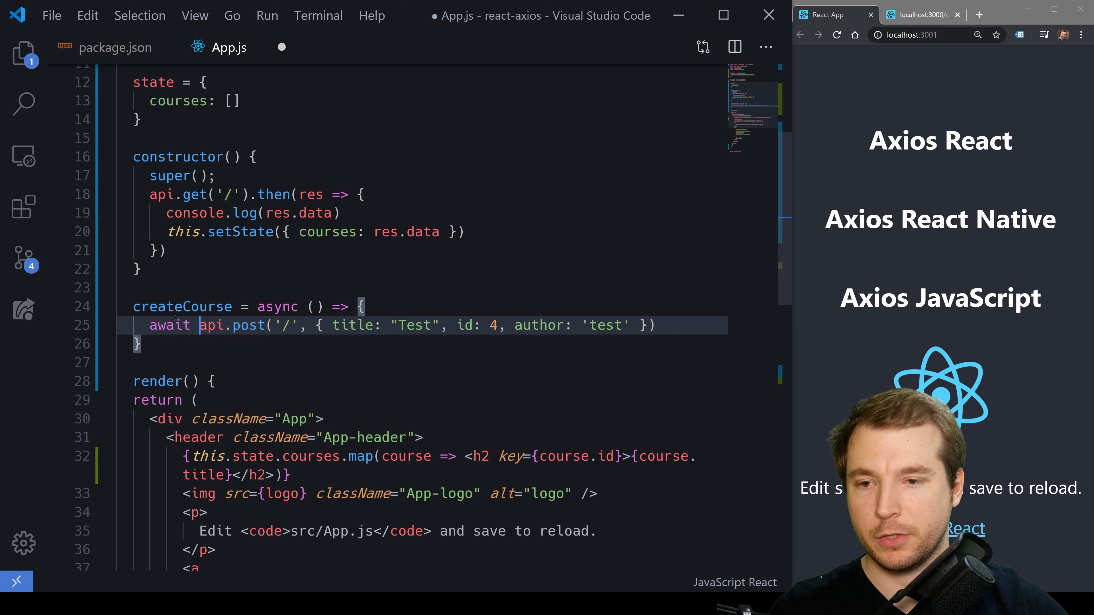
{"action": "type", "text": "let"}
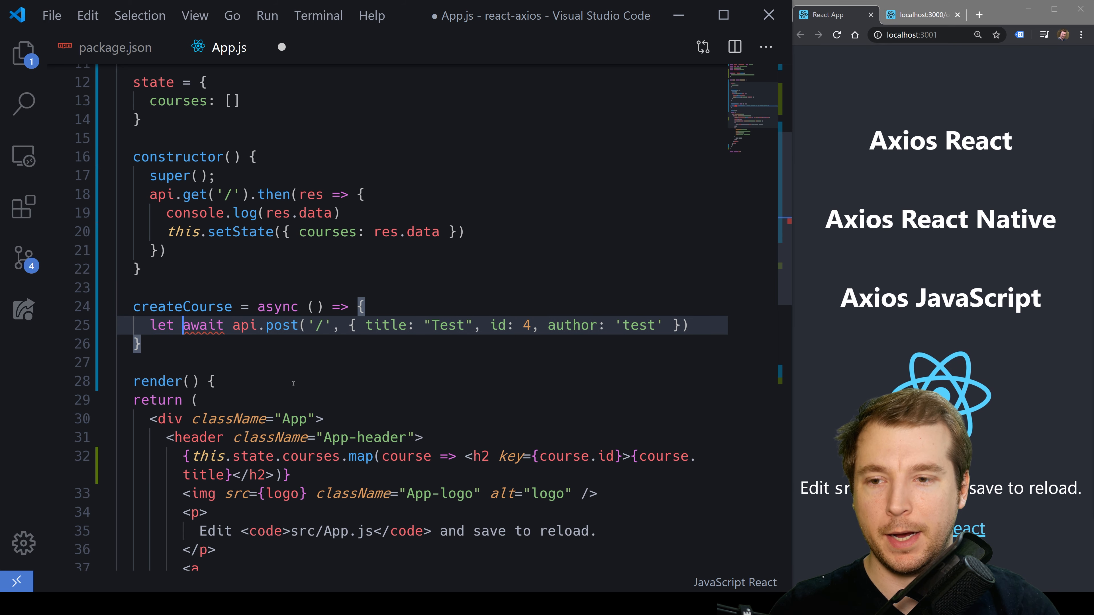
{"action": "type", "text": "res ="}
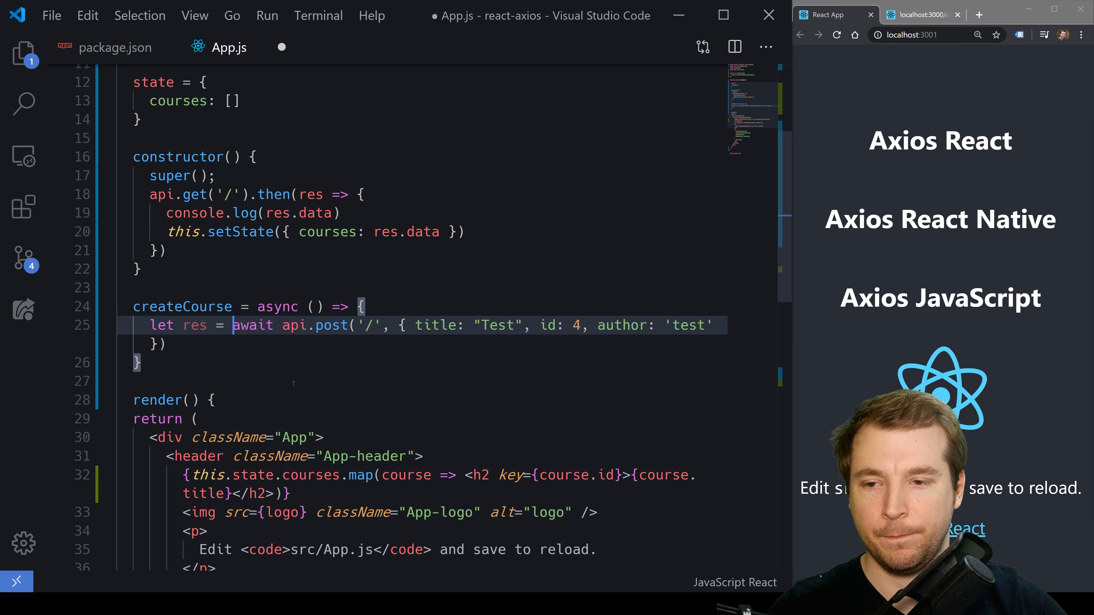
{"action": "type", "text": "c"}
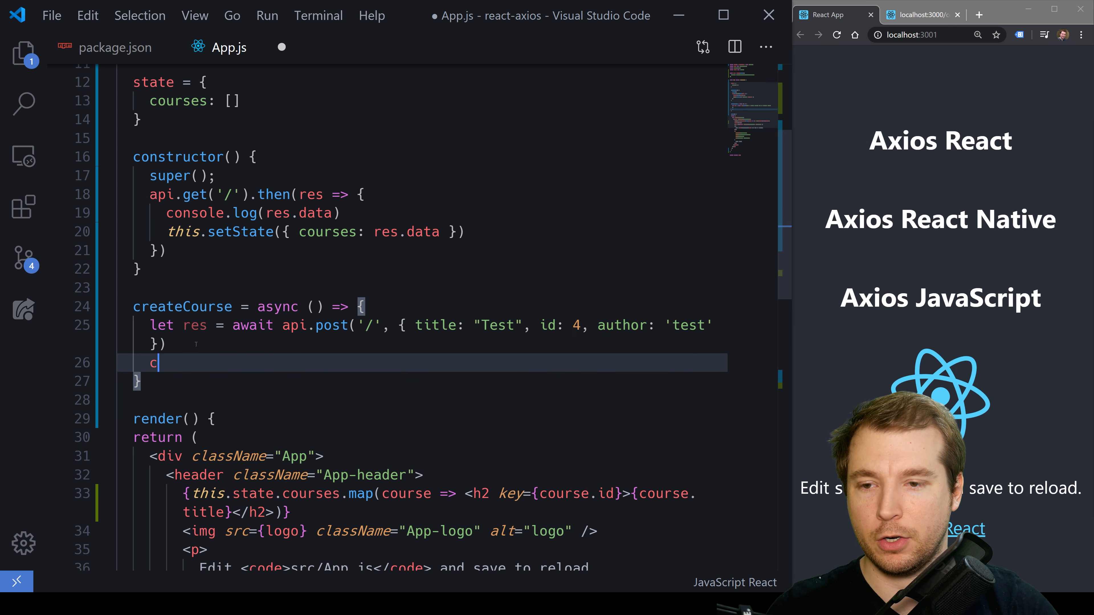
{"action": "type", "text": "onsole.log("}
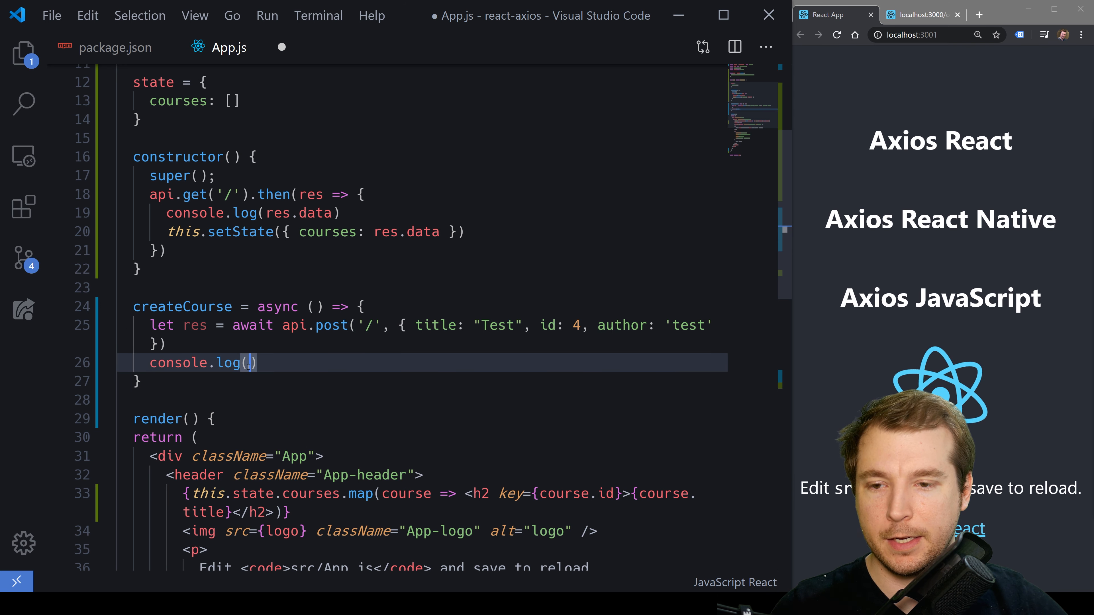
{"action": "type", "text": "res"}
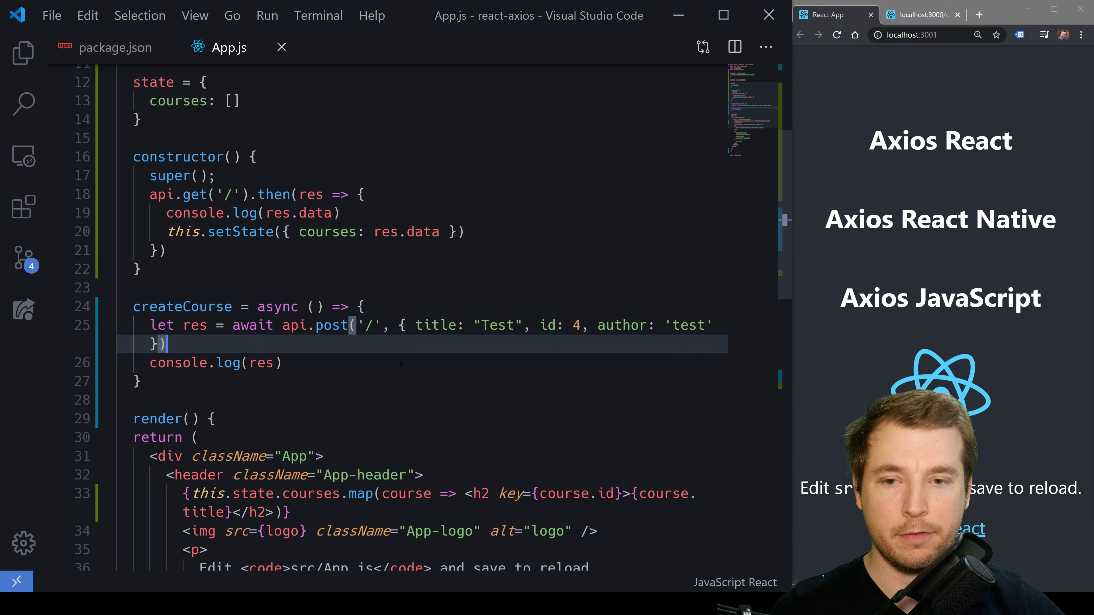
{"action": "double_click", "coordinate": [181, 307]}
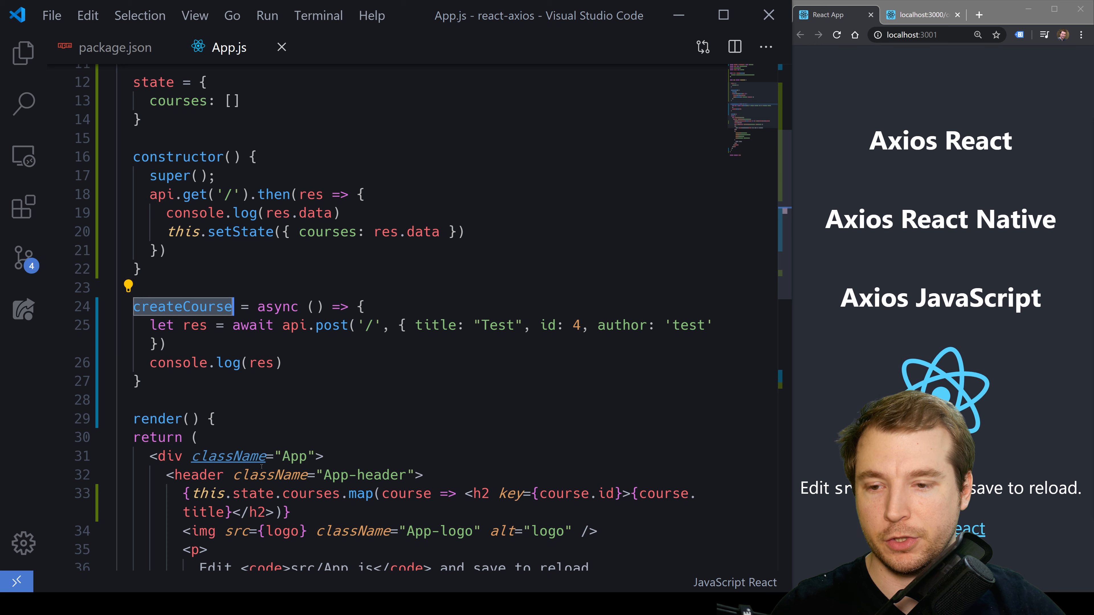
Add a createCourse button with onClick={this.createCourse}, save, and create the Test course from the browser.
{"action": "key", "text": "enter"}
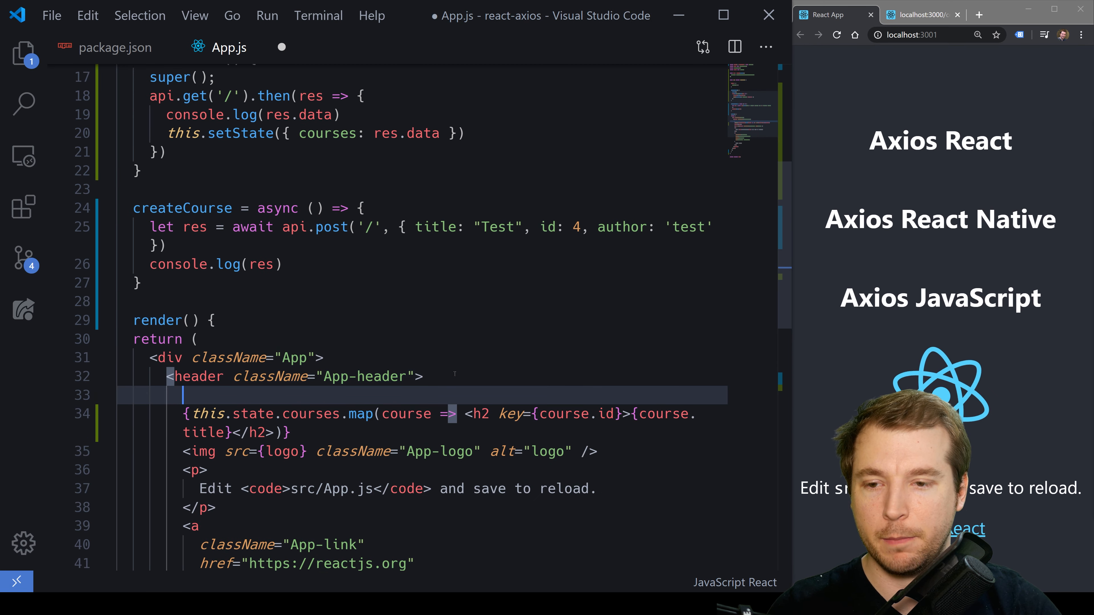
{"action": "type", "text": "<button></button>"}
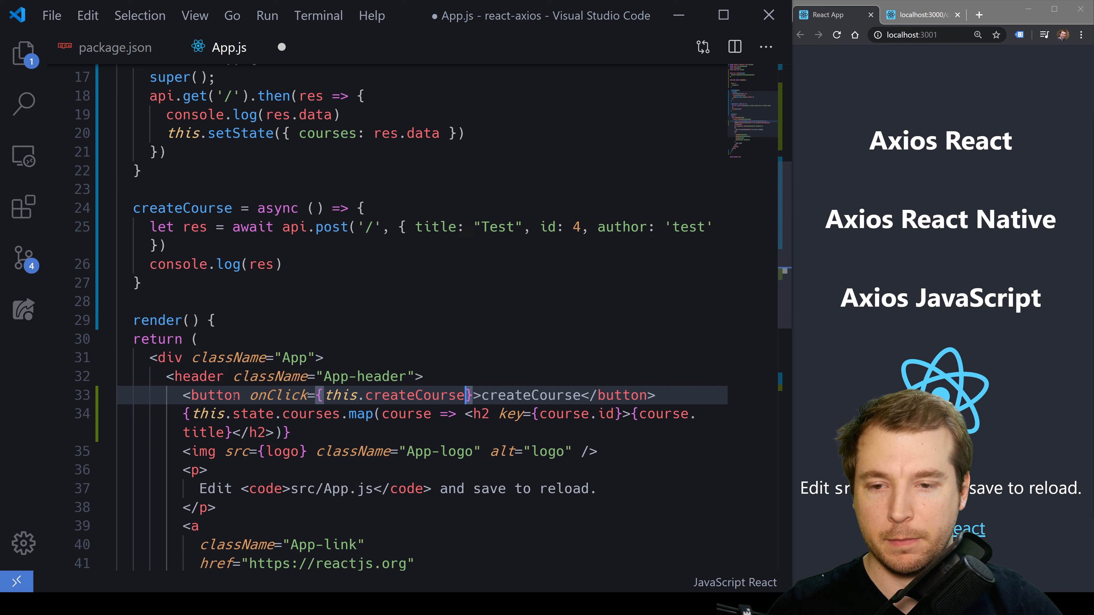
{"action": "key", "text": "ctrl+s"}
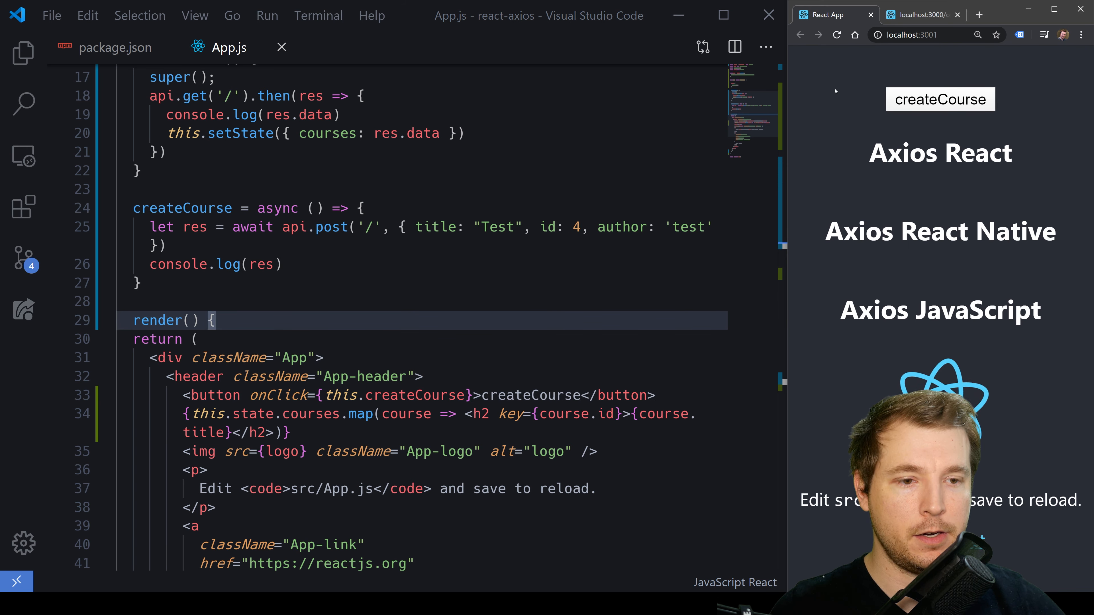
{"action": "left_click", "coordinate": [940, 99]}
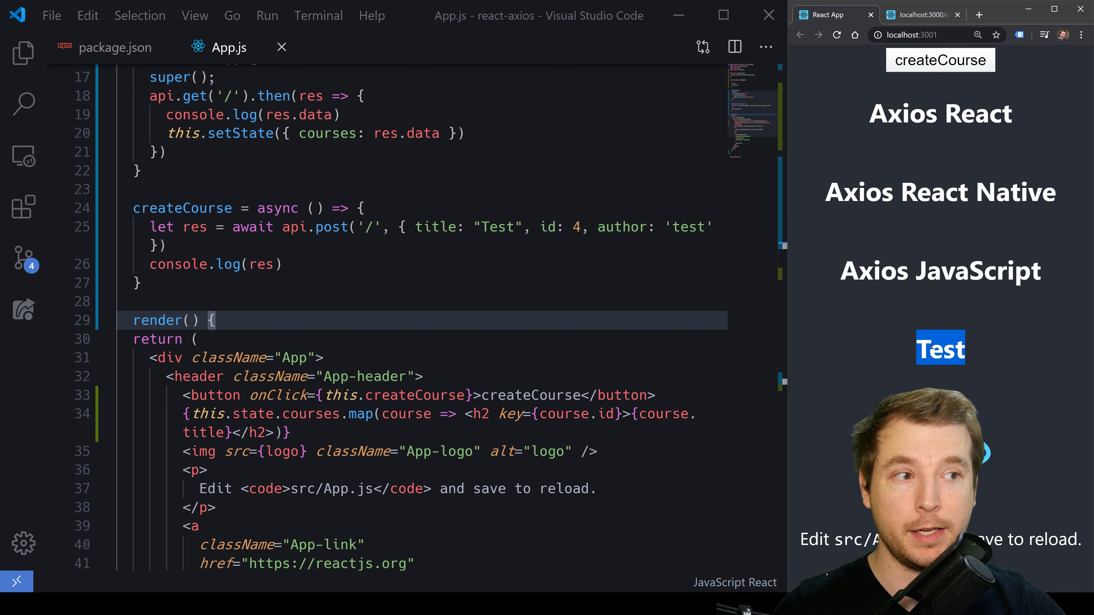
{"action": "left_click", "coordinate": [22, 53]}
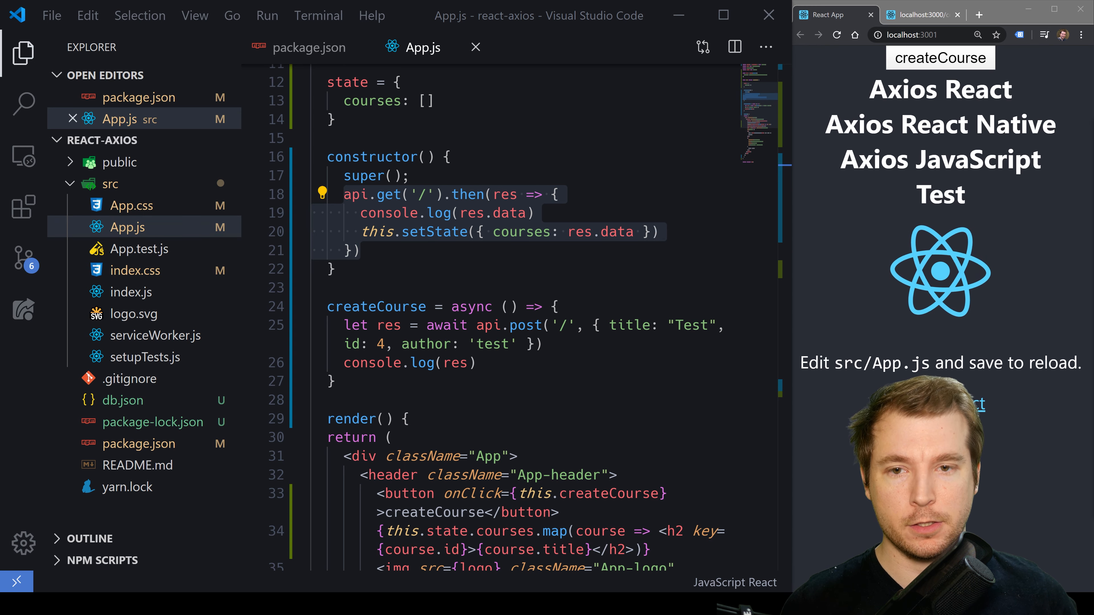
Move the api.get call into an async getCourses method using await and destructured data.
{"action": "double_click", "coordinate": [373, 156]}
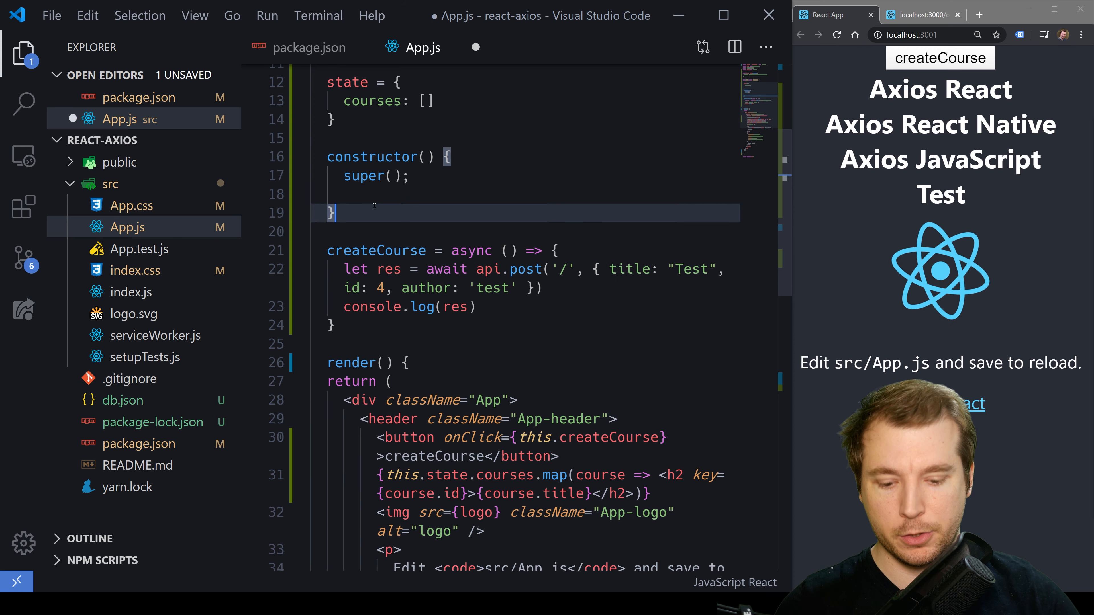
{"action": "type", "text": "get('/').then(res => {"}
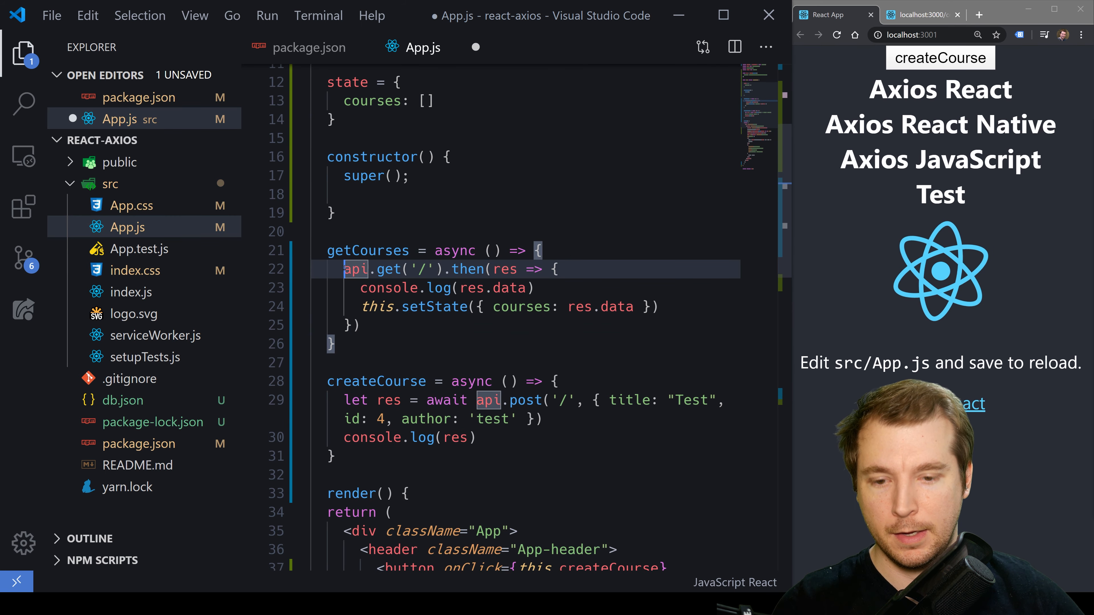
{"action": "type", "text": "let data = await"}
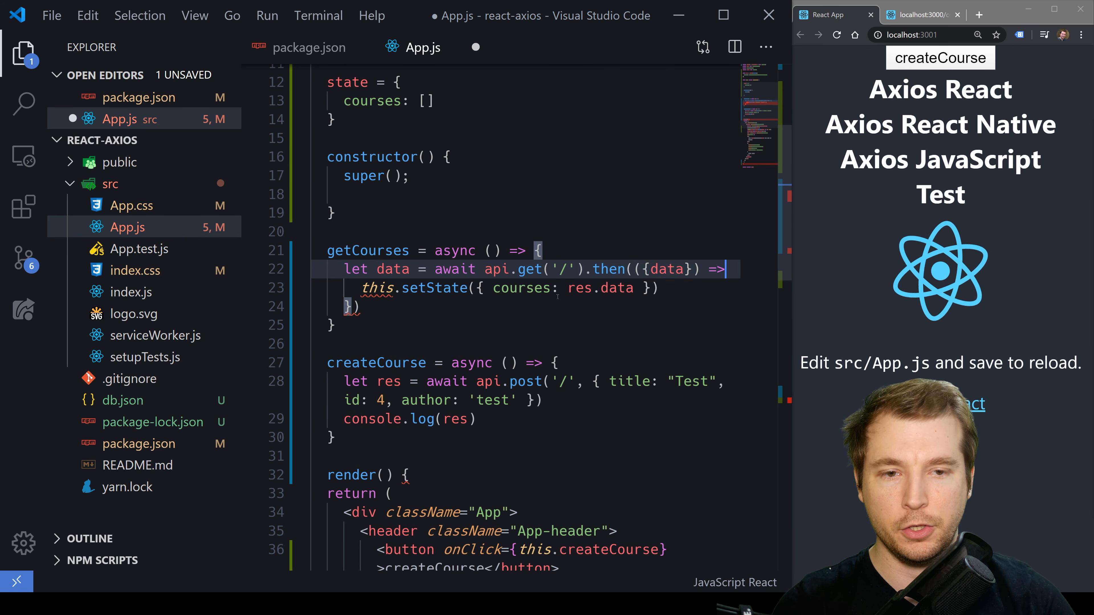
{"action": "type", "text": "data);"}
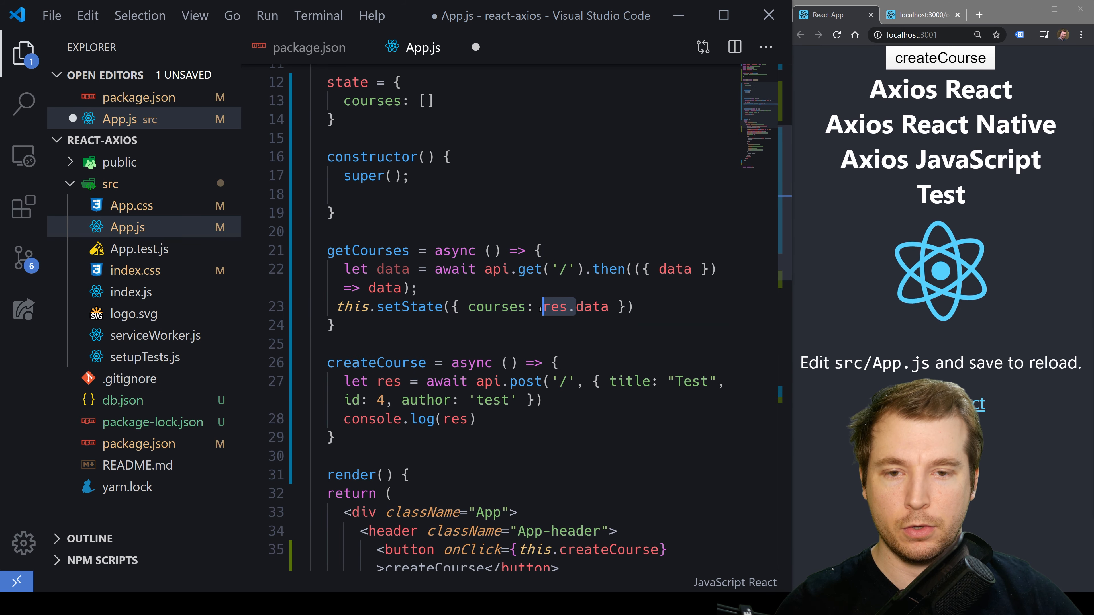
{"action": "key", "text": "ctrl+s"}
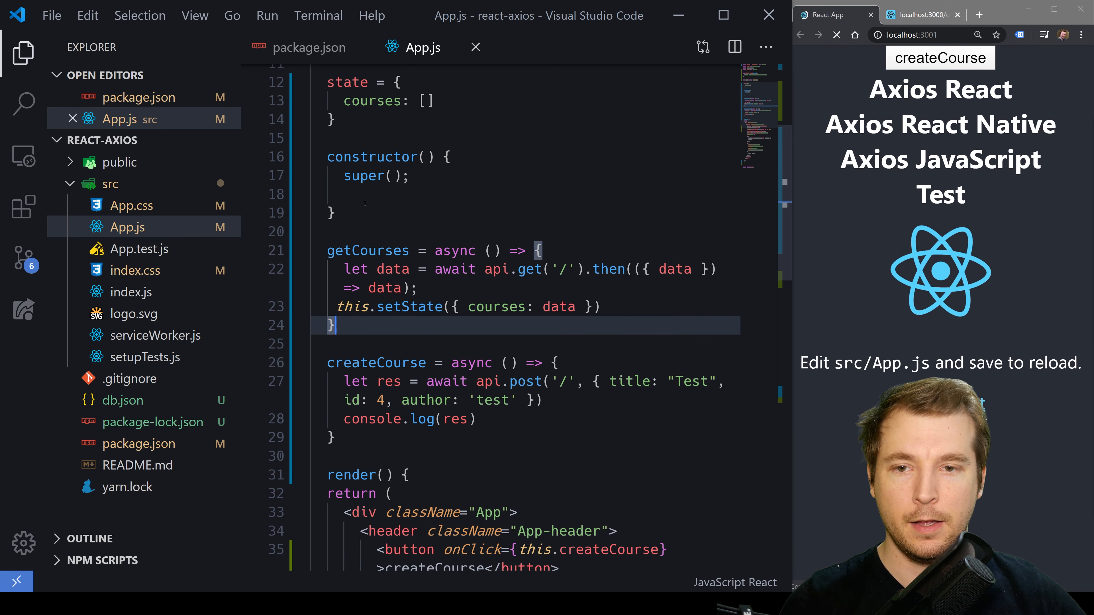
Call this.getCourses() from the constructor and again at the end of createCourse.
{"action": "type", "text": "this."}
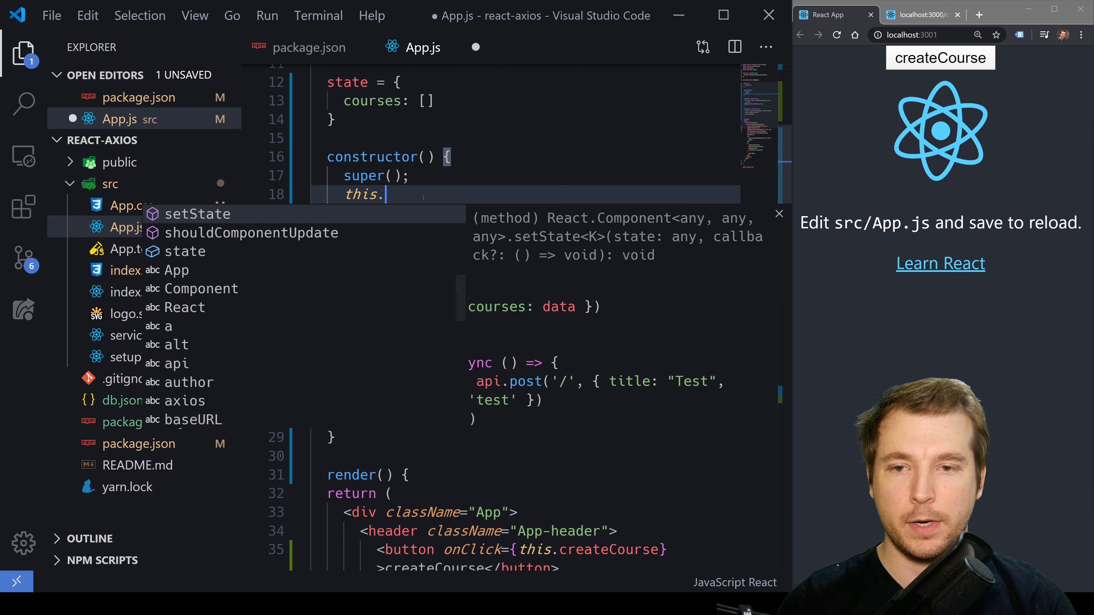
{"action": "type", "text": "getCourses();"}
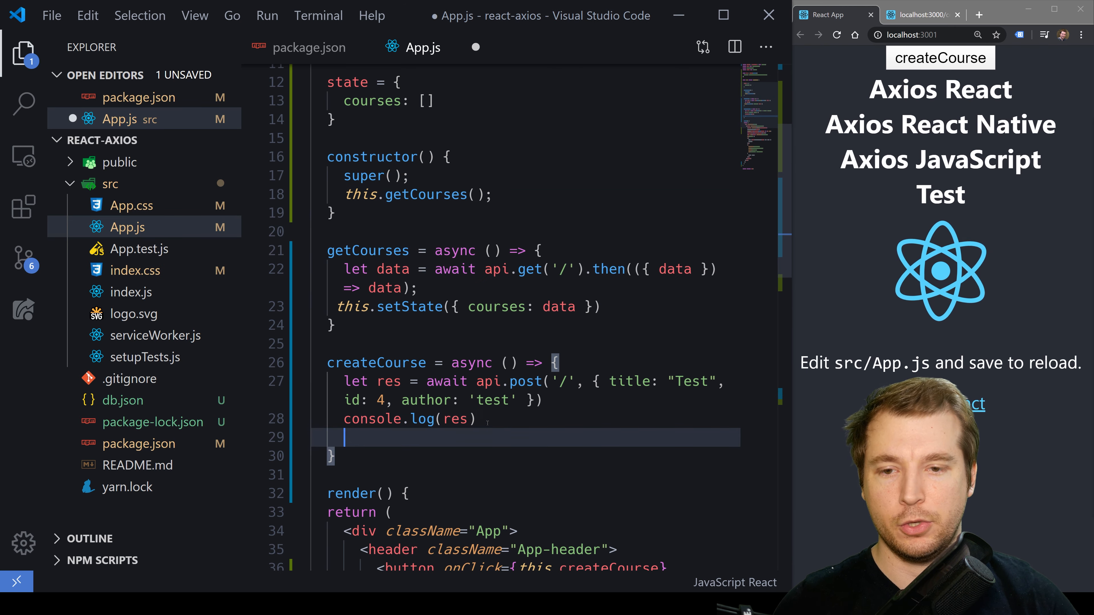
{"action": "type", "text": "this.getCourses();"}
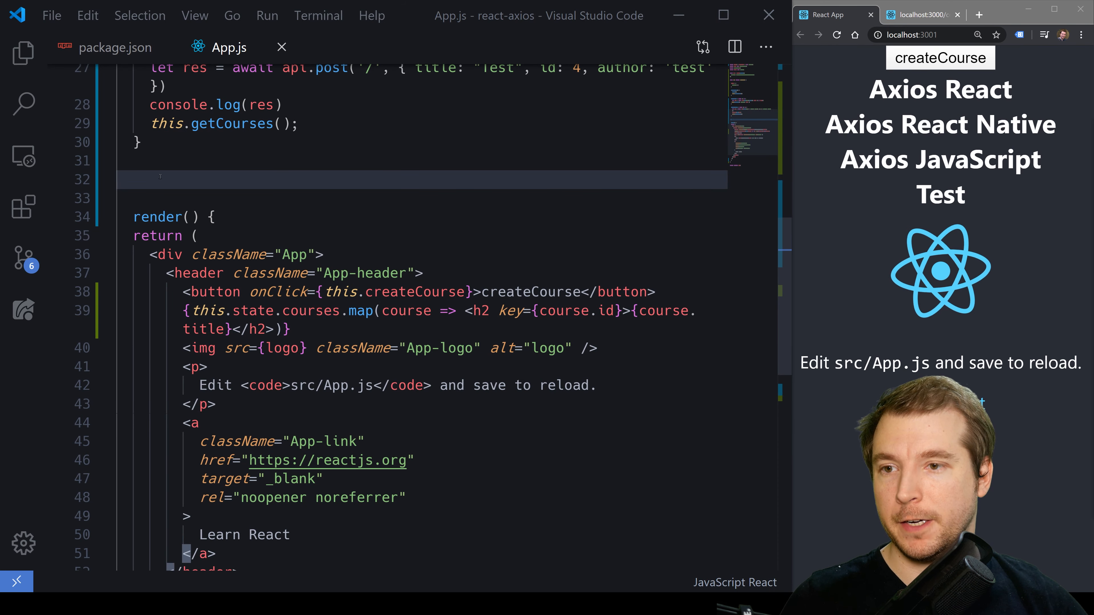
Write deleteCourse = async (id) => { let data = await api.delete(`/${id}`) } below createCourse.
{"action": "type", "text": "deleteCourse = async"}
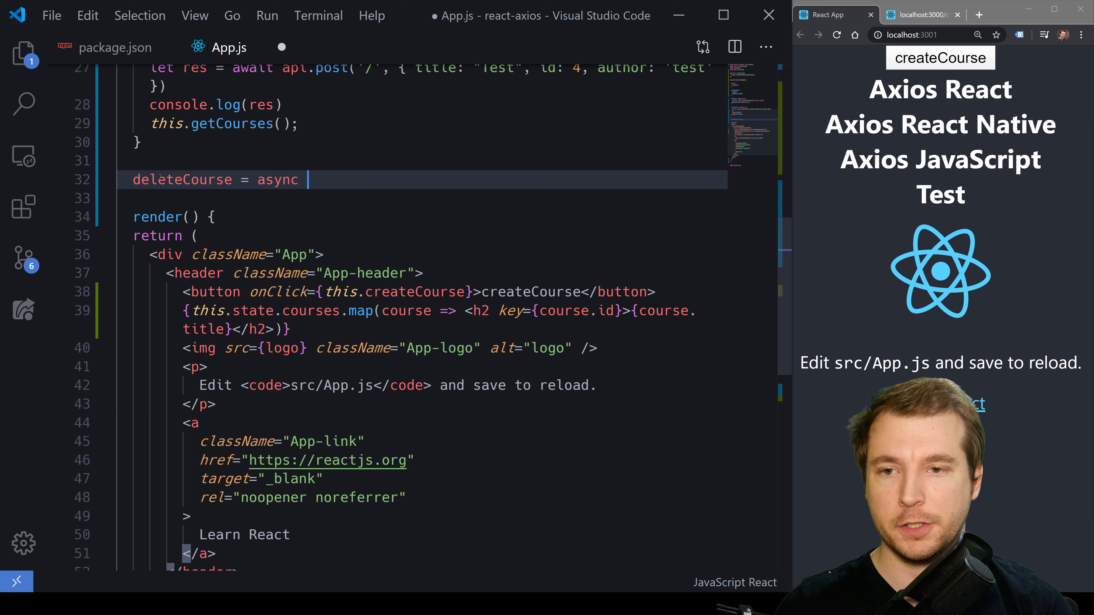
{"action": "type", "text": "(id)"}
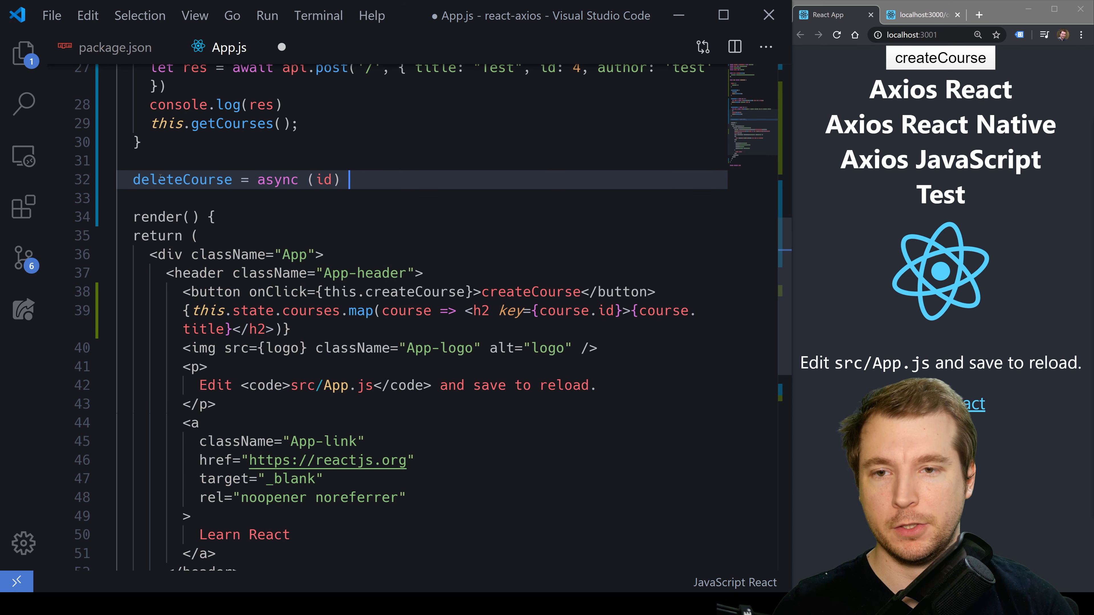
{"action": "type", "text": "=> {"}
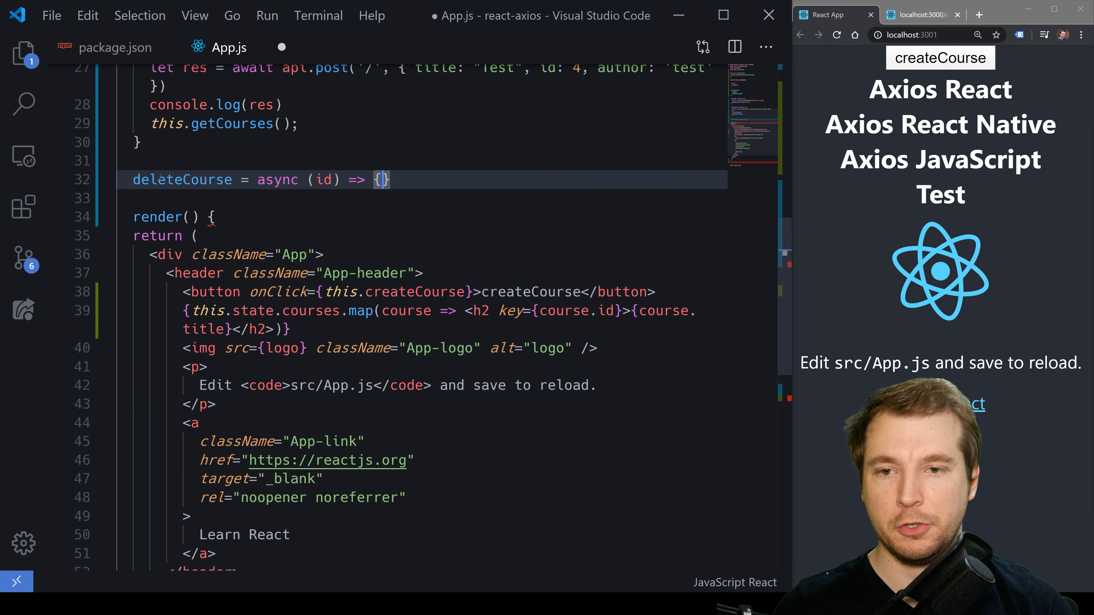
{"action": "key", "text": "Enter"}
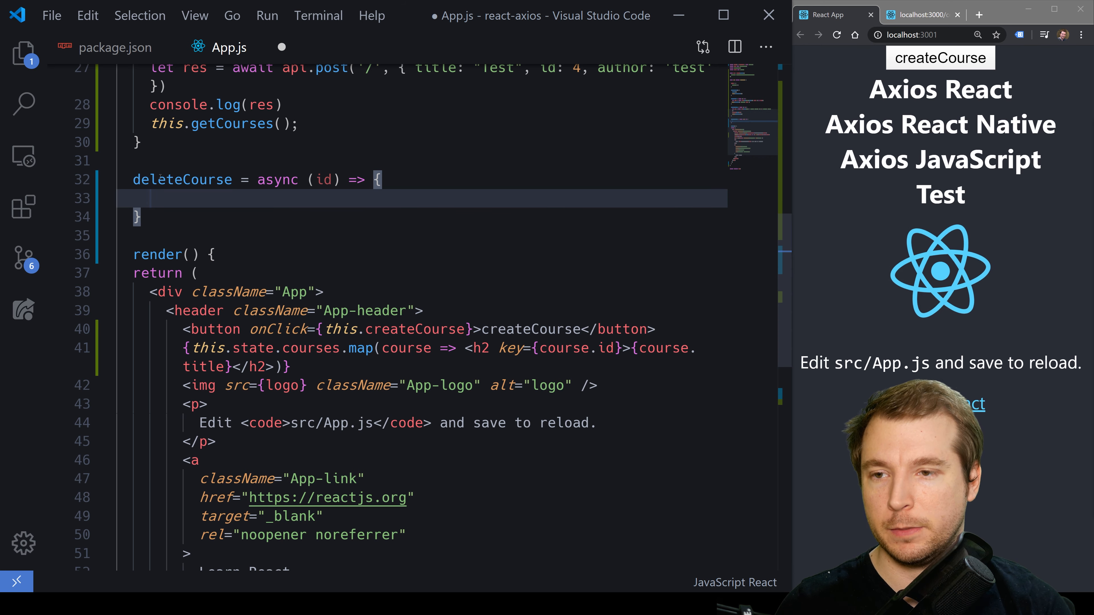
{"action": "type", "text": "let dat"}
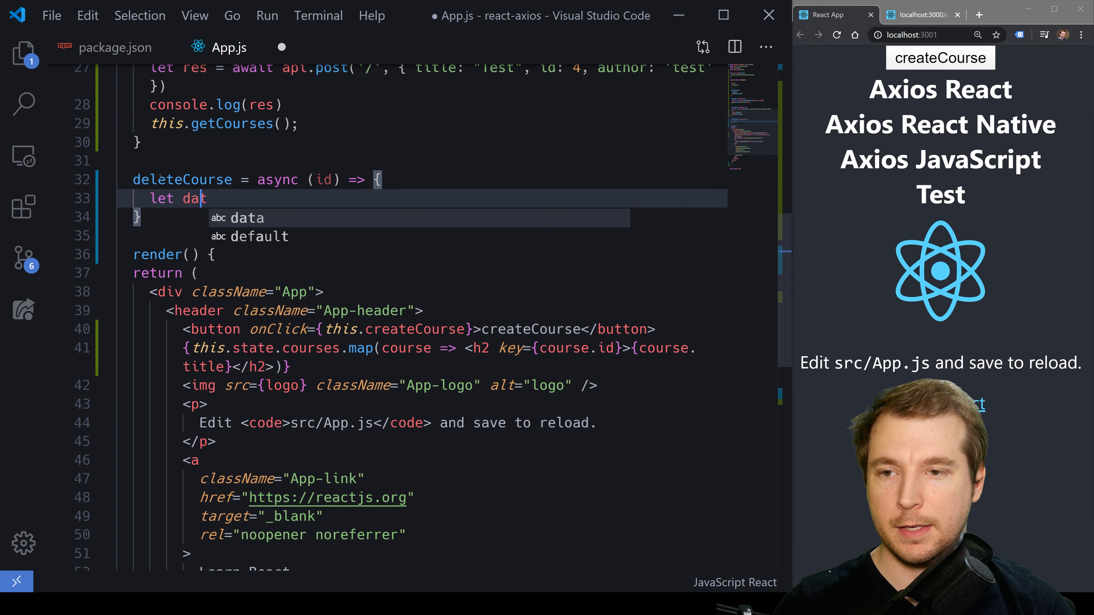
{"action": "type", "text": "a = await"}
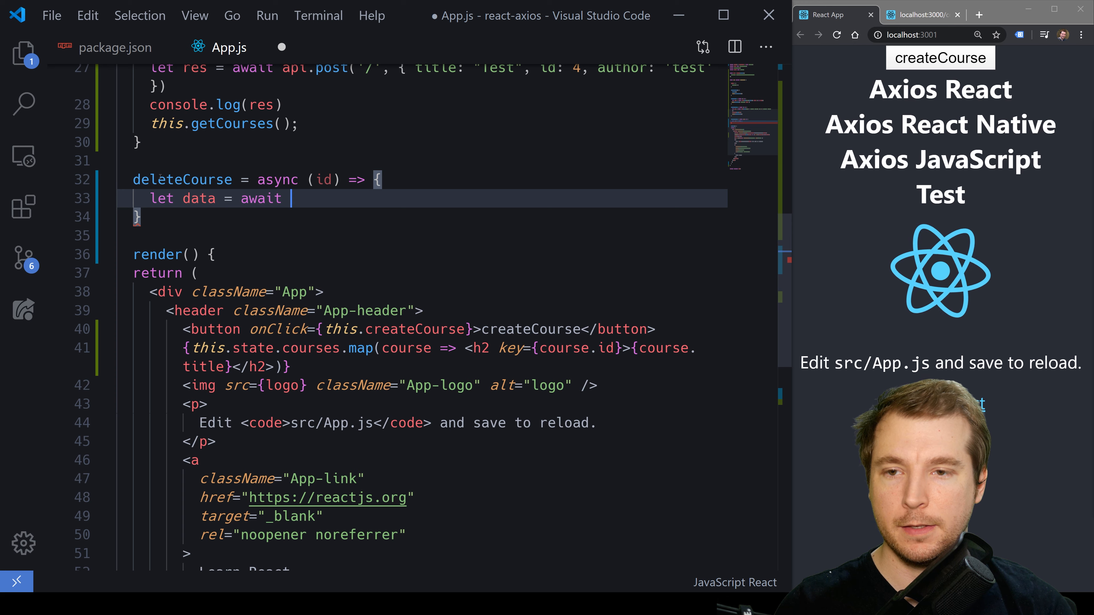
{"action": "type", "text": "api.delete('"}
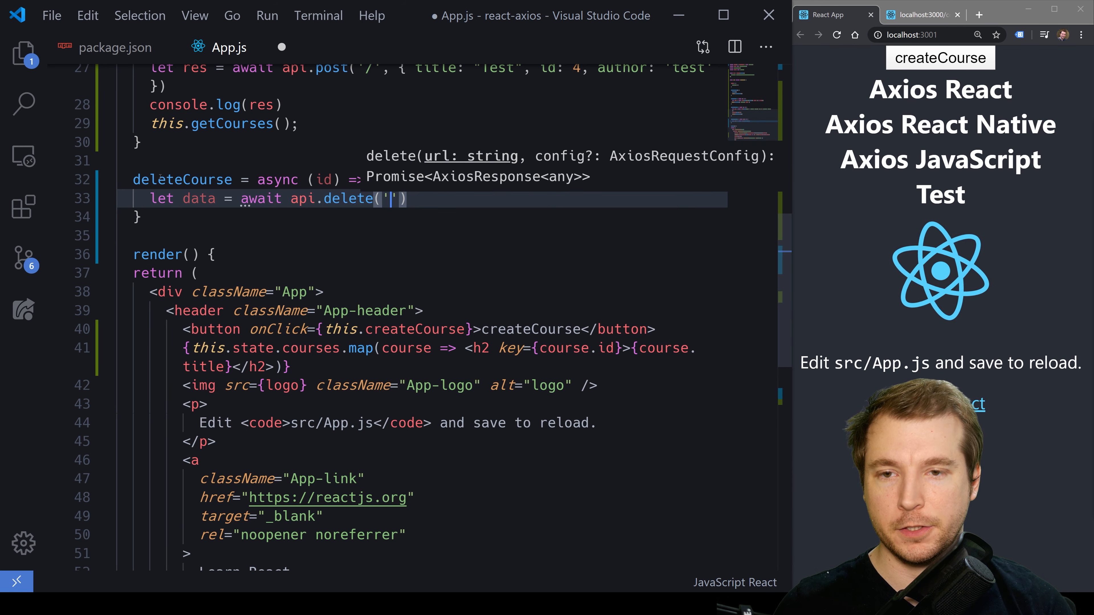
{"action": "type", "text": "`/${id"}
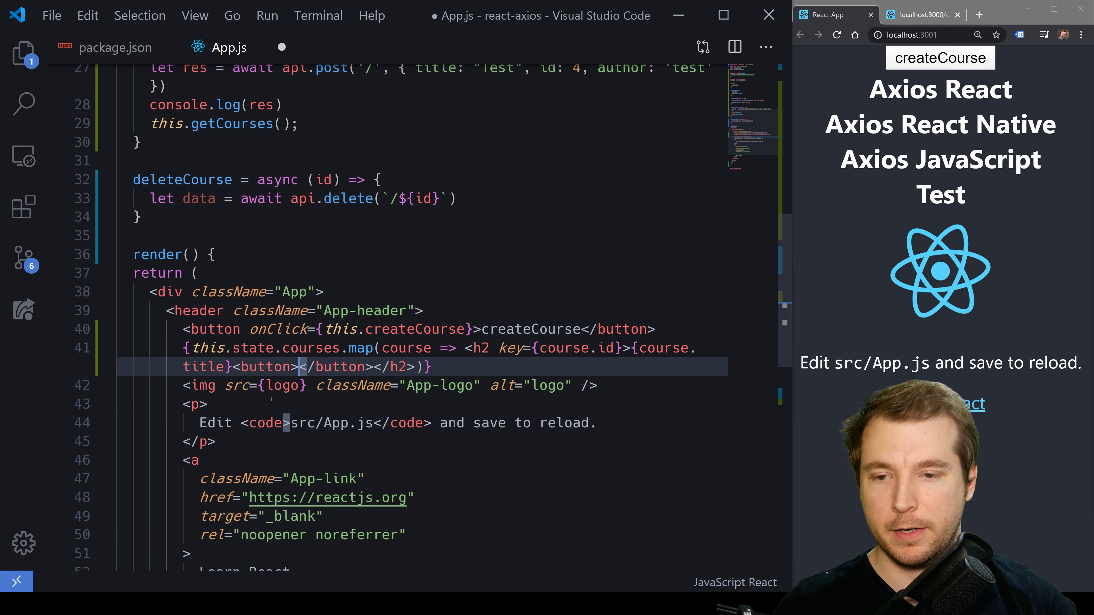
Add an x button with onClick={()=>this.deleteCourse(course.id)} in each h2, save, and delete Test in the browser.
{"action": "type", "text": "x"}
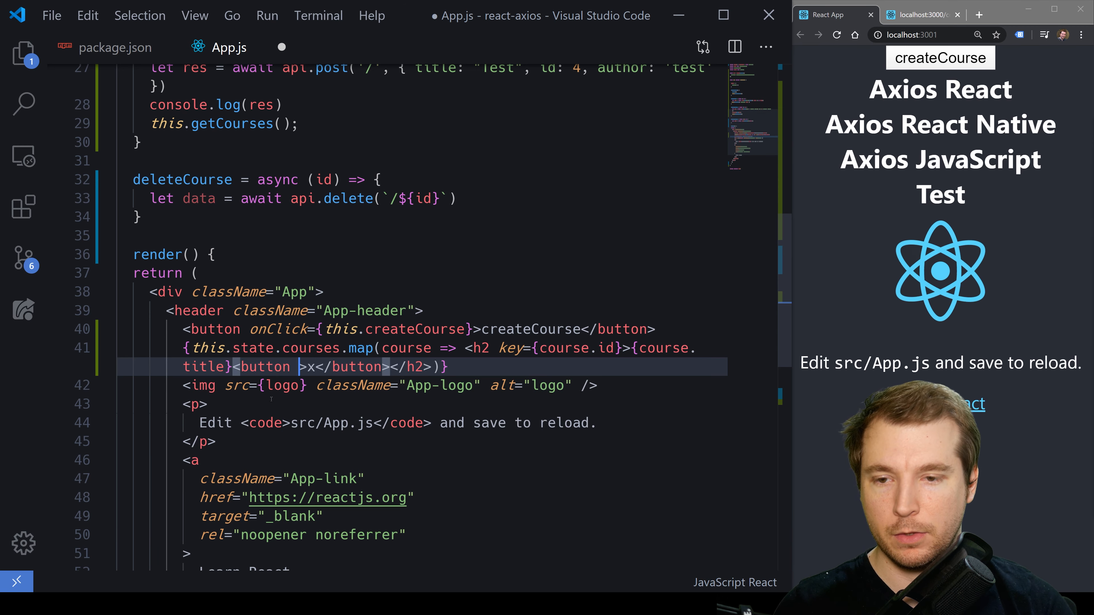
{"action": "type", "text": "onClick="}
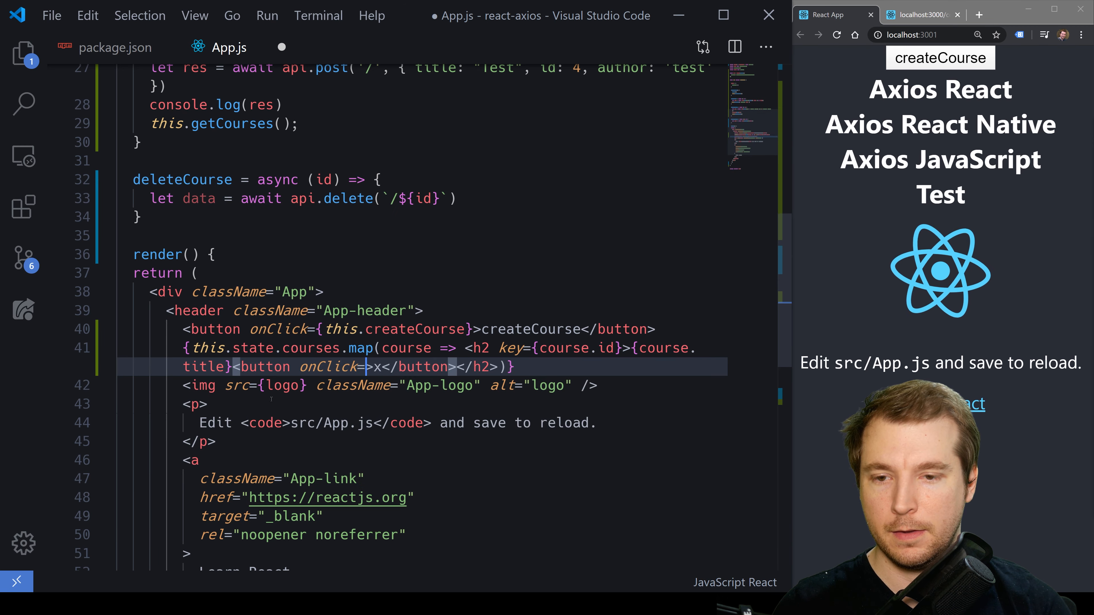
{"action": "type", "text": "()=>}"}
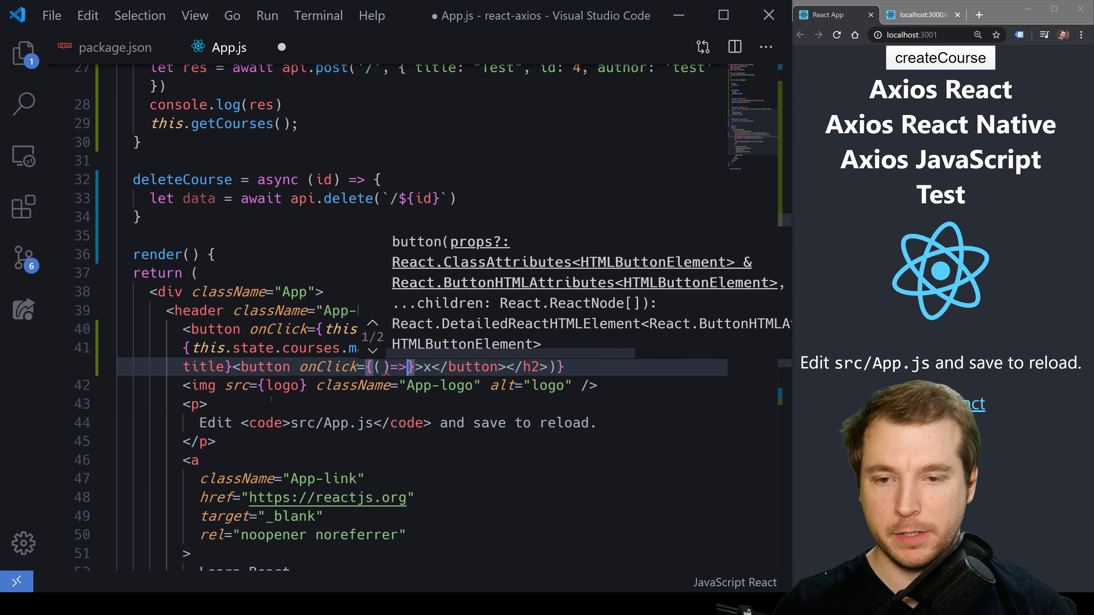
{"action": "type", "text": "this.deleteCourse(course.id"}
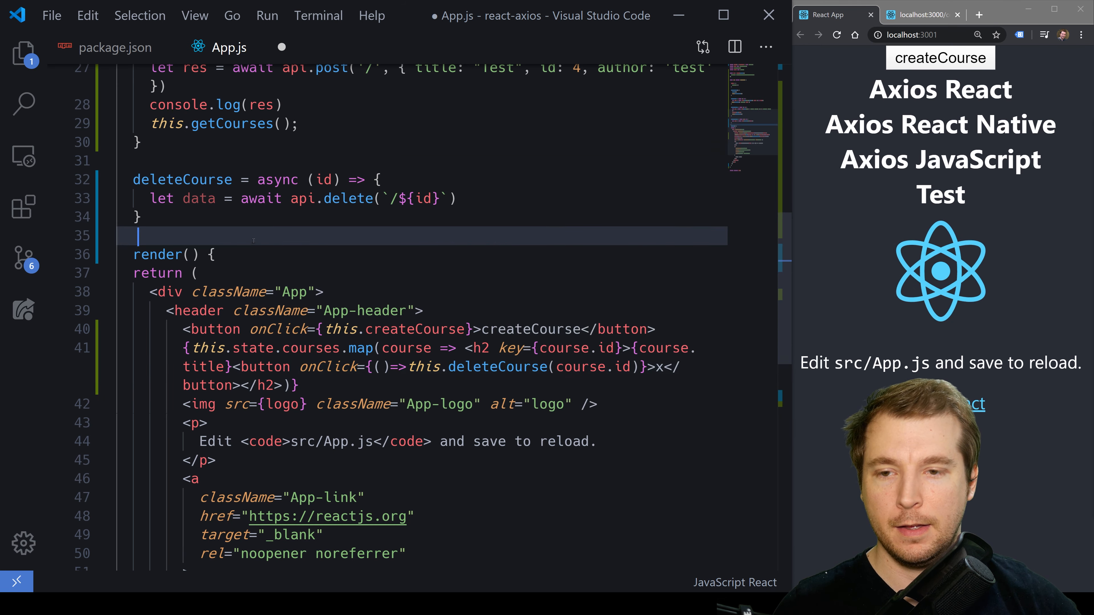
{"action": "key", "text": "ctrl+s"}
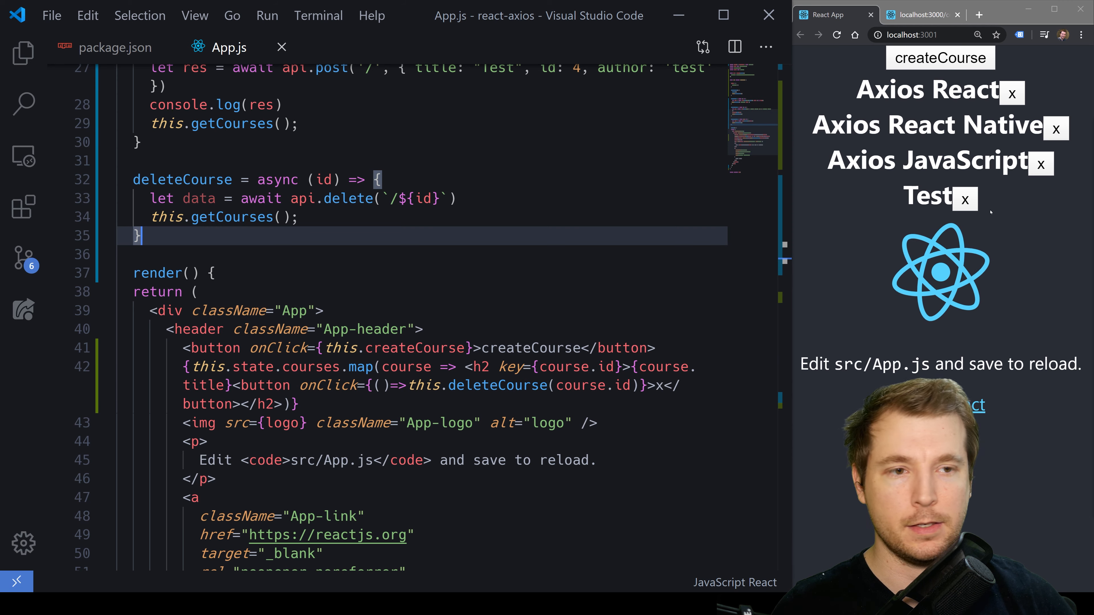
{"action": "left_click", "coordinate": [965, 199]}
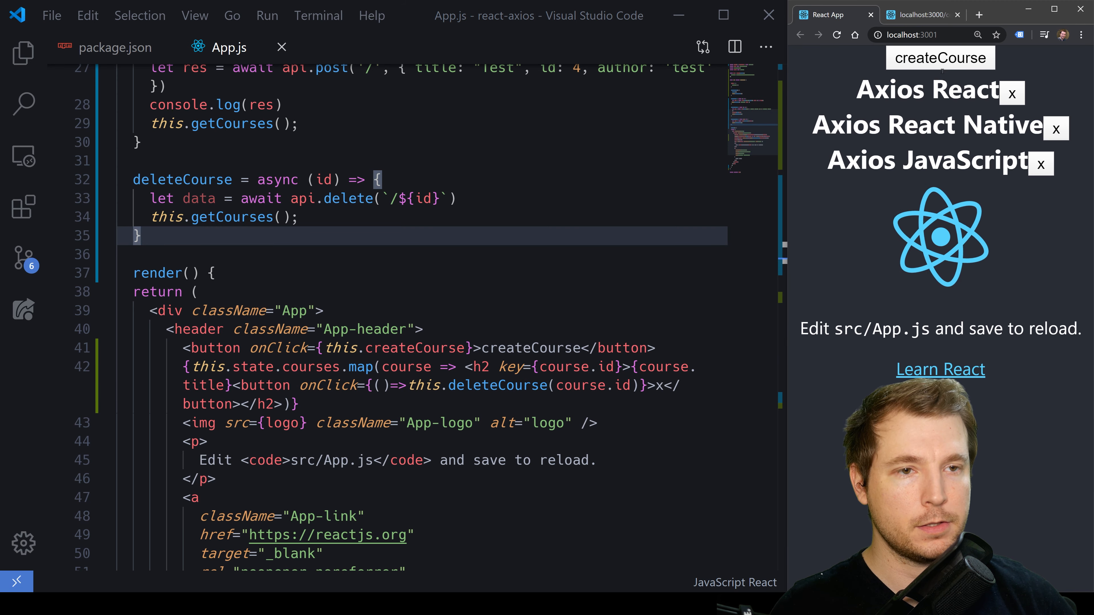
{"action": "left_click", "coordinate": [940, 57]}
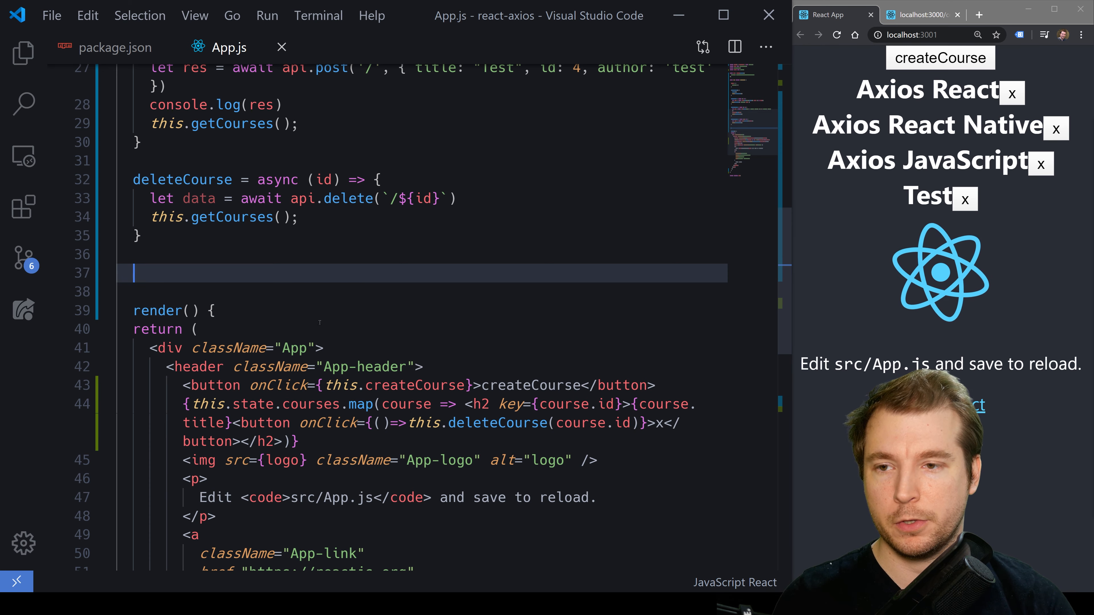
Write updateCourse = async (id, val) that awaits api.patch(`/${id}`, { title: val }) and calls this.getCourses().
{"action": "type", "text": "updateCourse = a"}
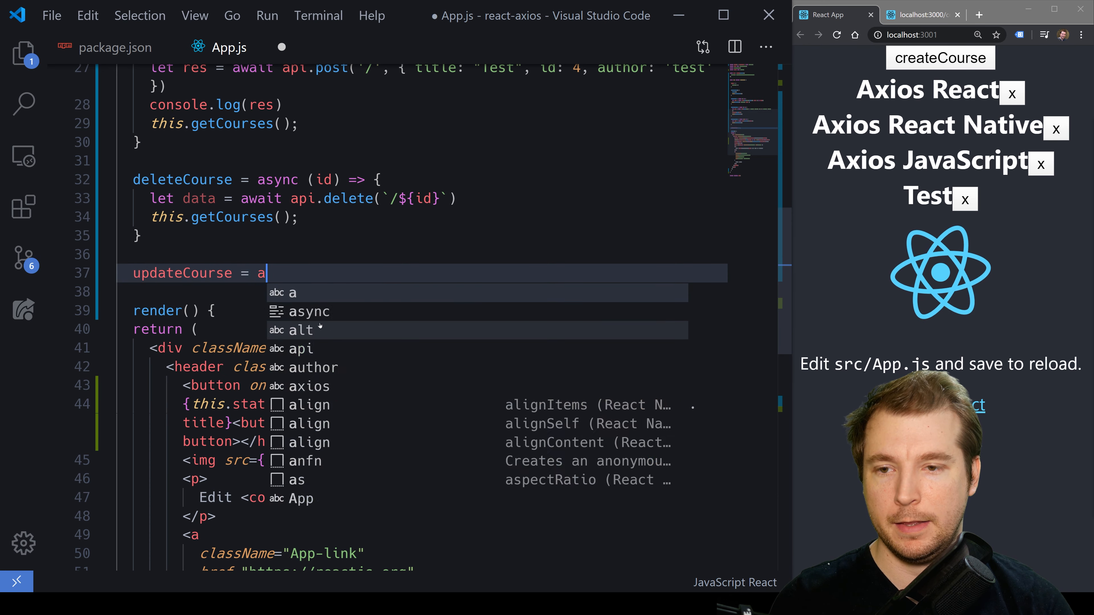
{"action": "type", "text": "sync (id)"}
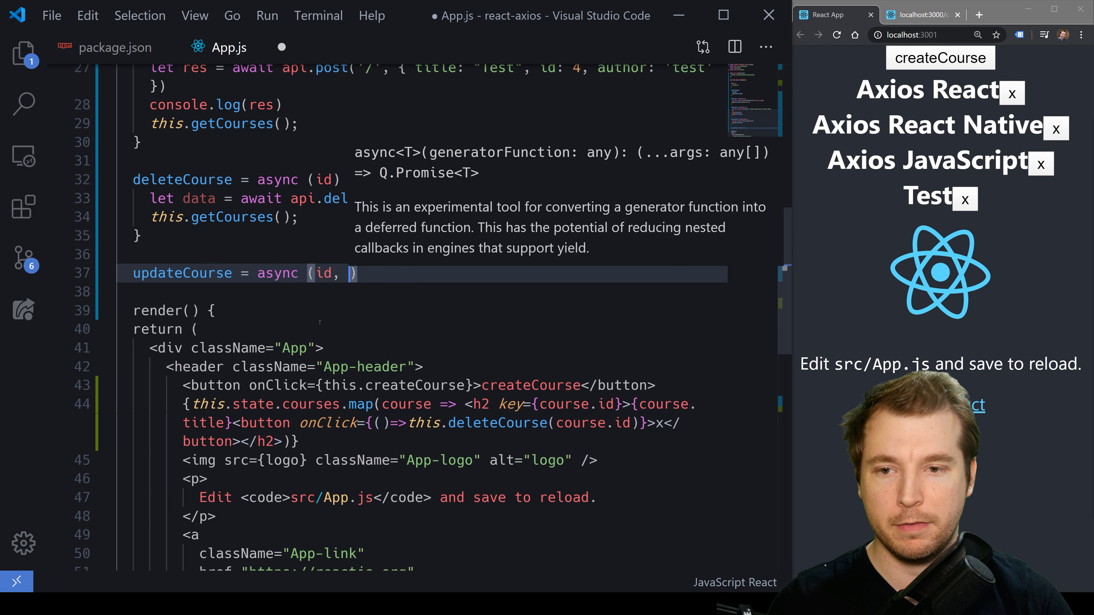
{"action": "type", "text": "val) => {"}
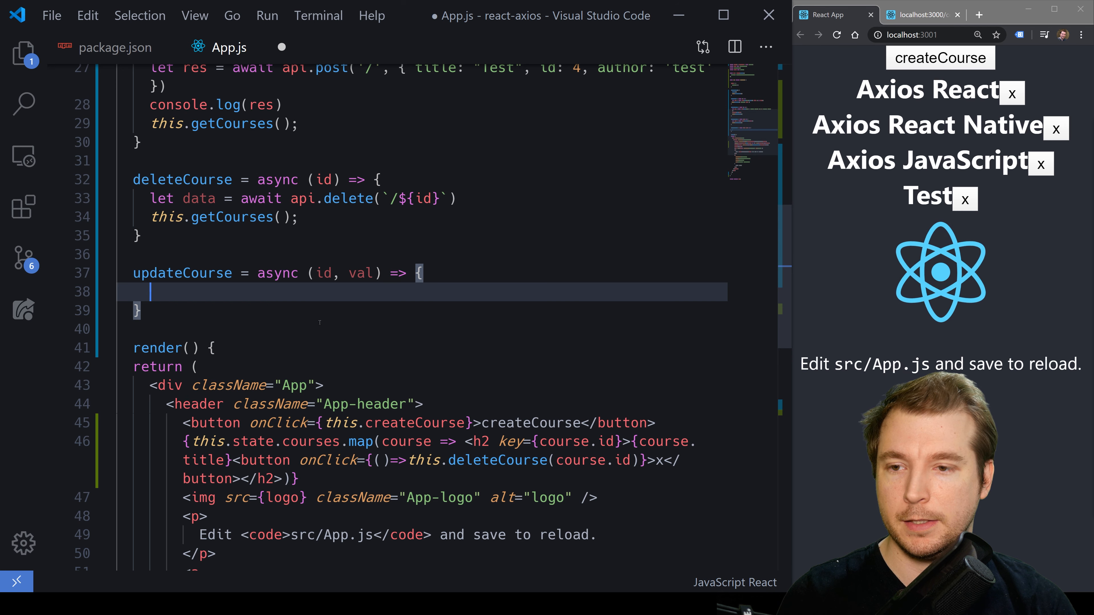
{"action": "type", "text": "let data = await api."}
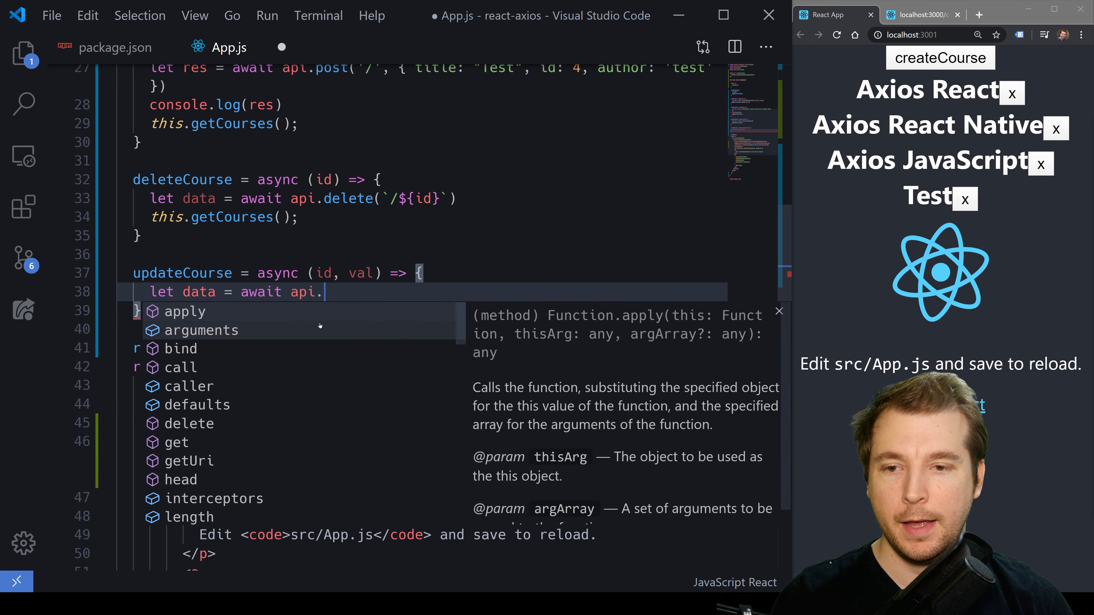
{"action": "type", "text": "patch()"}
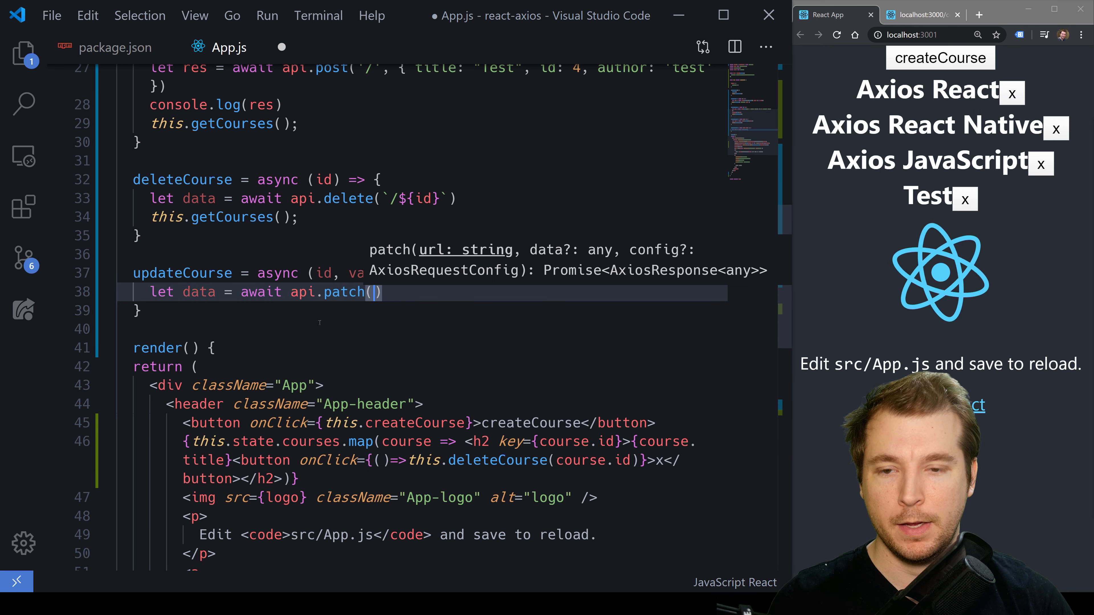
{"action": "type", "text": "`/${id}` {"}
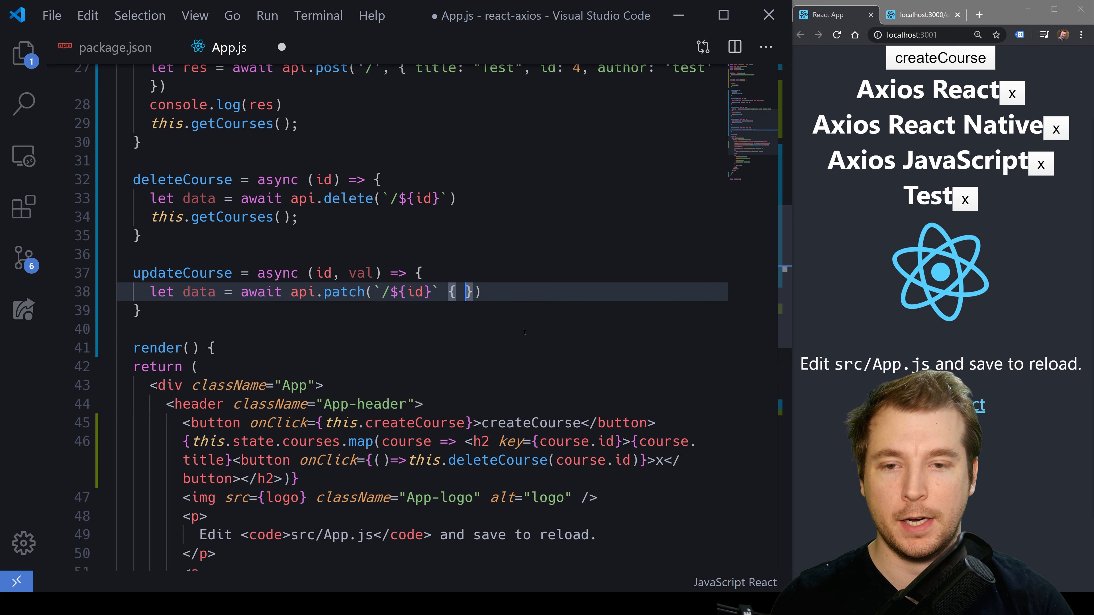
{"action": "type", "text": "title:"}
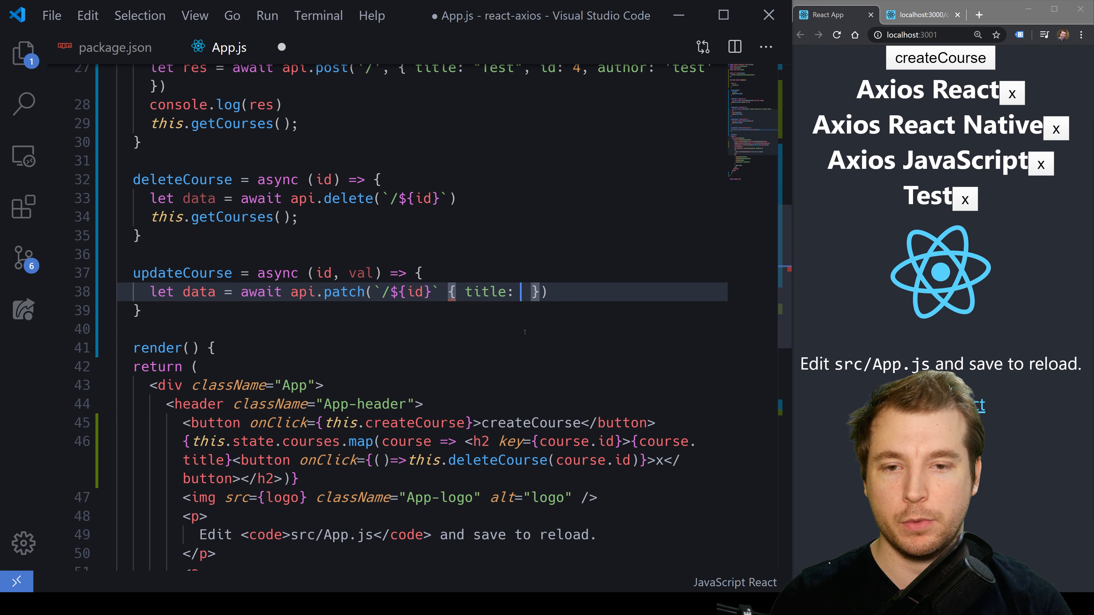
{"action": "type", "text": "val"}
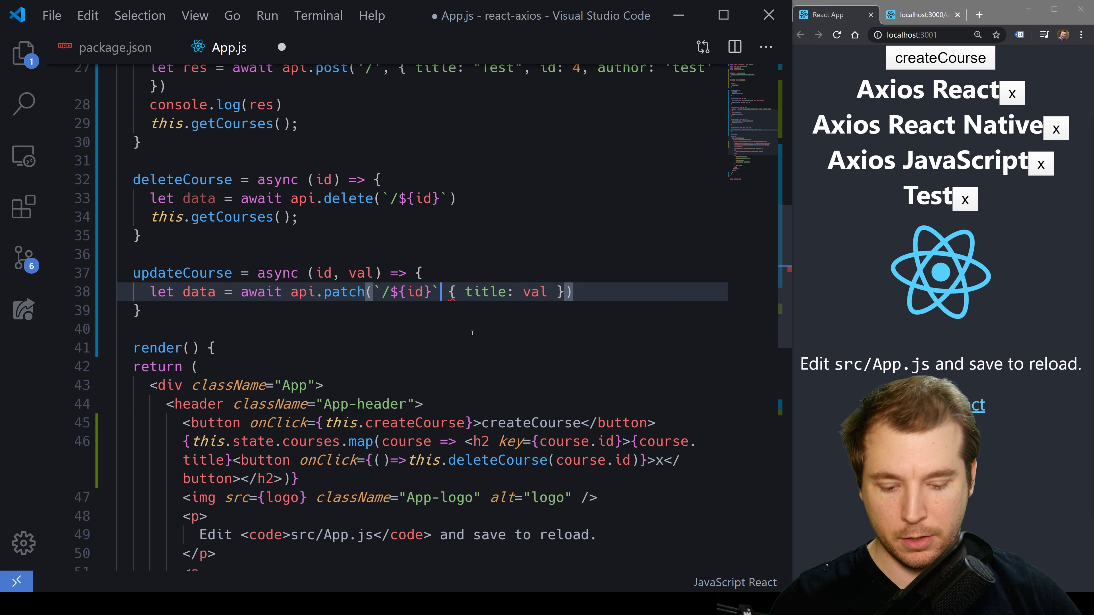
{"action": "type", "text": "this"}
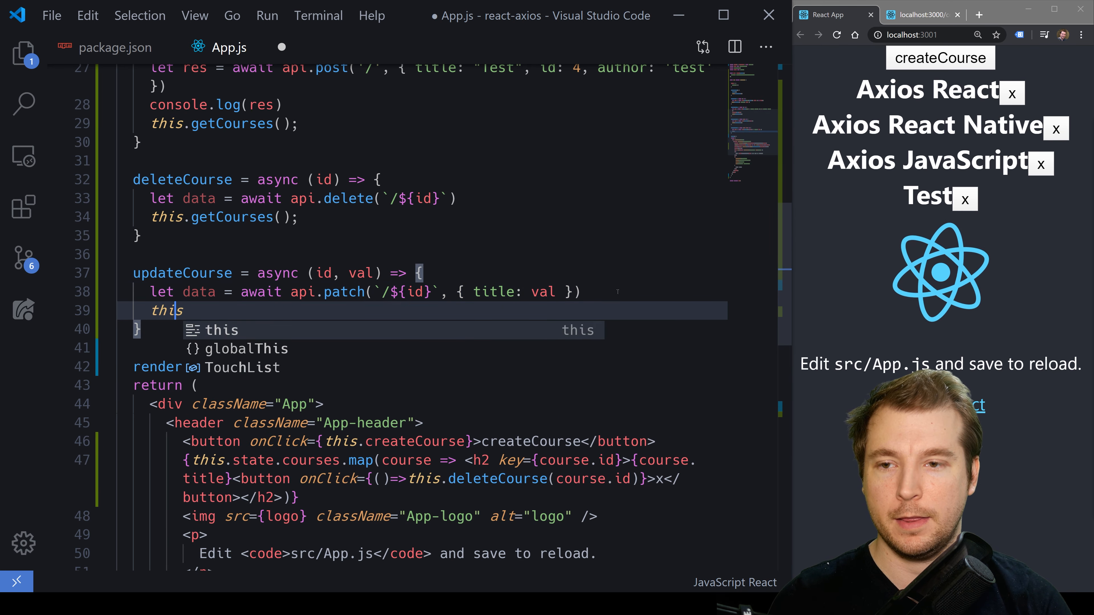
{"action": "type", "text": ".getCourses()"}
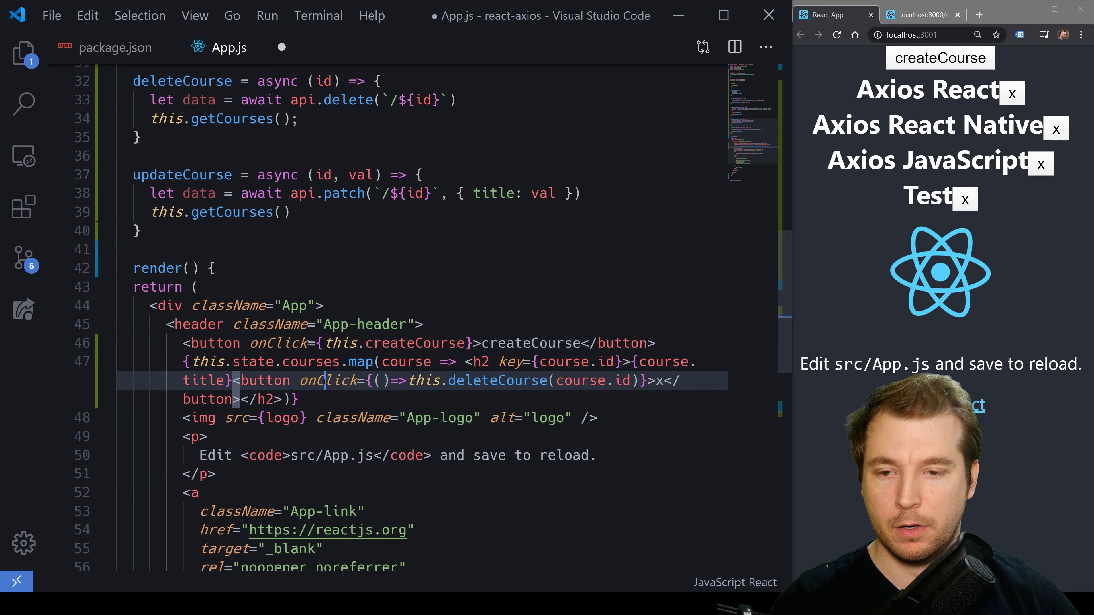
Give the h2 onClick={()=>this.updateCourse(course.id, `${course.title}a`)} and test headings in the browser.
{"action": "double_click", "coordinate": [327, 380]}
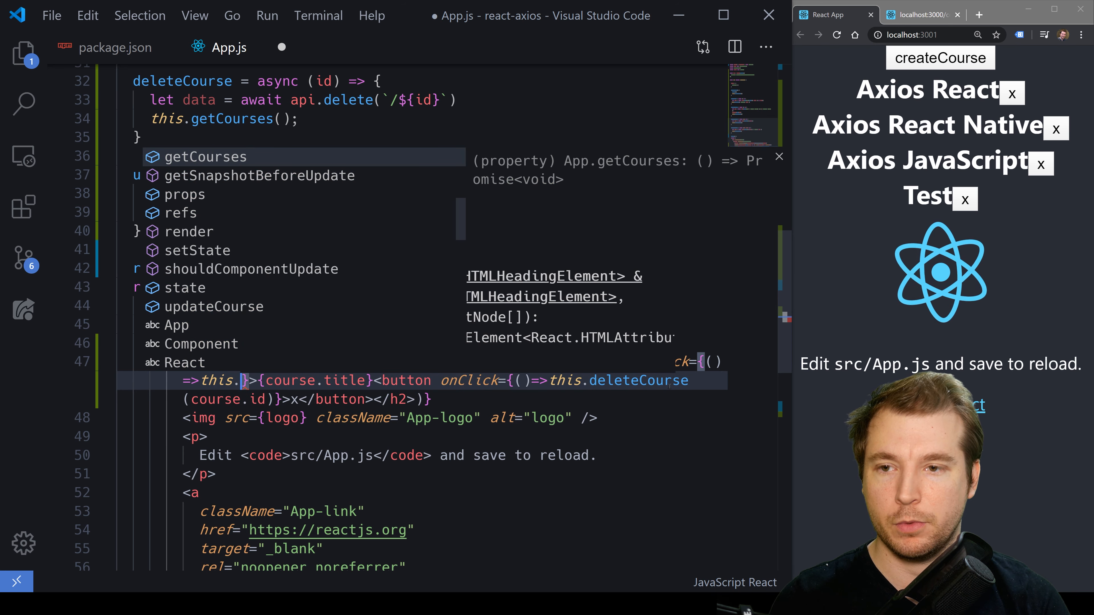
{"action": "type", "text": "updateCourse({ c"}
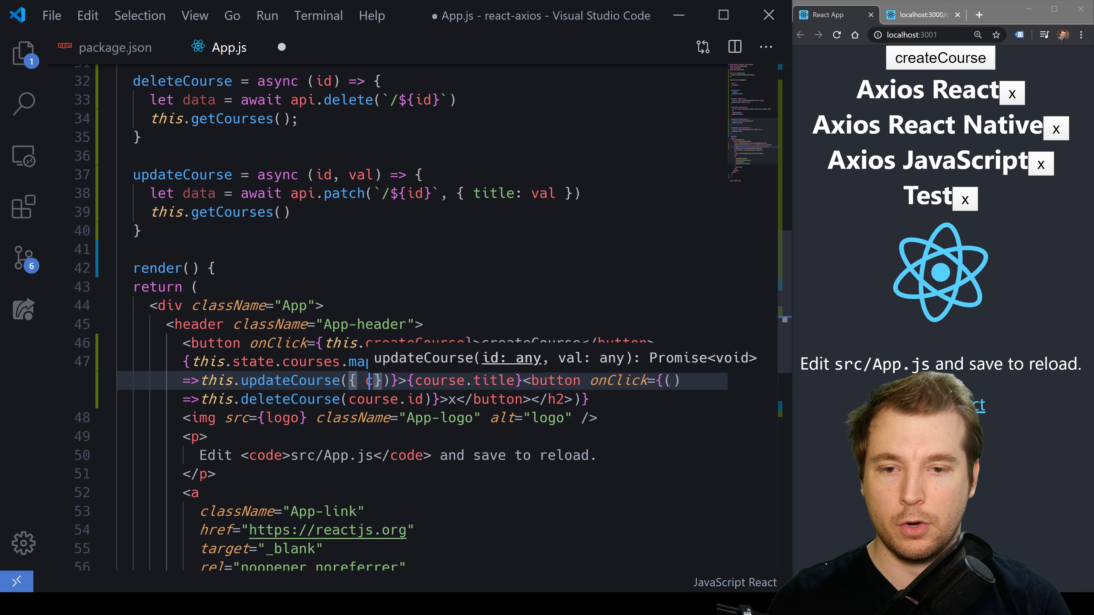
{"action": "type", "text": "course.id,"}
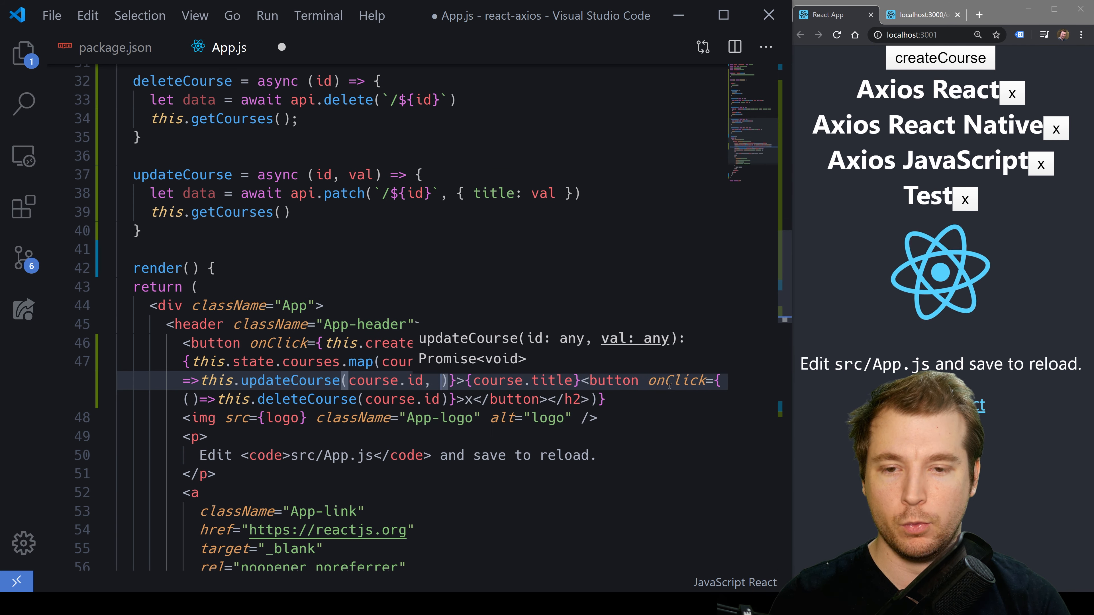
{"action": "type", "text": "`"}
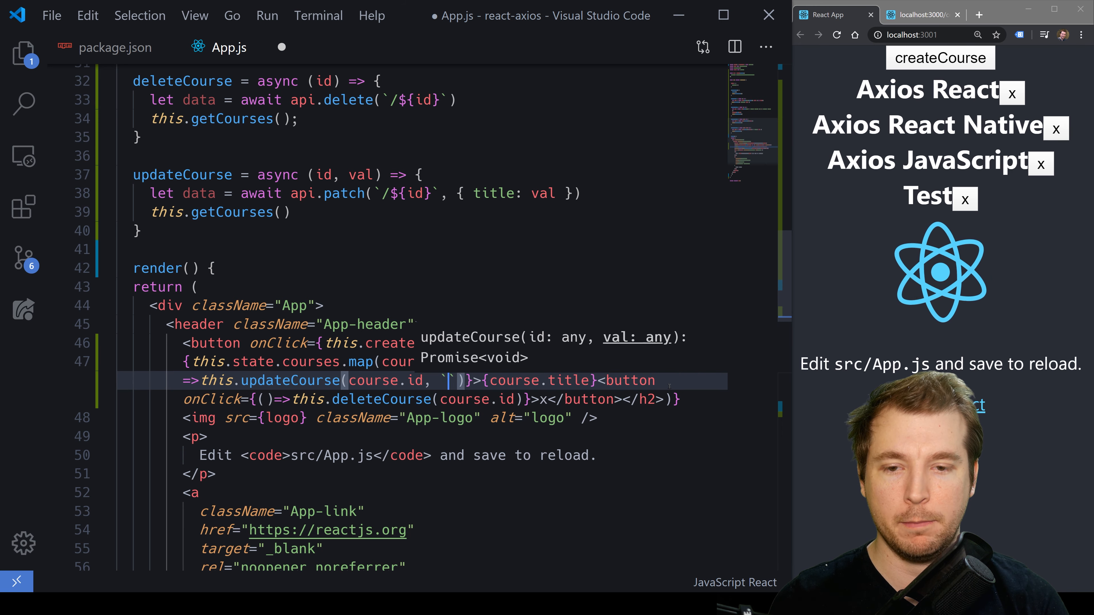
{"action": "type", "text": "${course.title}a"}
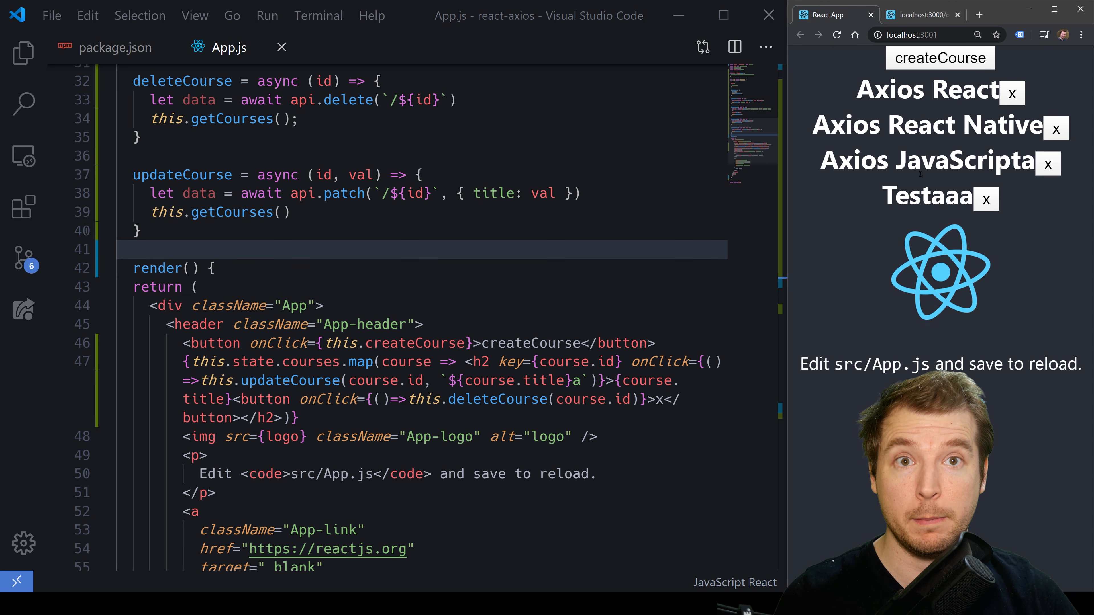
Wrap the getCourses request in try { } catch (err) { console.log(err) }.
{"action": "scroll", "scroll_direction": "up", "scroll_amount": 3}
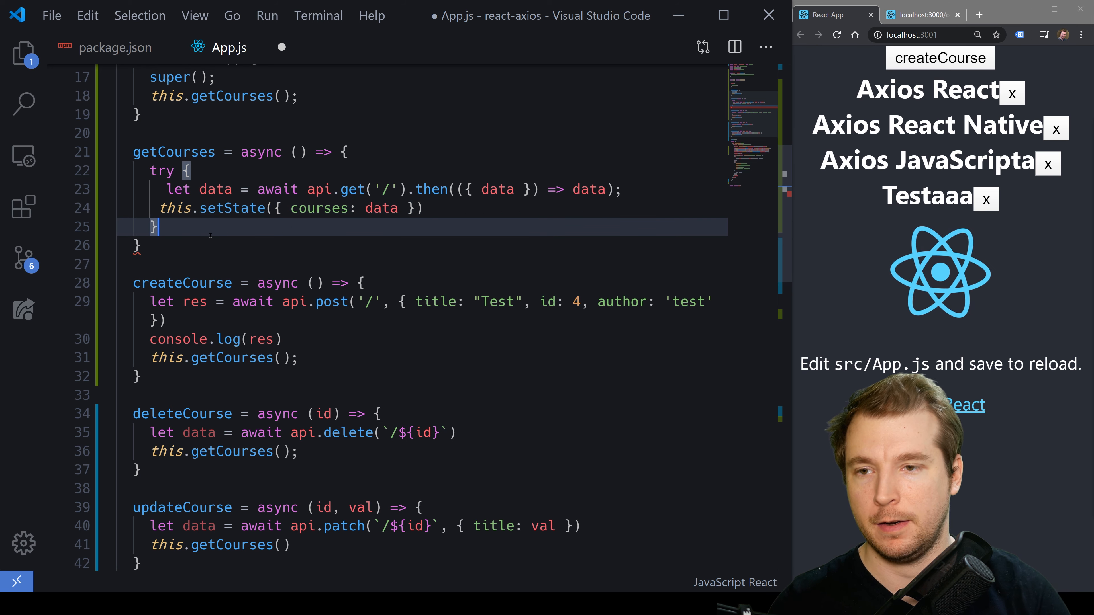
{"action": "type", "text": "catch (err){"}
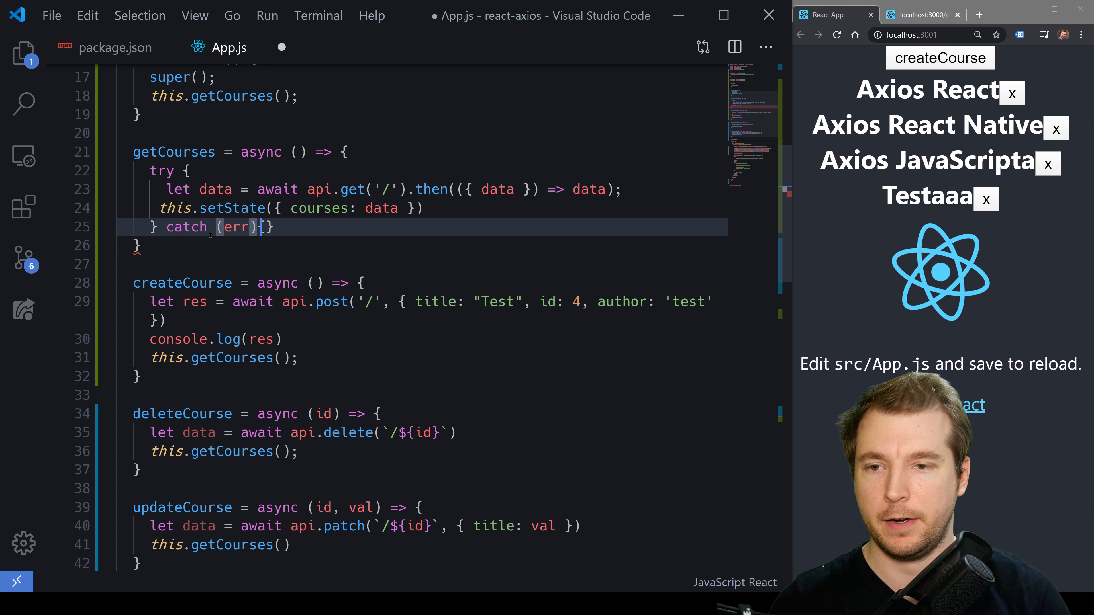
{"action": "type", "text": "console.log(err"}
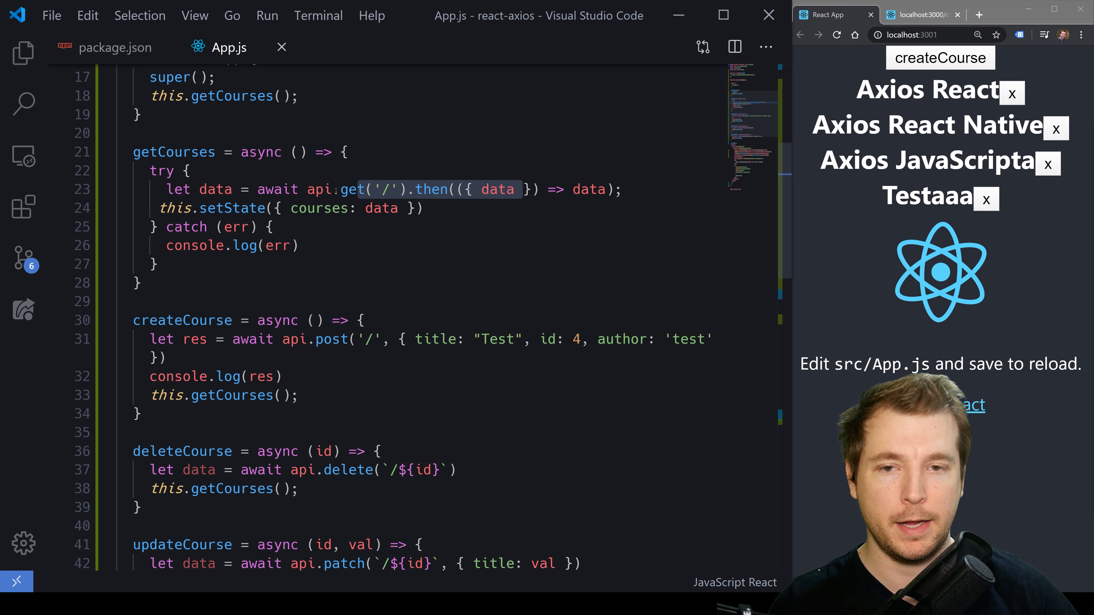
{"action": "mouse_move", "coordinate": [341, 242]}
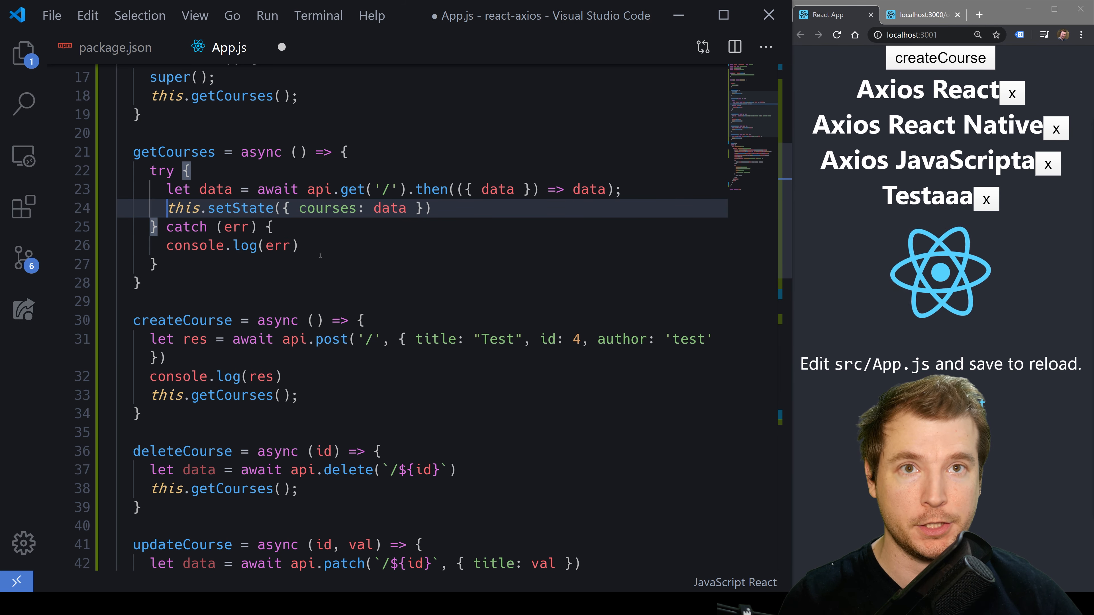
{"action": "mouse_move", "coordinate": [295, 339]}
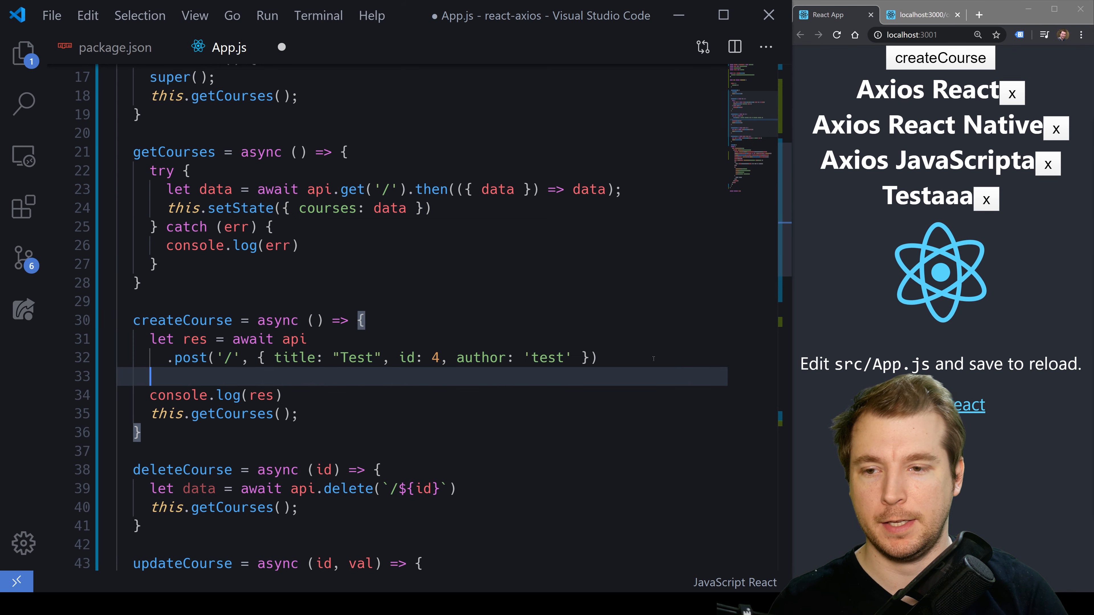
Chain .catch(err => console.log(err)) onto the createCourse api.post call and save.
{"action": "type", "text": ".catch(err= >"}
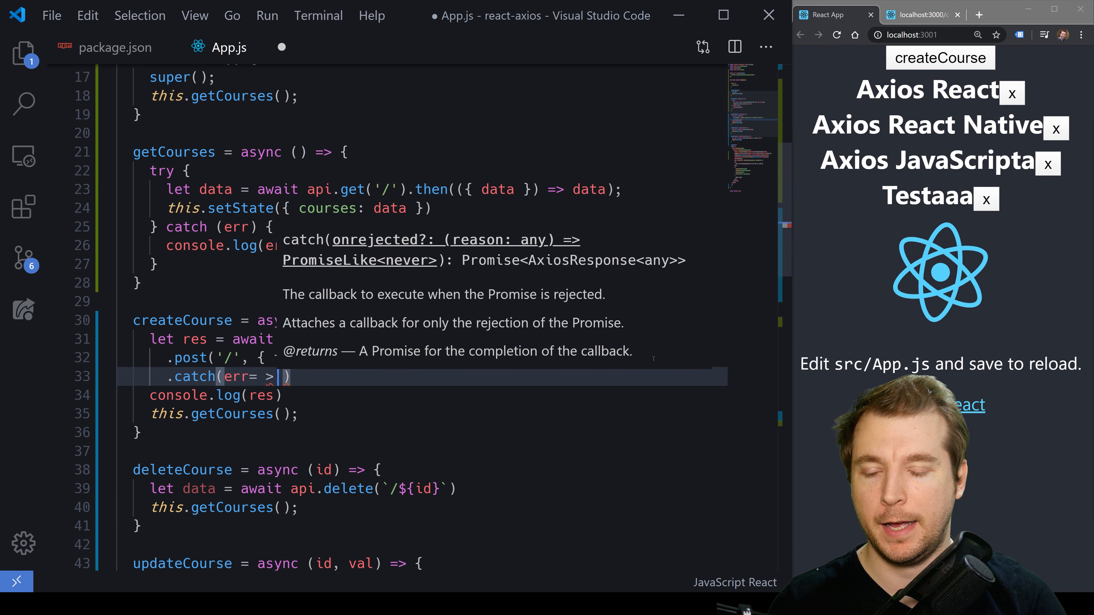
{"action": "type", "text": "console.log(err"}
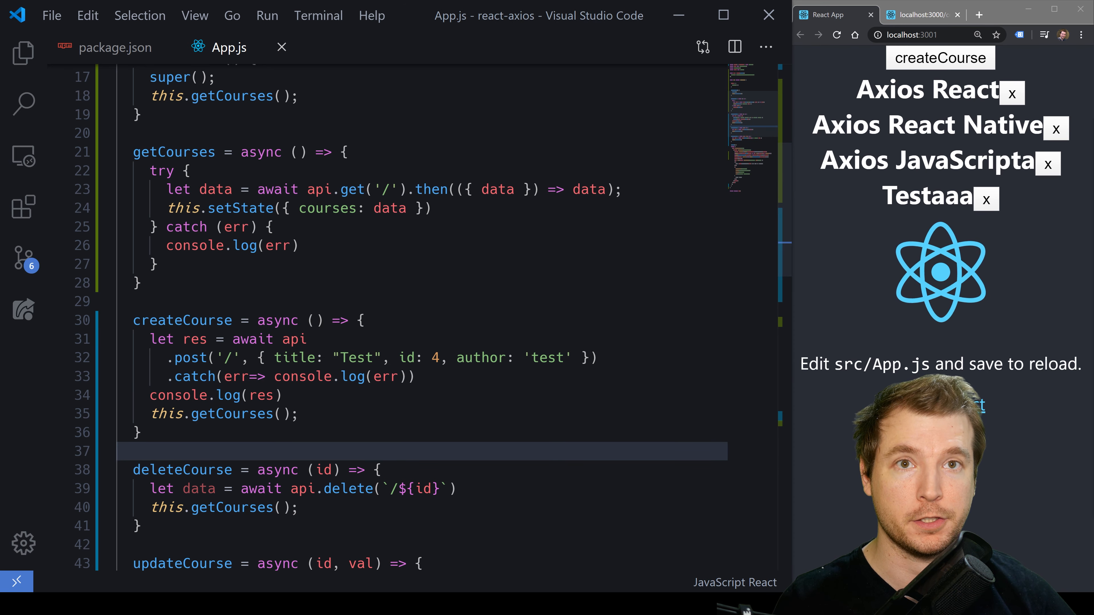
{"action": "scroll", "scroll_direction": "up", "scroll_amount": 3}
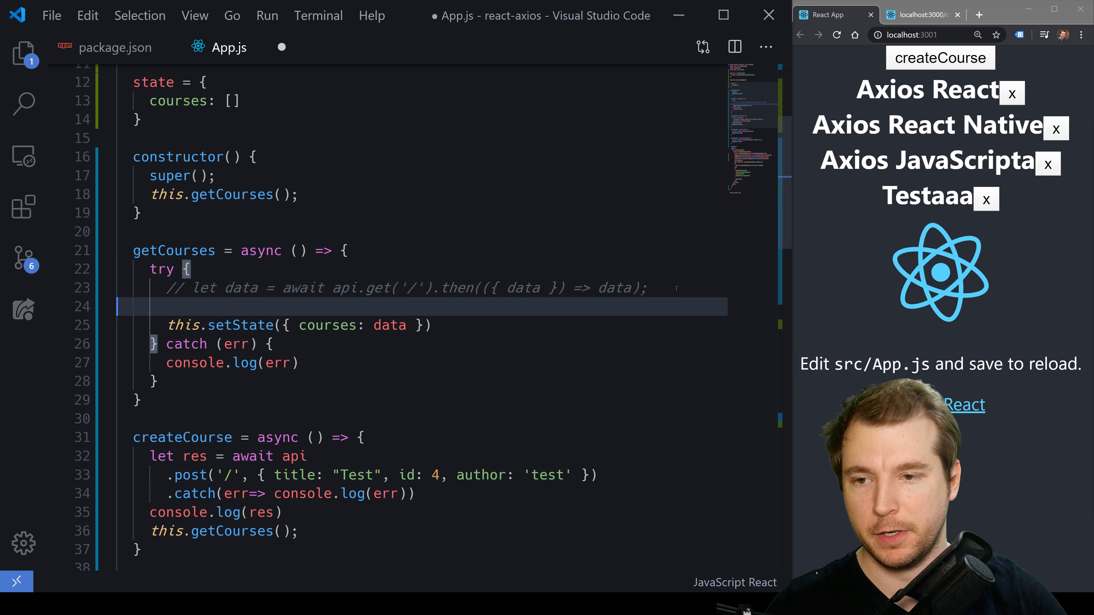
{"action": "type", "text": "let data"}
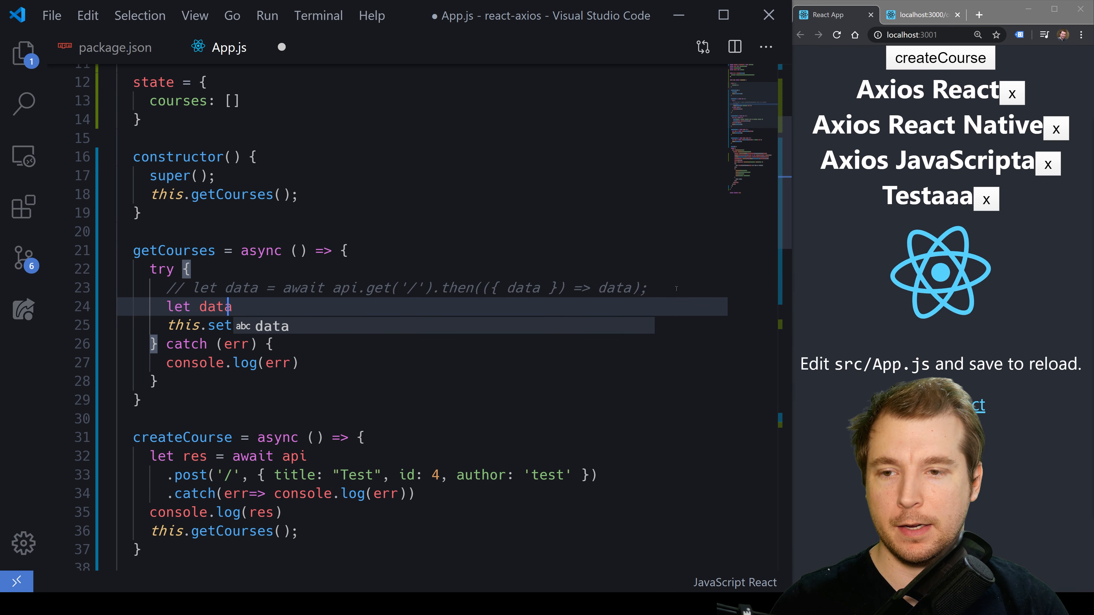
{"action": "type", "text": "= await axios({"}
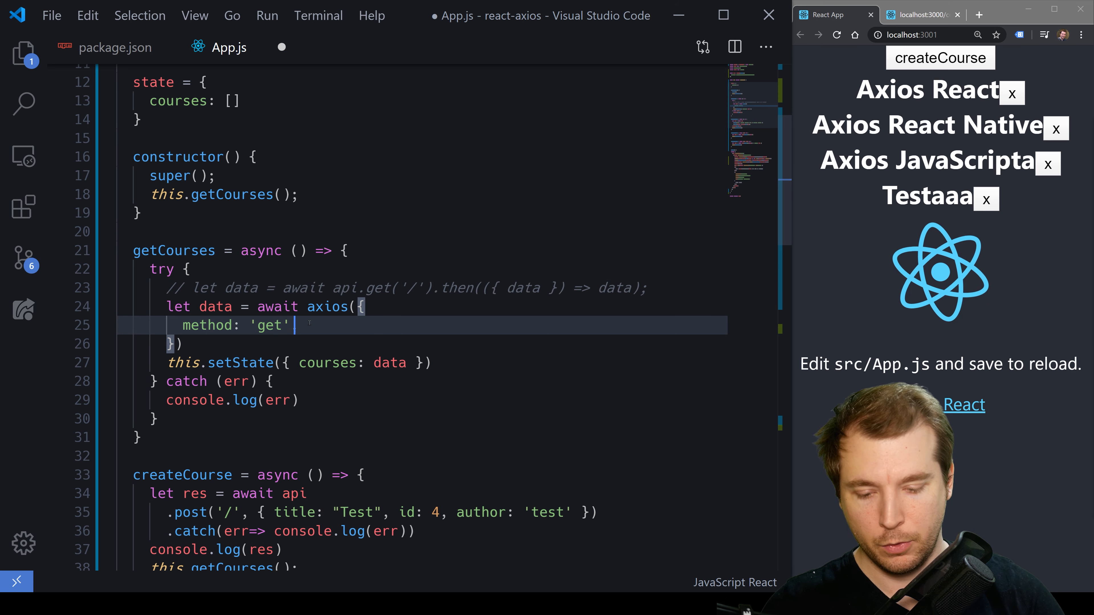
{"action": "type", "text": ","}
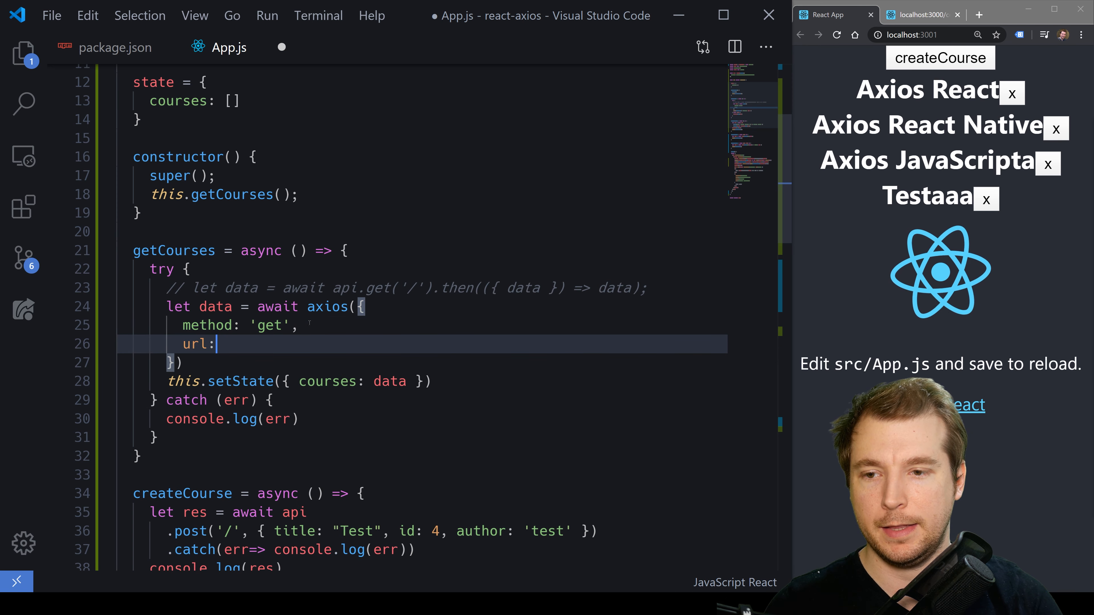
{"action": "scroll", "scroll_direction": "up", "scroll_amount": 3}
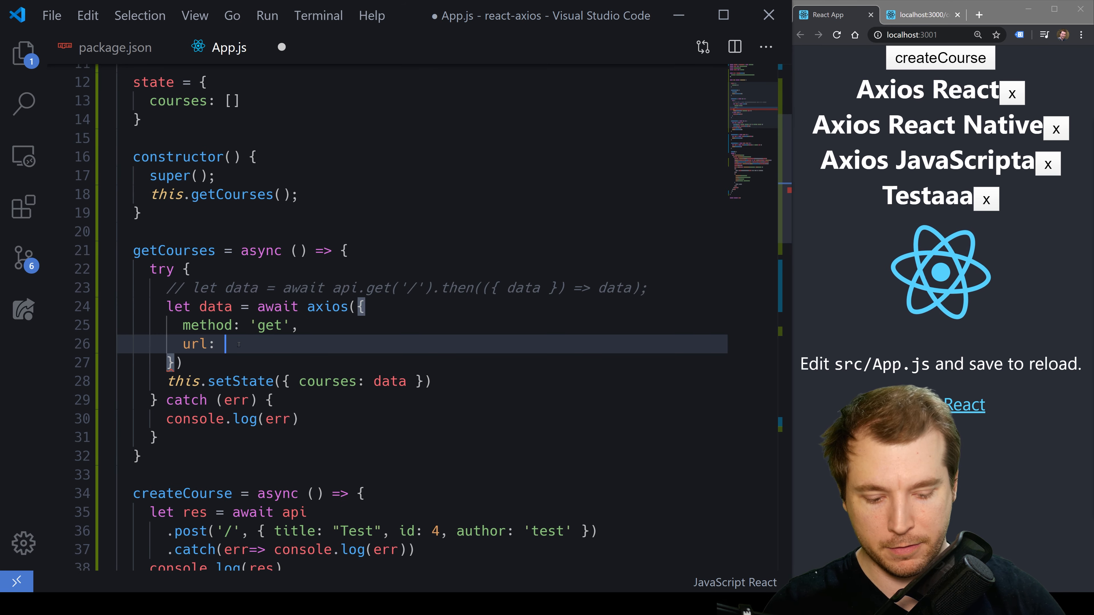
{"action": "type", "text": "'http://localhost:3000/courses/'"}
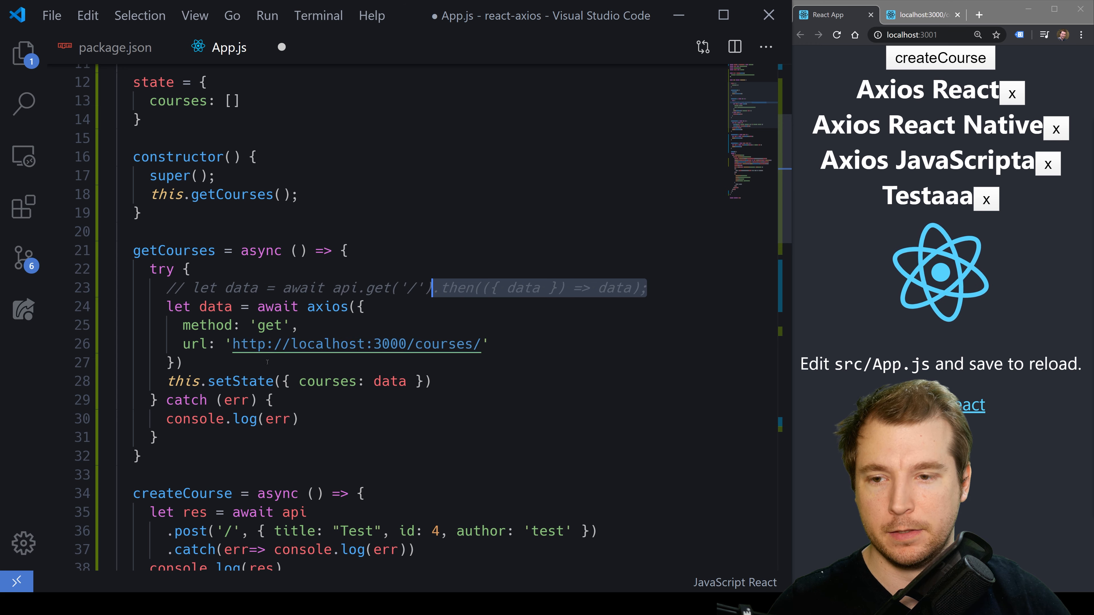
{"action": "key", "text": "ctrl+s"}
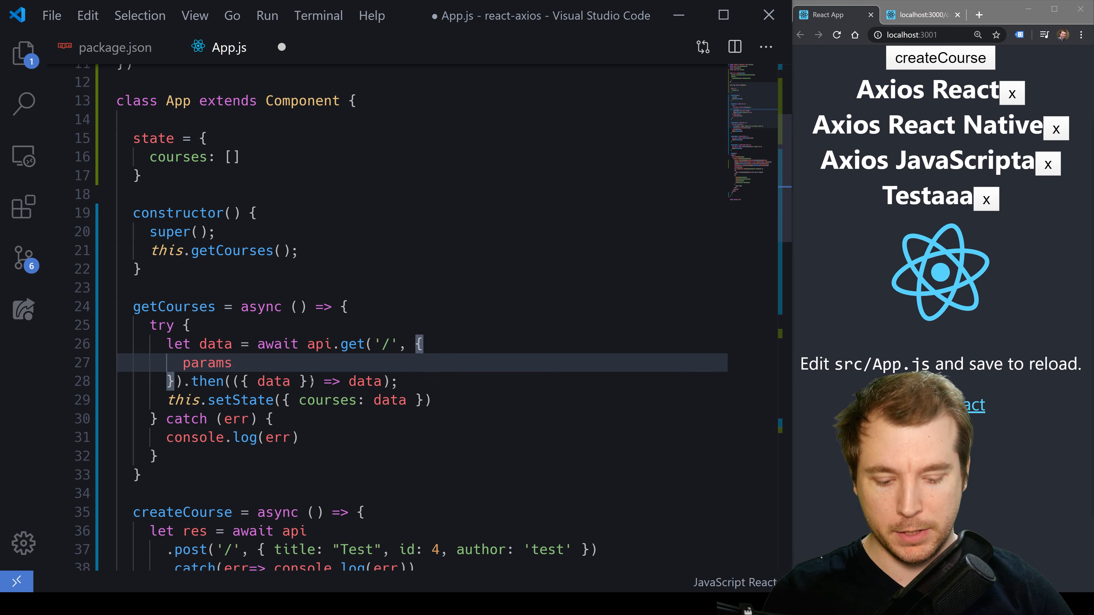
Change the call to api.get('/', { params: { _limit: 3 } }) and save so the browser lists three courses.
{"action": "key", "text": "enter"}
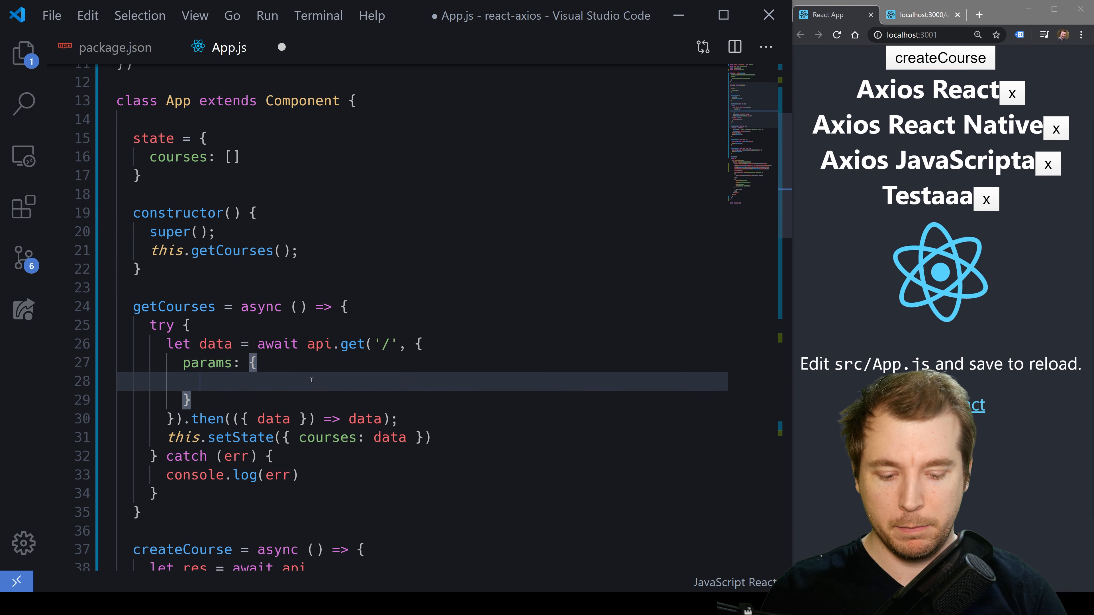
{"action": "type", "text": "_lim"}
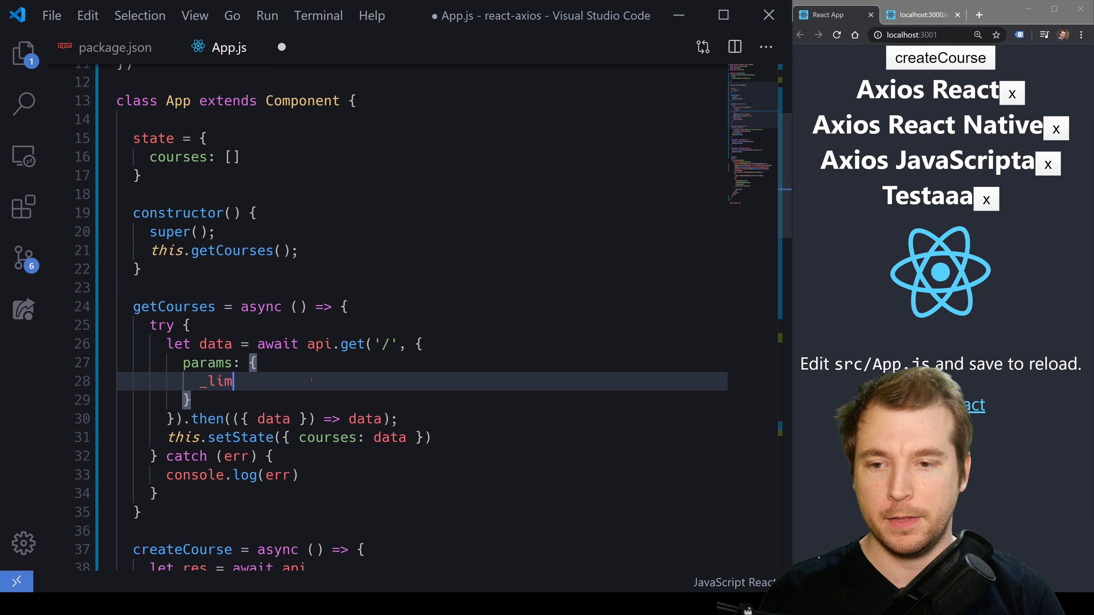
{"action": "type", "text": "it: 3"}
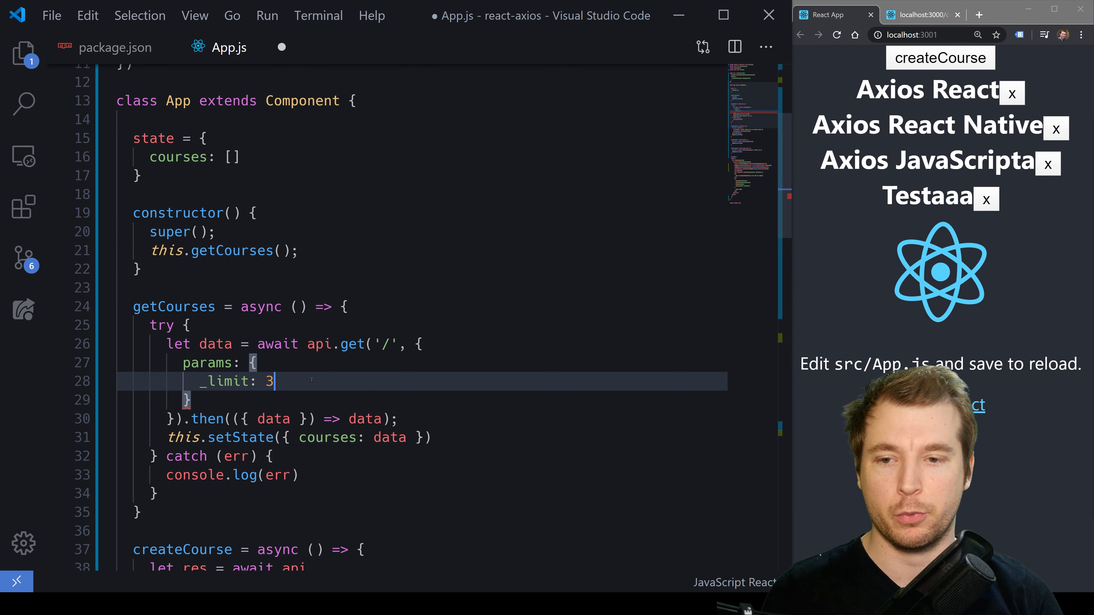
{"action": "key", "text": "ctrl+s"}
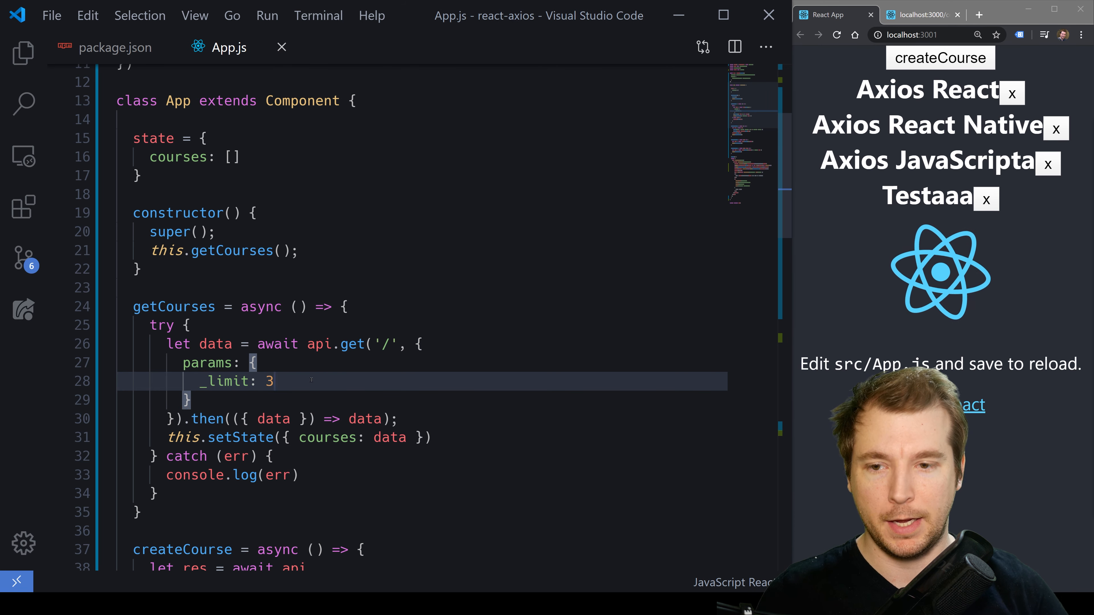
{"action": "left_click", "coordinate": [986, 199]}
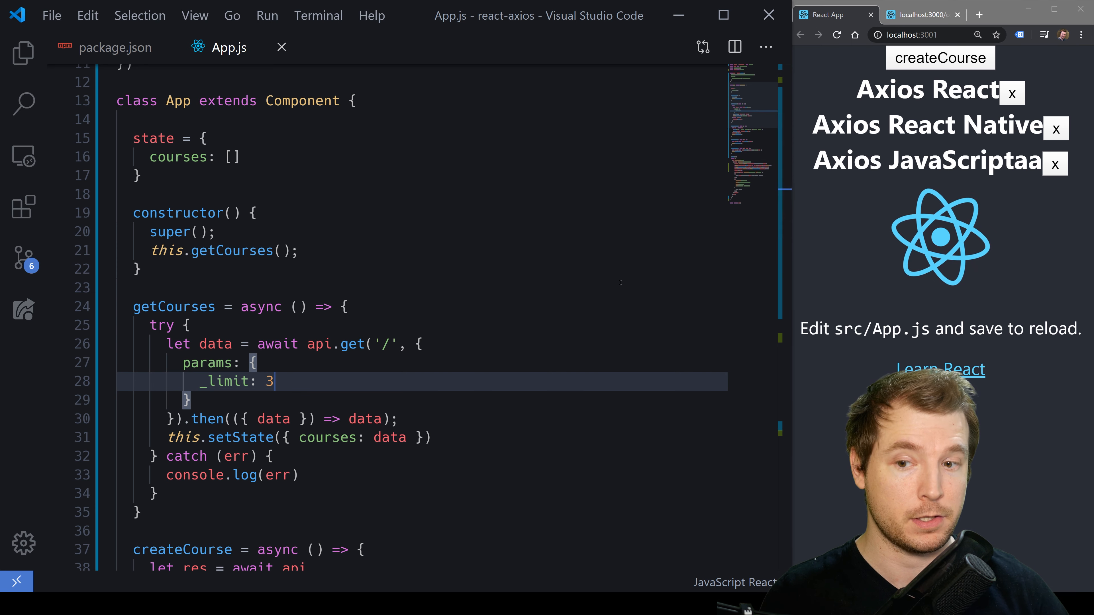
Add _start: 2 under _limit, check the browser, then set _start to 0 and add ? to the URL.
{"action": "key", "text": "Backspace"}
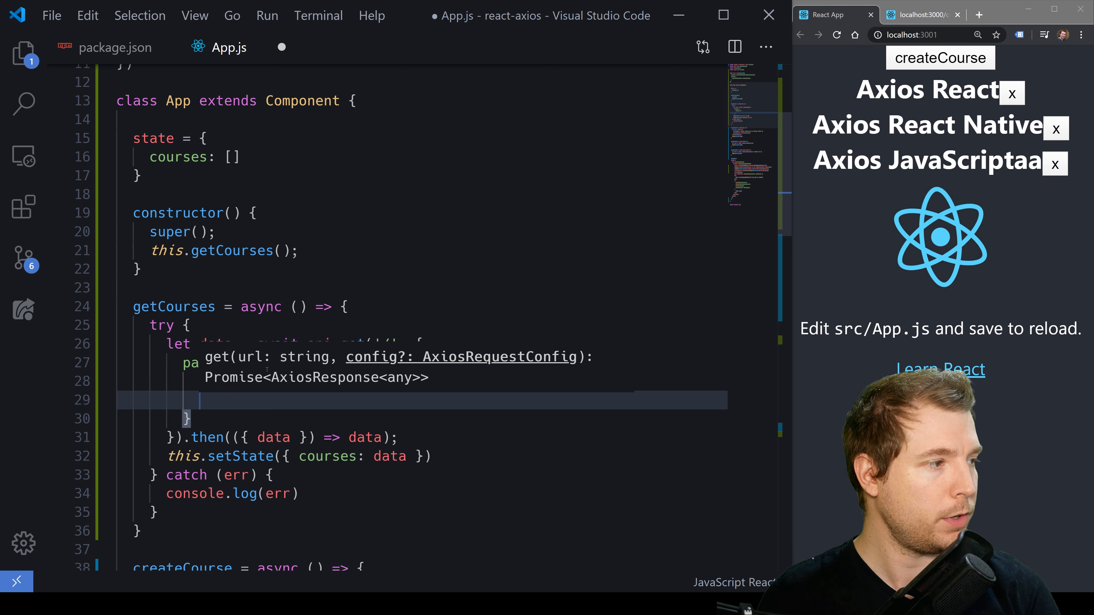
{"action": "type", "text": "_start: 2"}
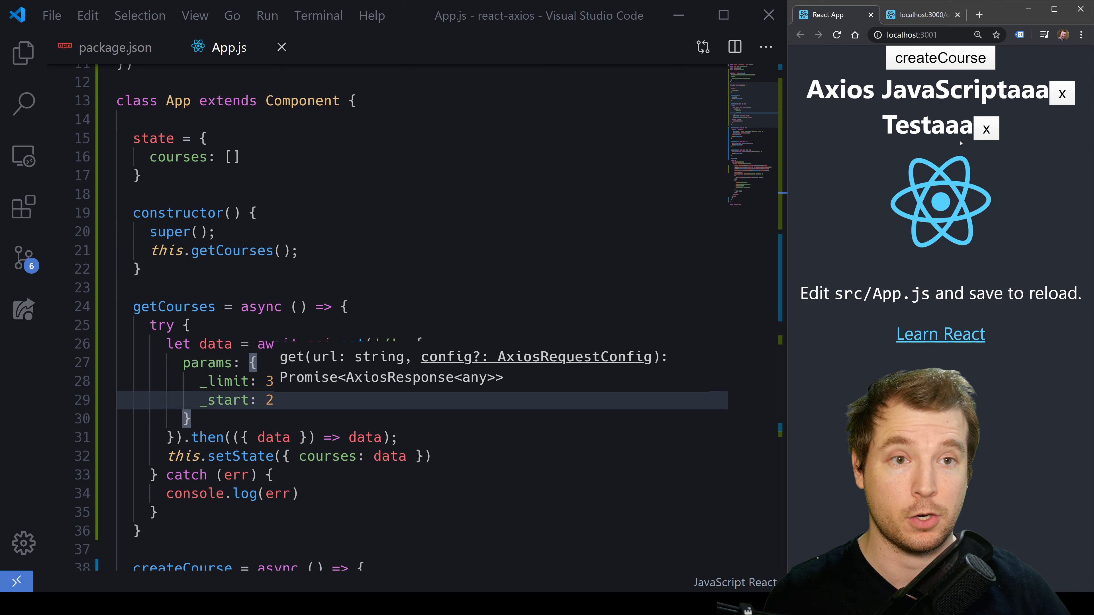
{"action": "left_click", "coordinate": [985, 129]}
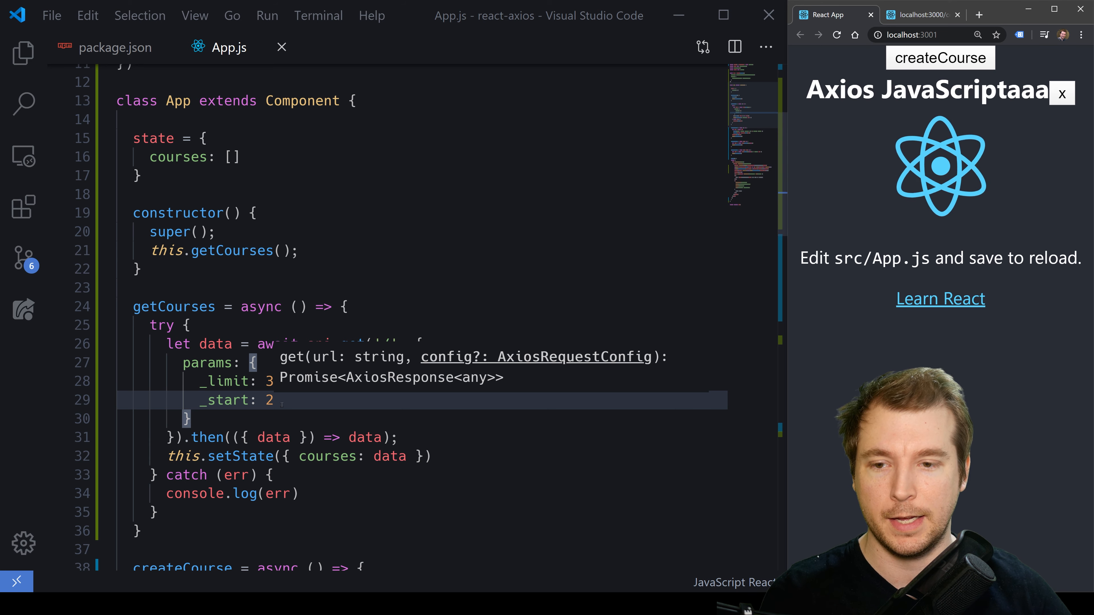
{"action": "type", "text": "0"}
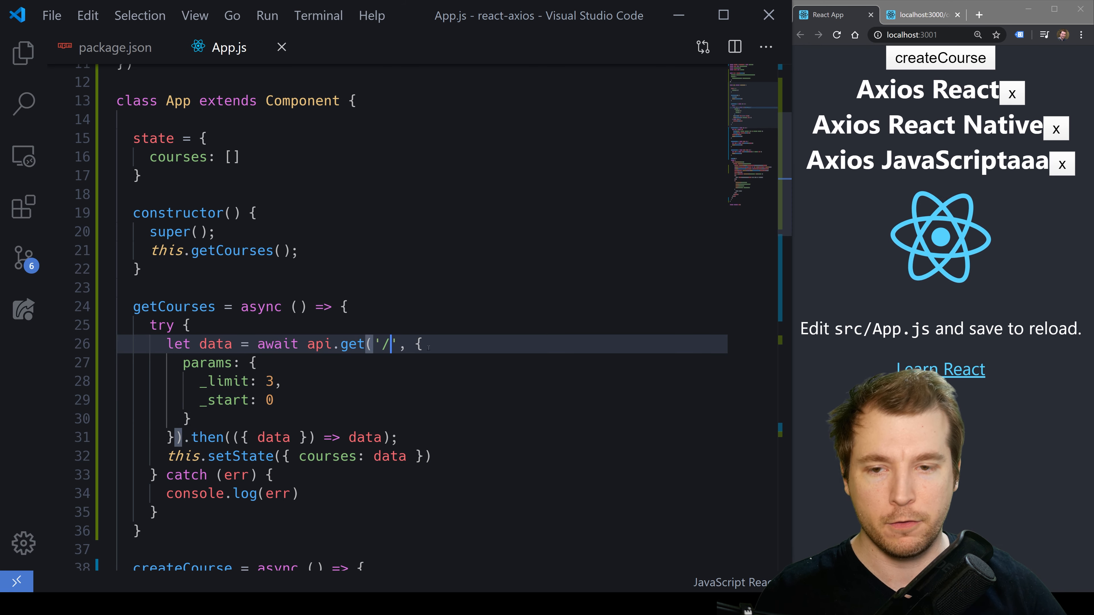
{"action": "type", "text": "?"}
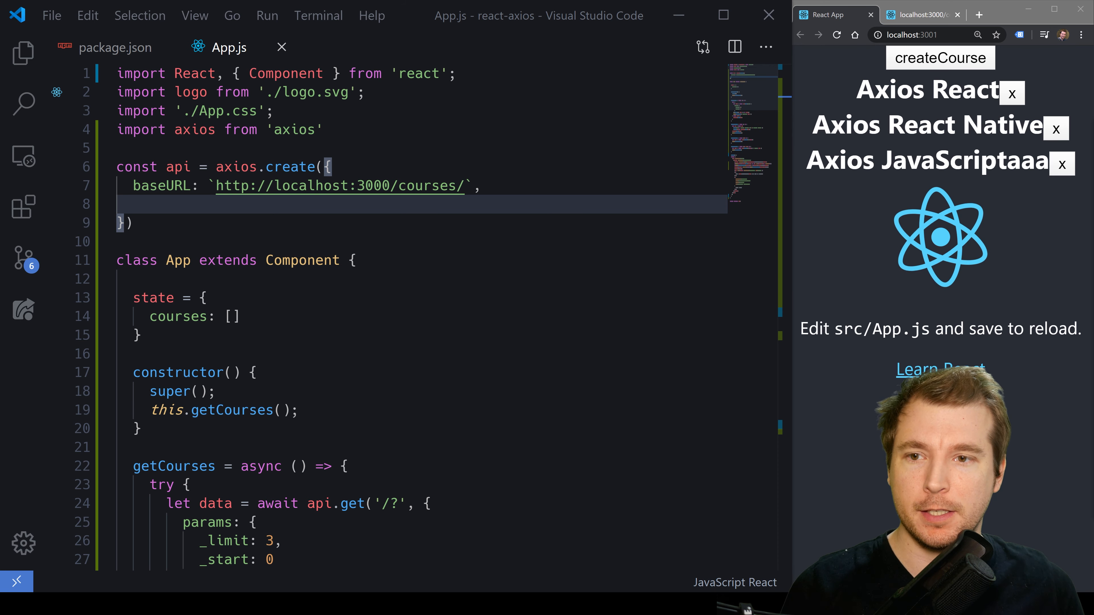
{"action": "type", "text": "headers: {"}
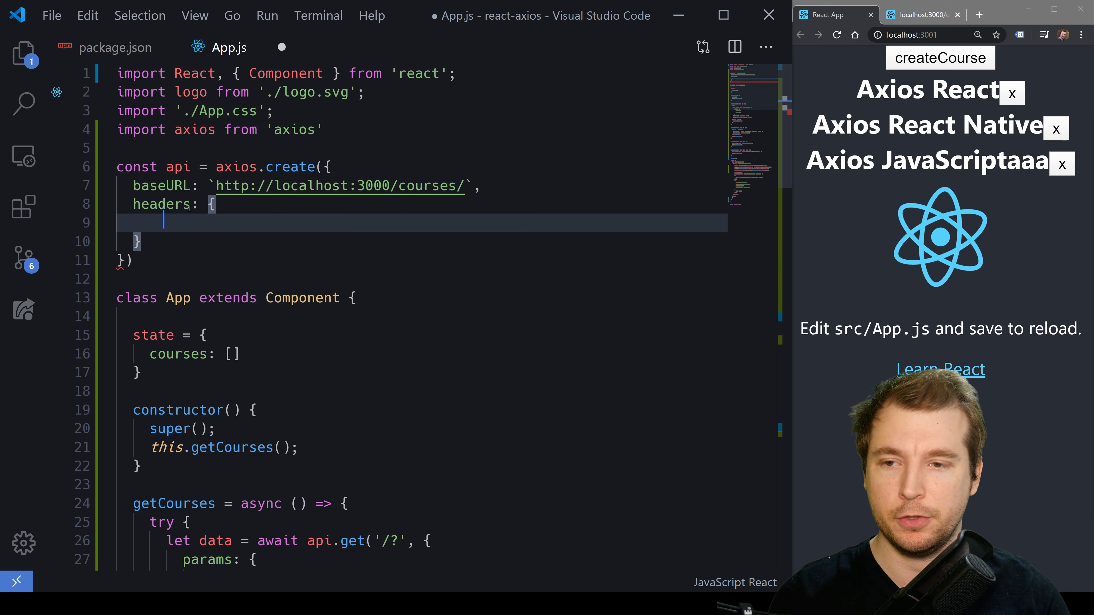
{"action": "type", "text": "'"}
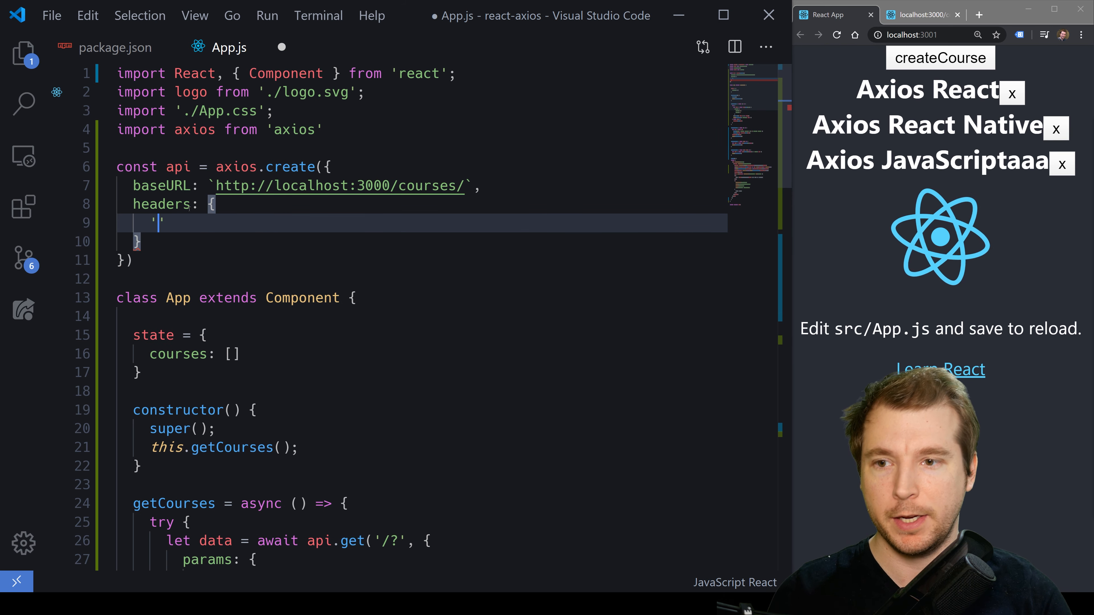
{"action": "type", "text": "X-auth-key"}
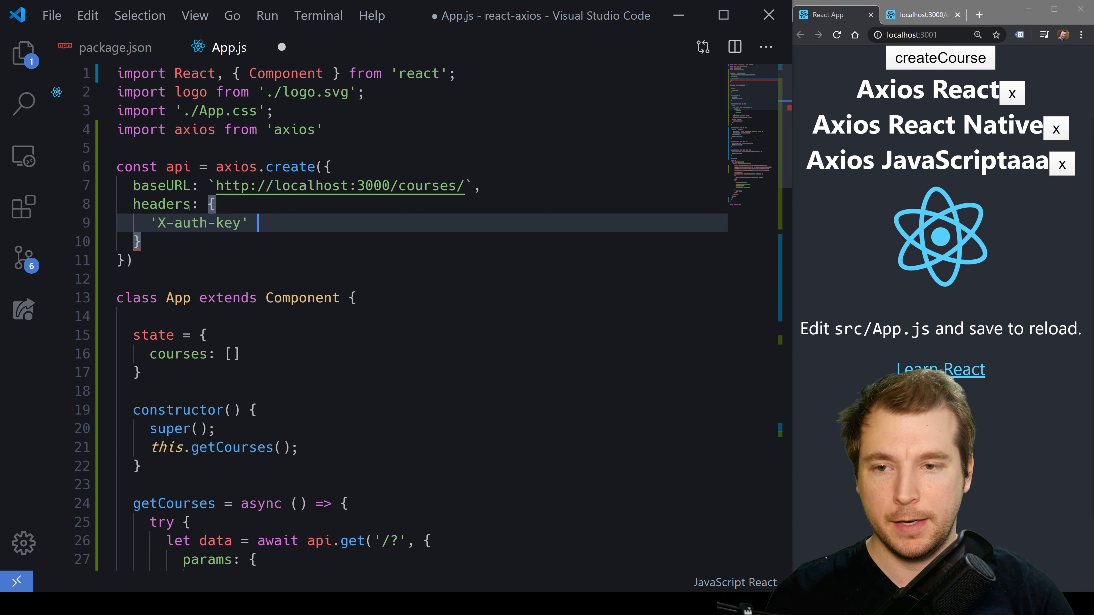
{"action": "type", "text": ": \"token123\""}
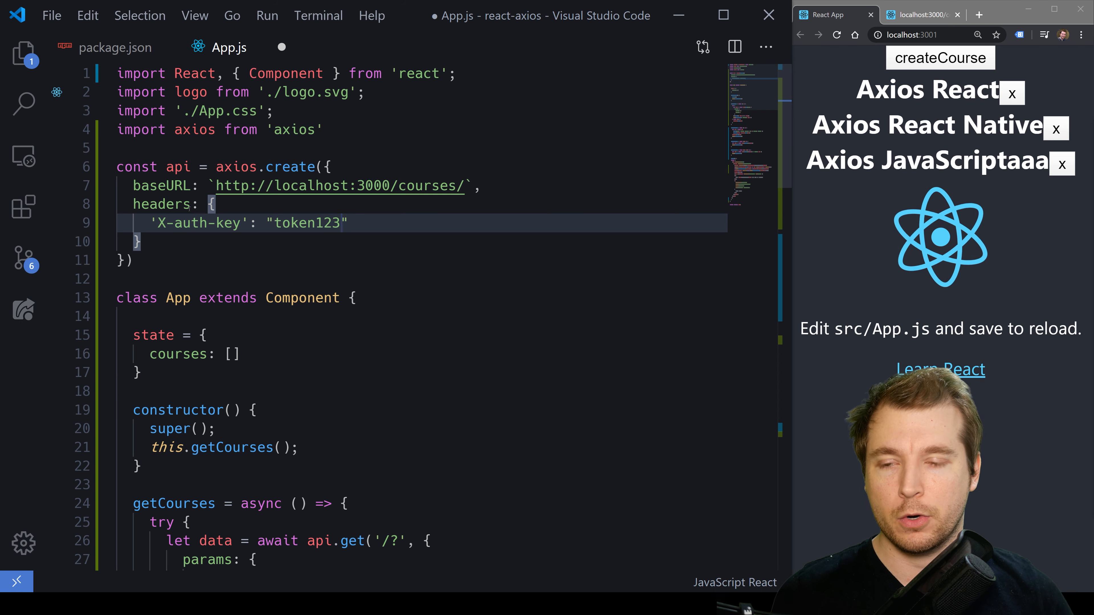
{"action": "double_click", "coordinate": [179, 166]}
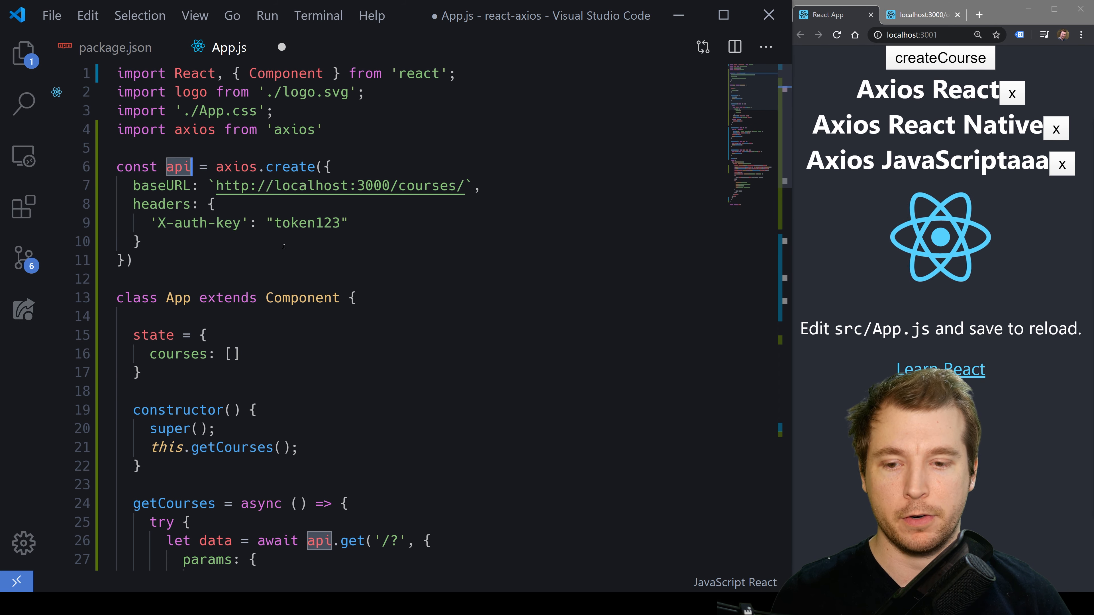